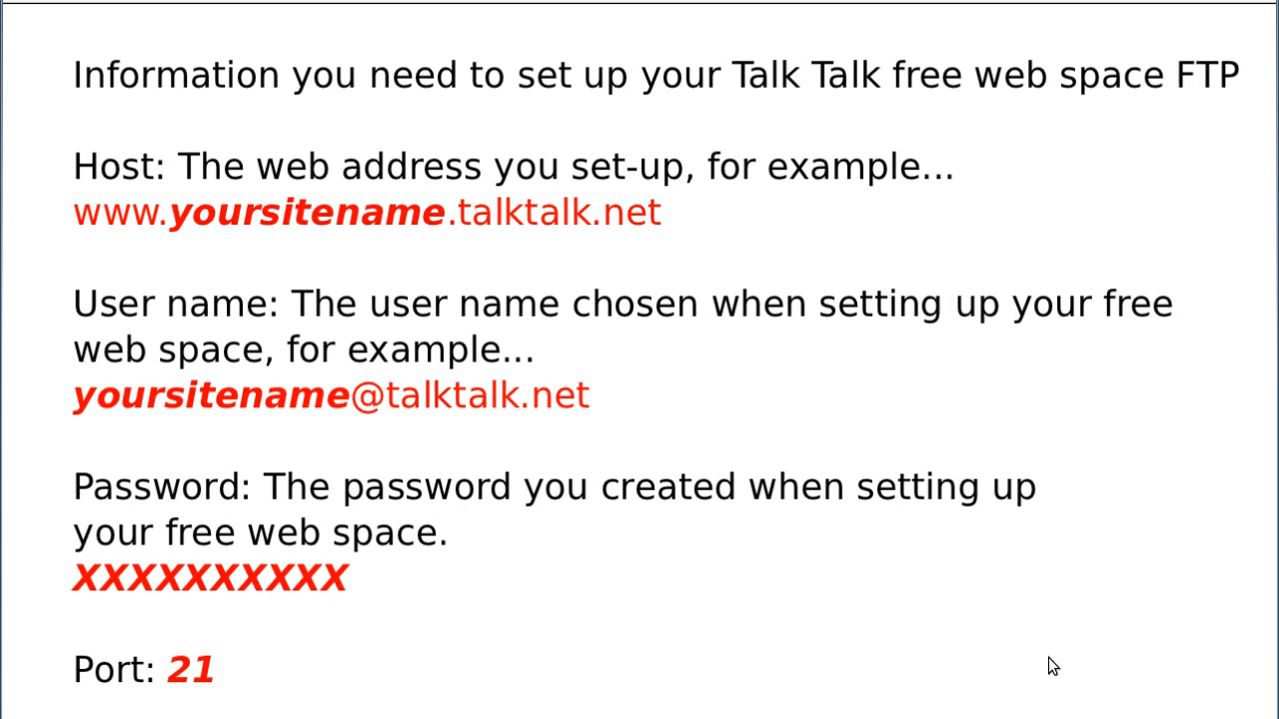
pyautogui.moveTo(949, 120)
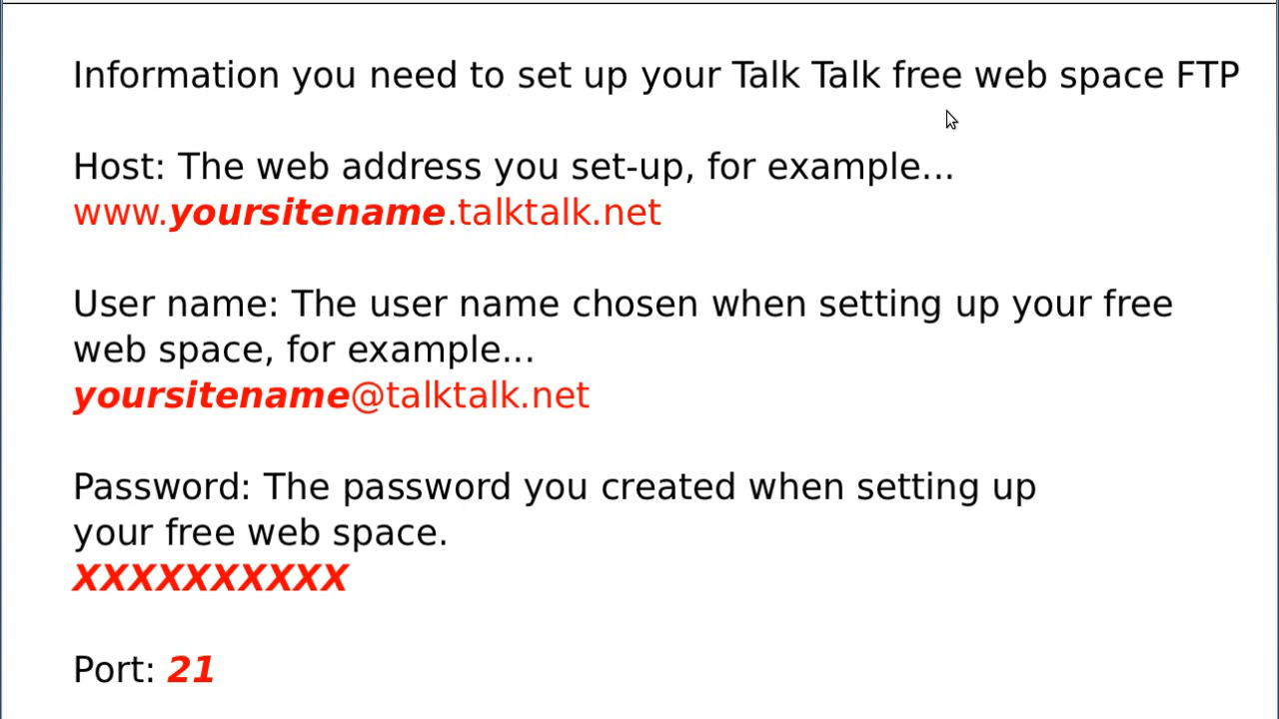
pyautogui.moveTo(248, 248)
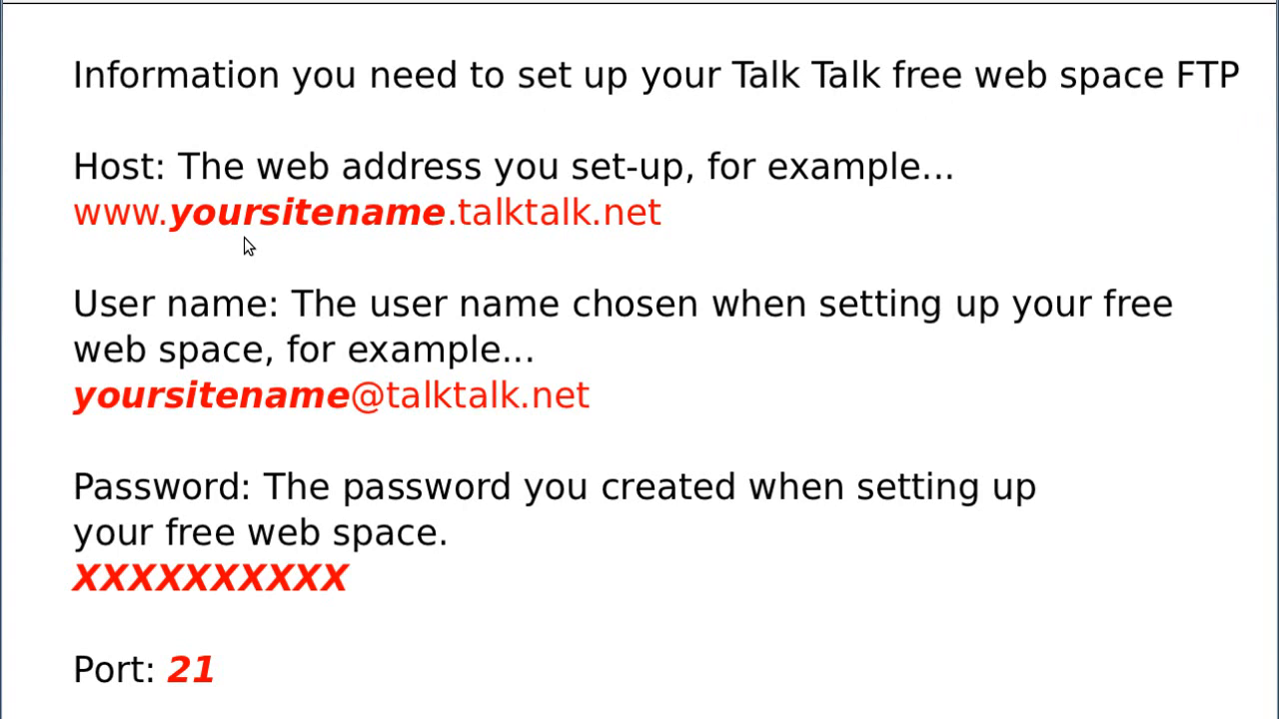
pyautogui.moveTo(255, 250)
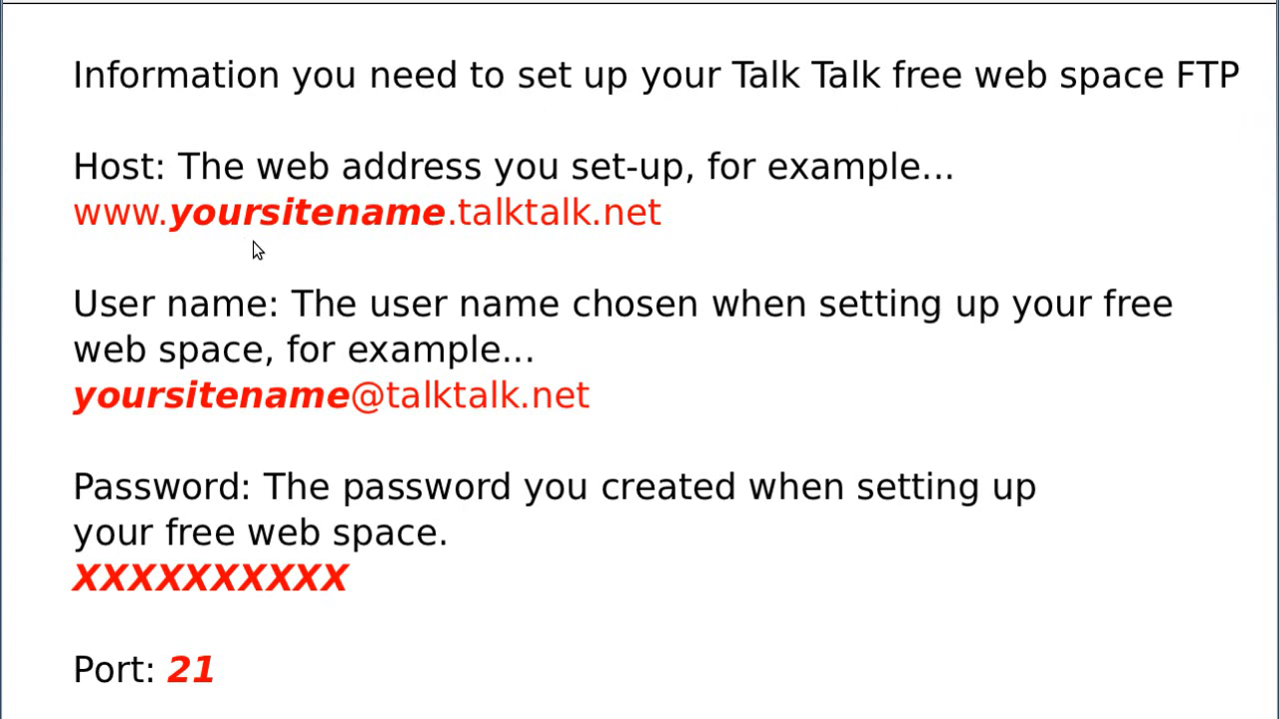
pyautogui.moveTo(475, 231)
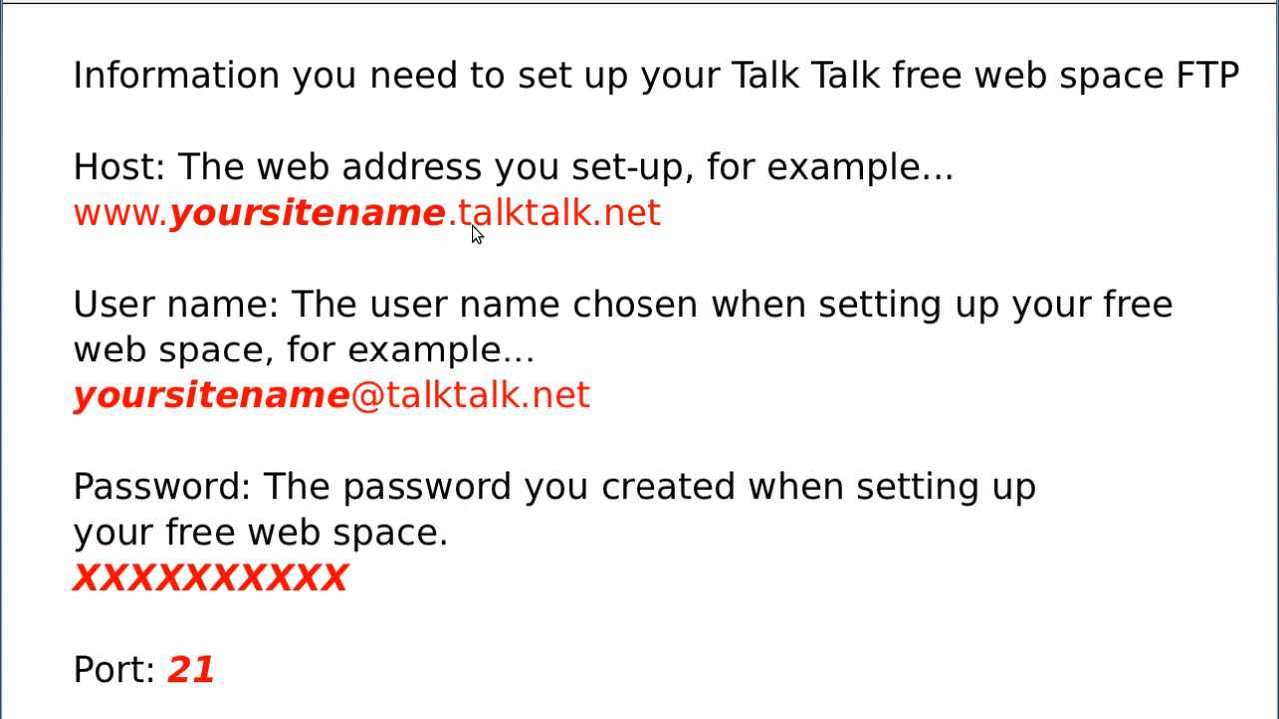
pyautogui.moveTo(563, 230)
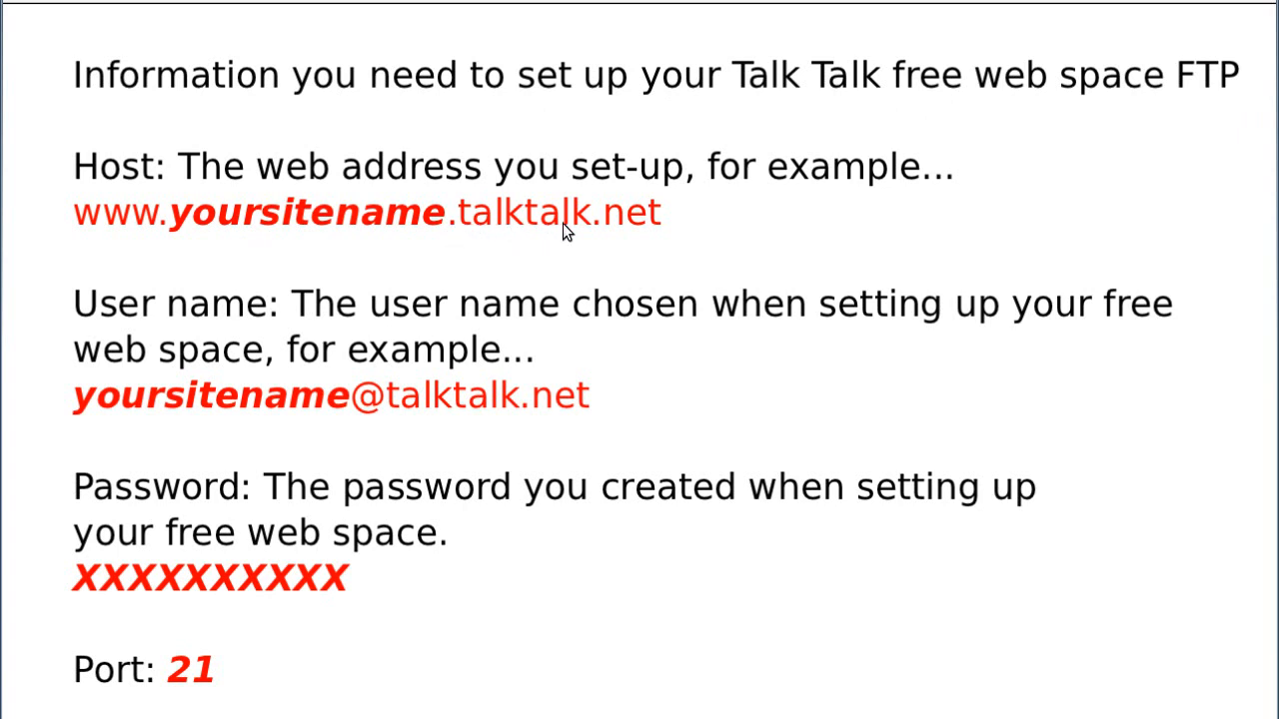
pyautogui.moveTo(629, 236)
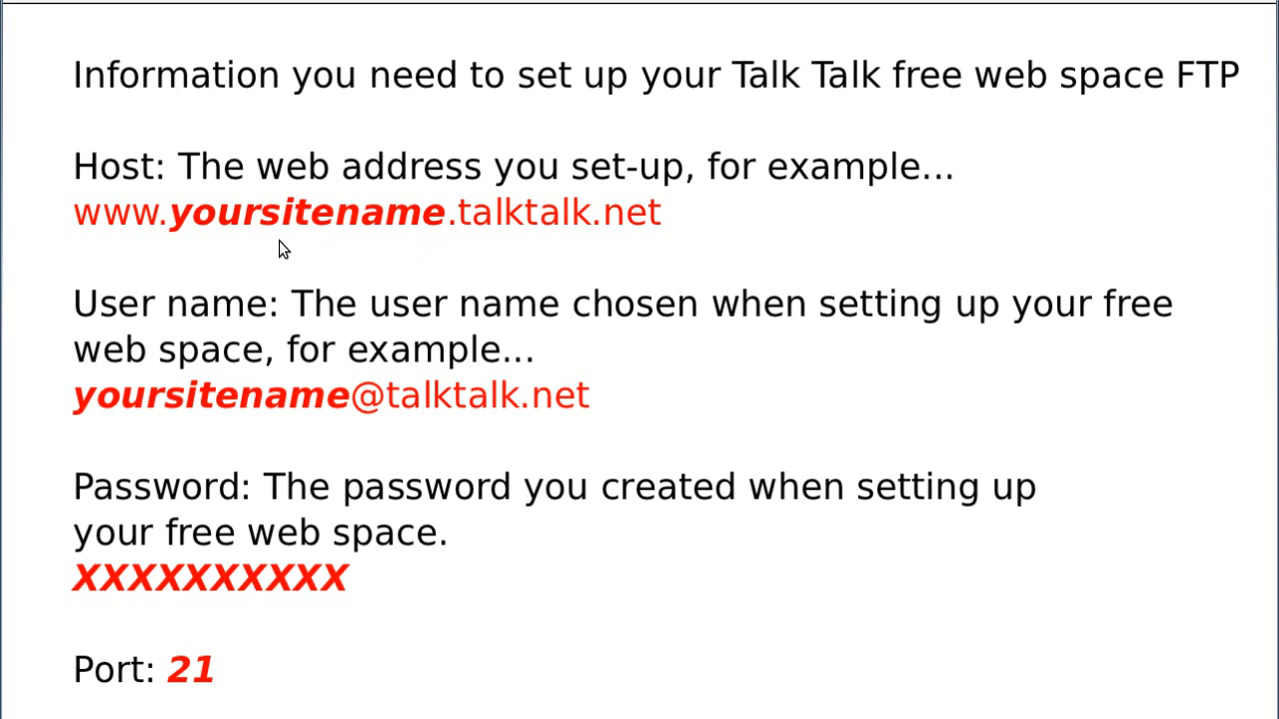
pyautogui.moveTo(432, 240)
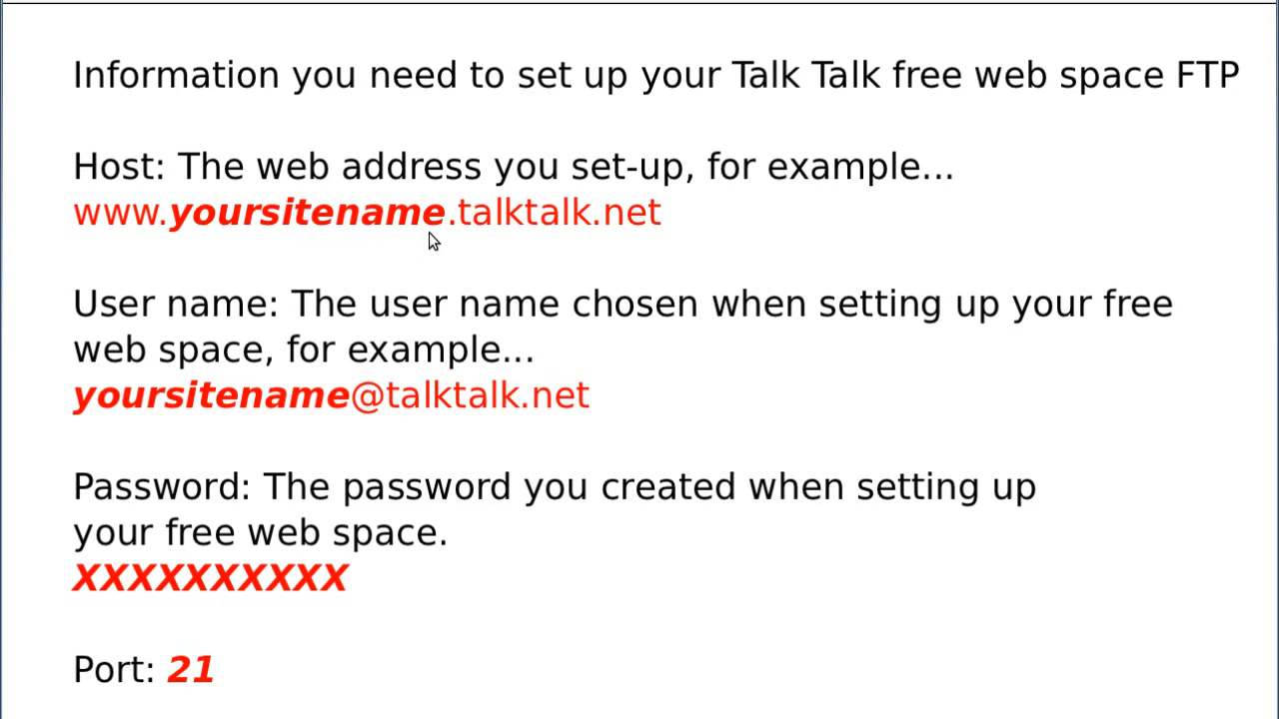
pyautogui.moveTo(610, 252)
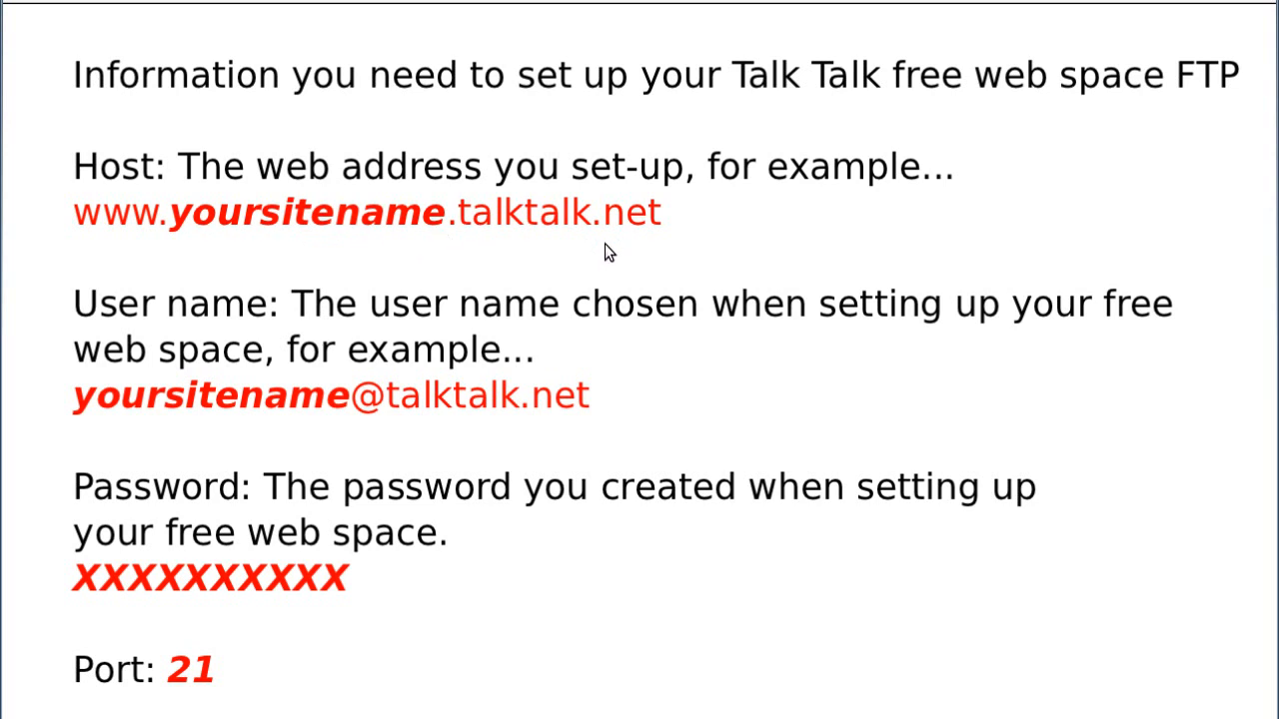
pyautogui.moveTo(278, 283)
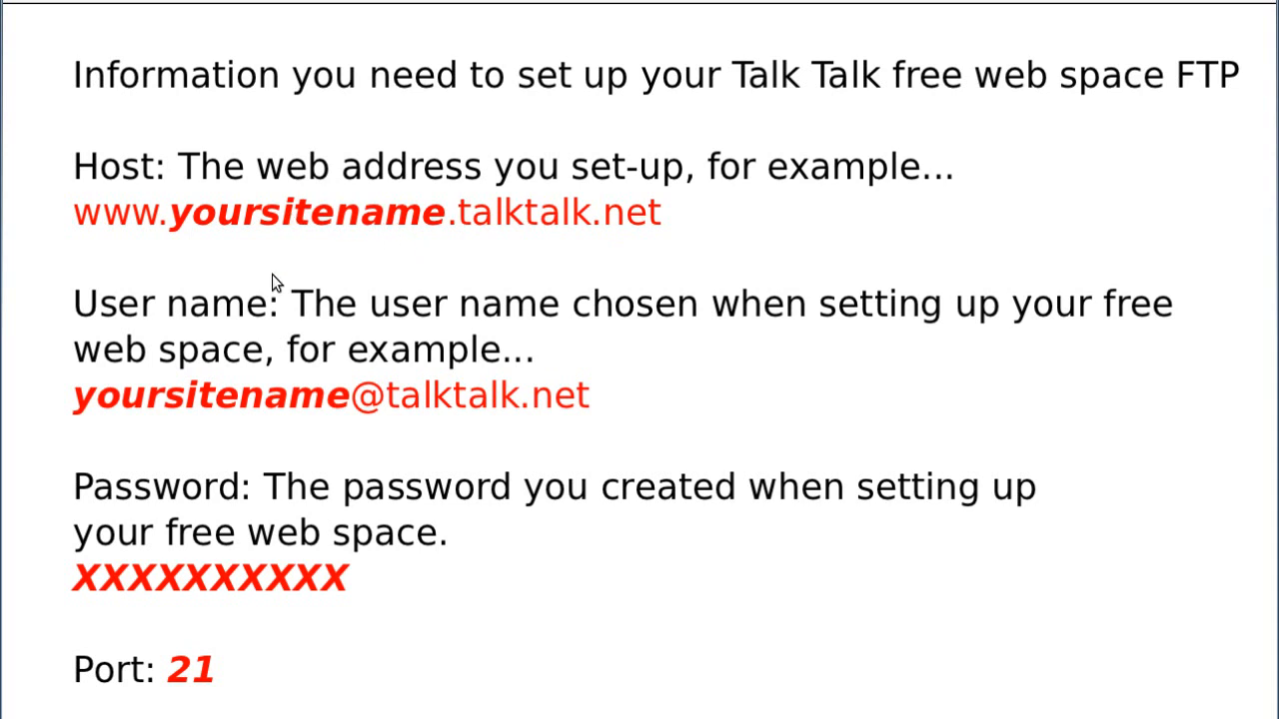
pyautogui.moveTo(178, 336)
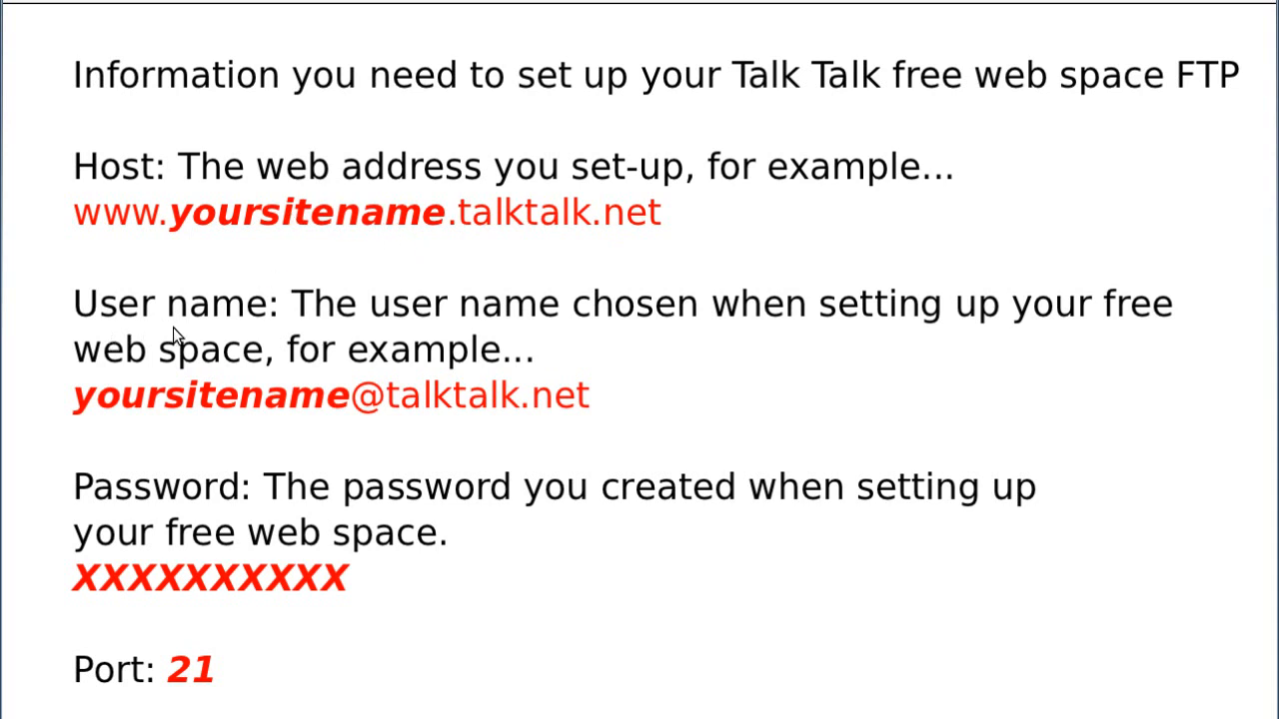
pyautogui.moveTo(124, 231)
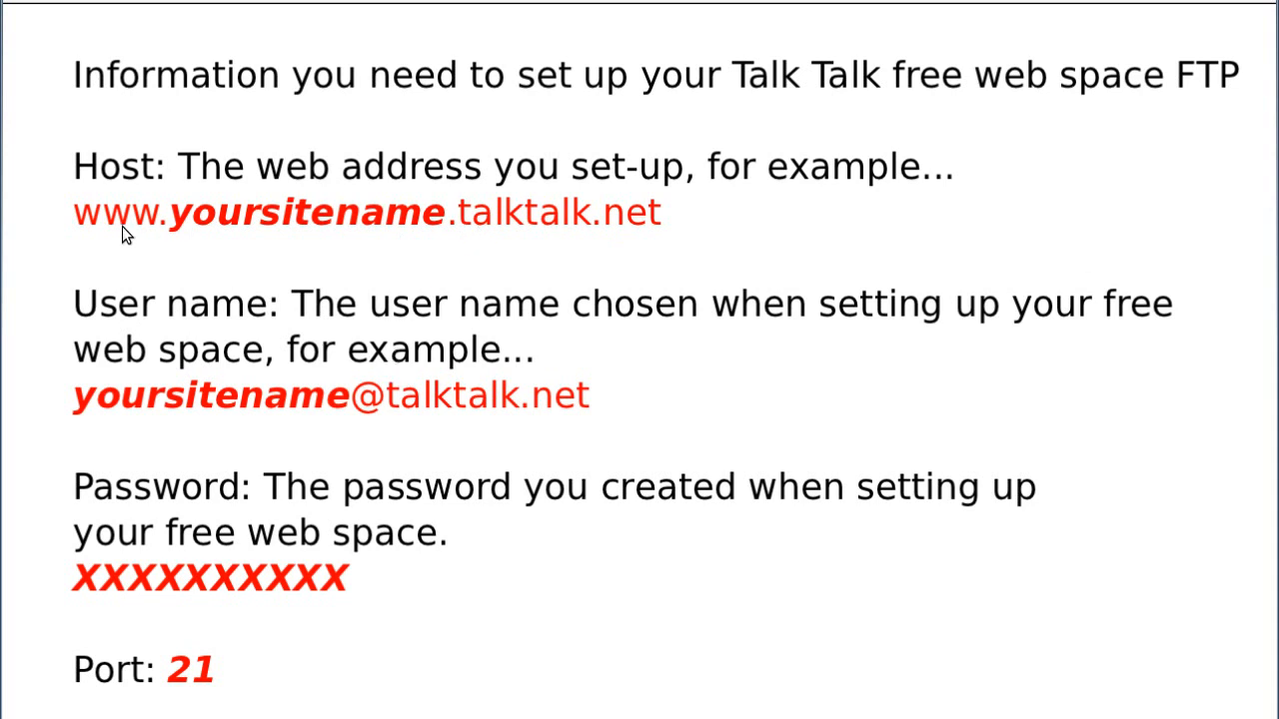
pyautogui.moveTo(452, 435)
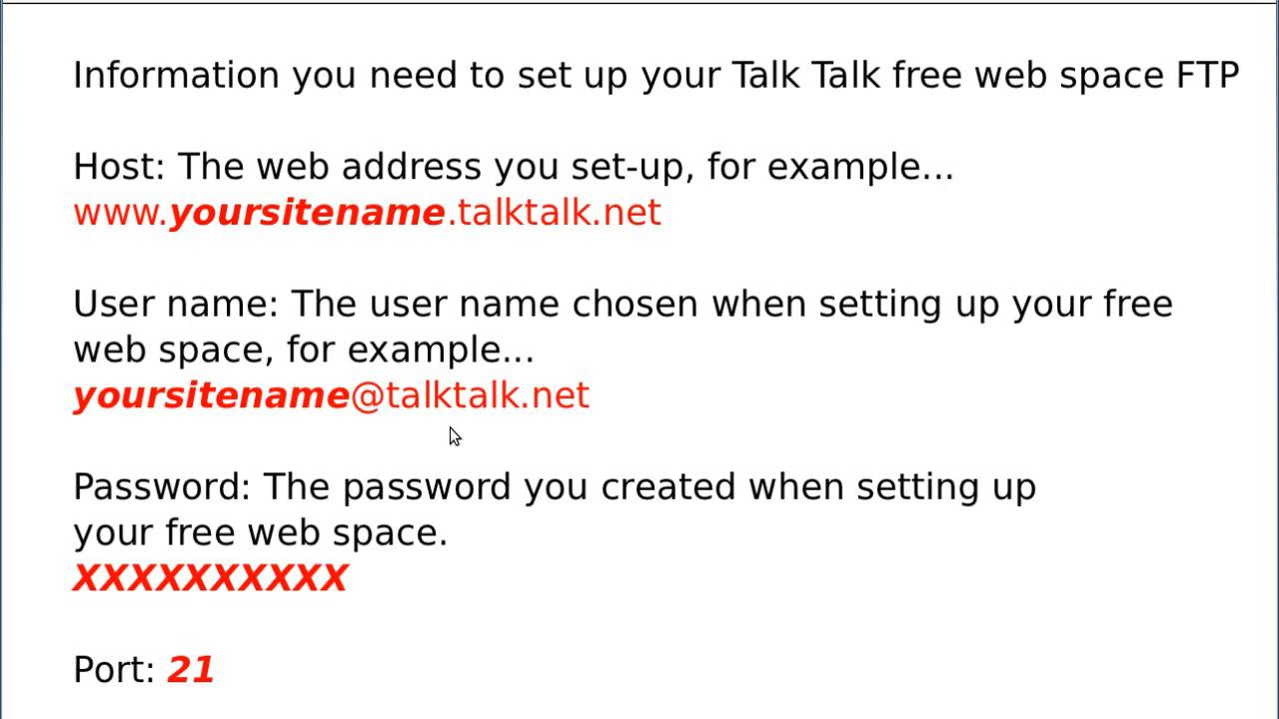
pyautogui.moveTo(517, 432)
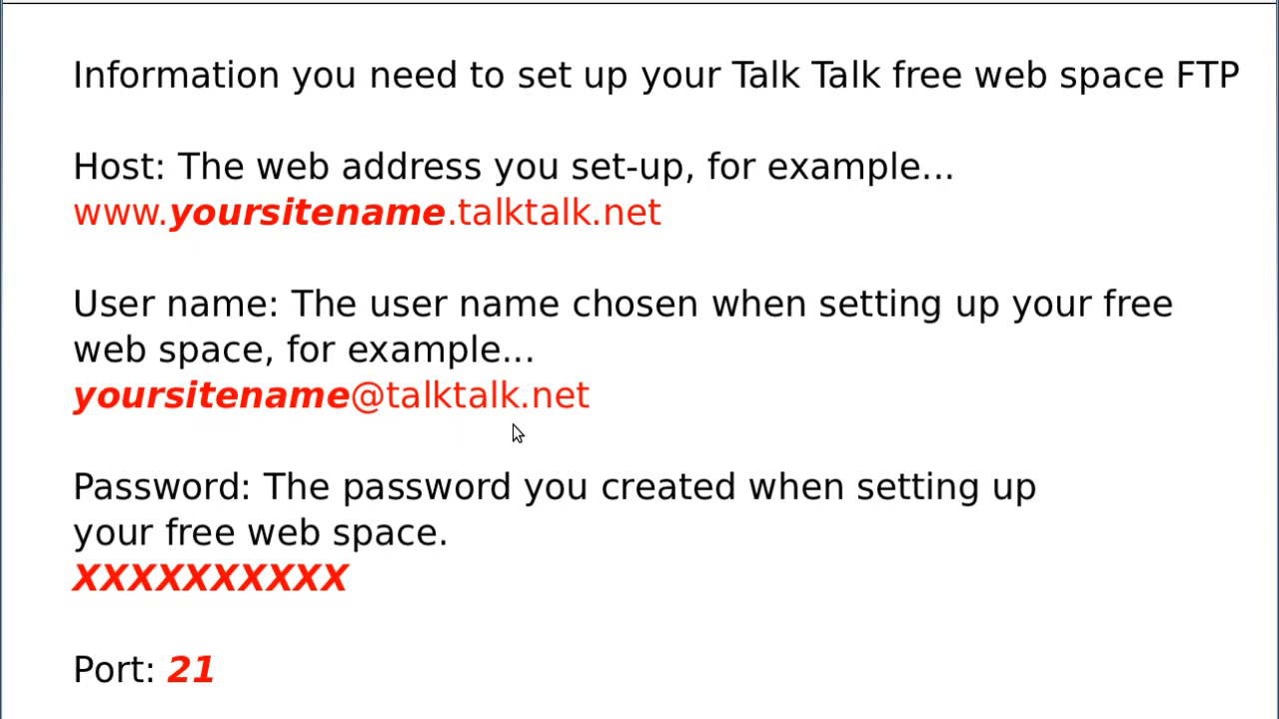
pyautogui.moveTo(503, 332)
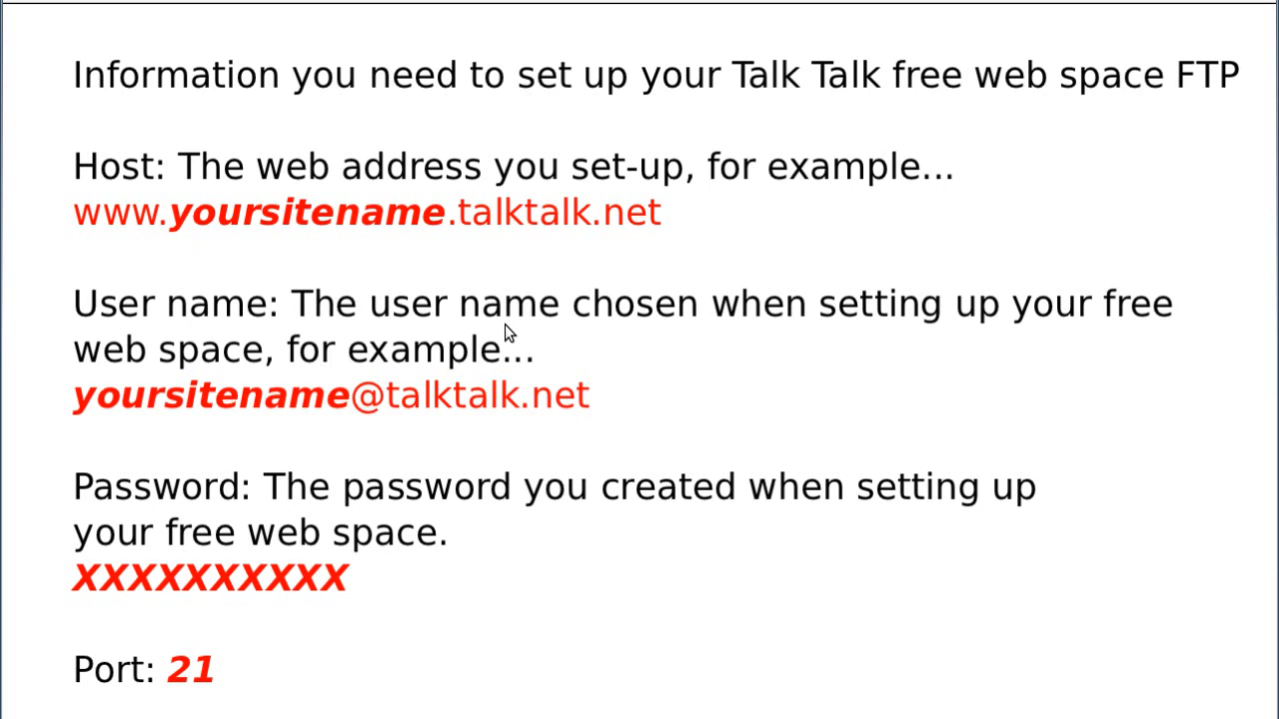
pyautogui.moveTo(457, 392)
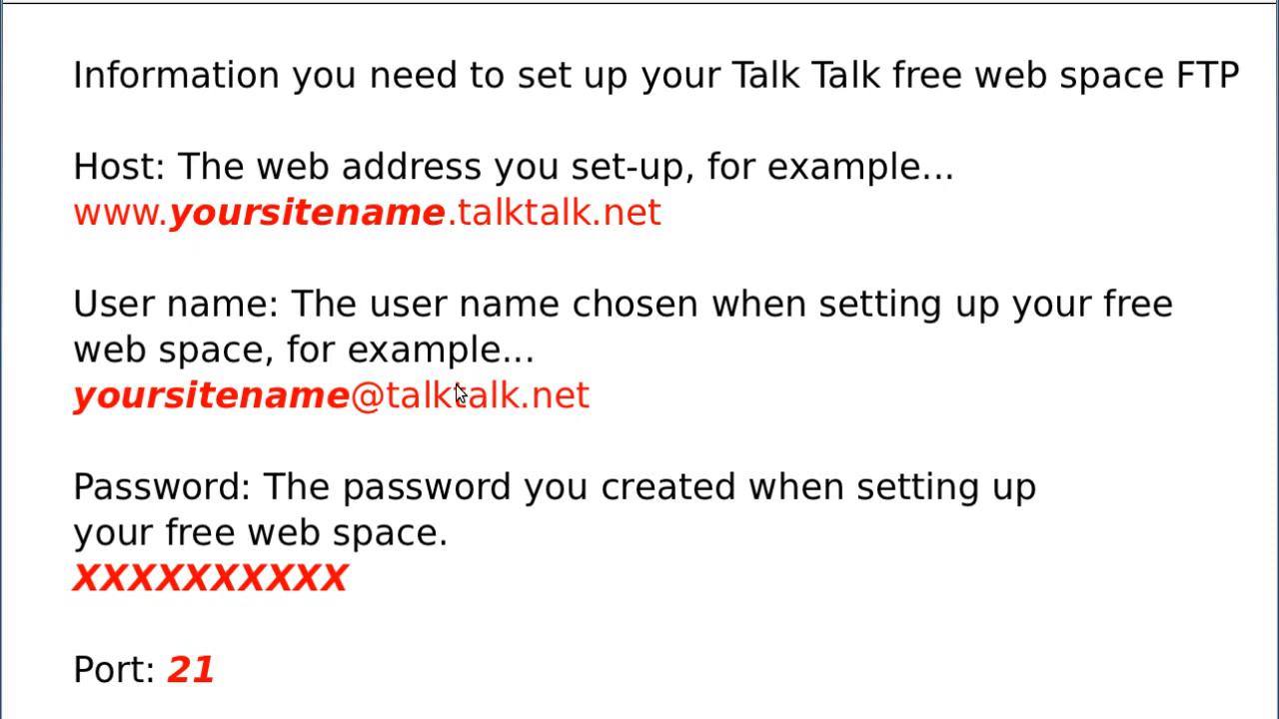
pyautogui.moveTo(132, 684)
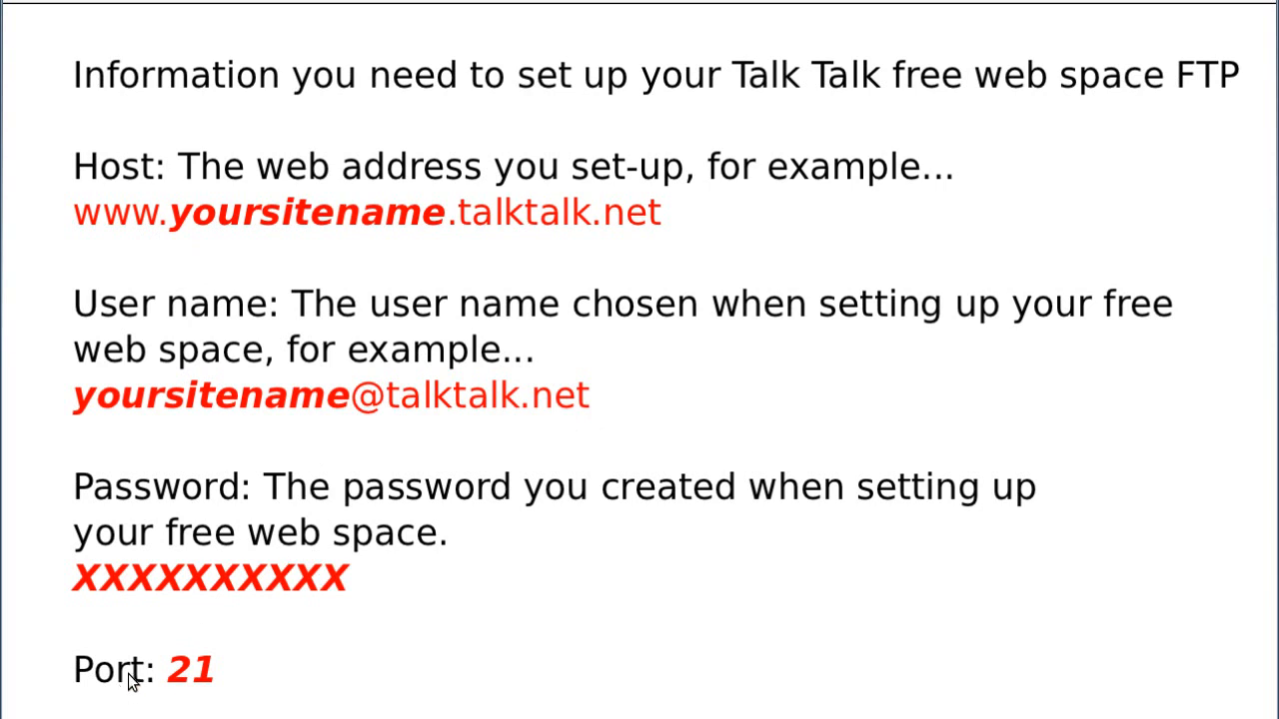
pyautogui.moveTo(239, 692)
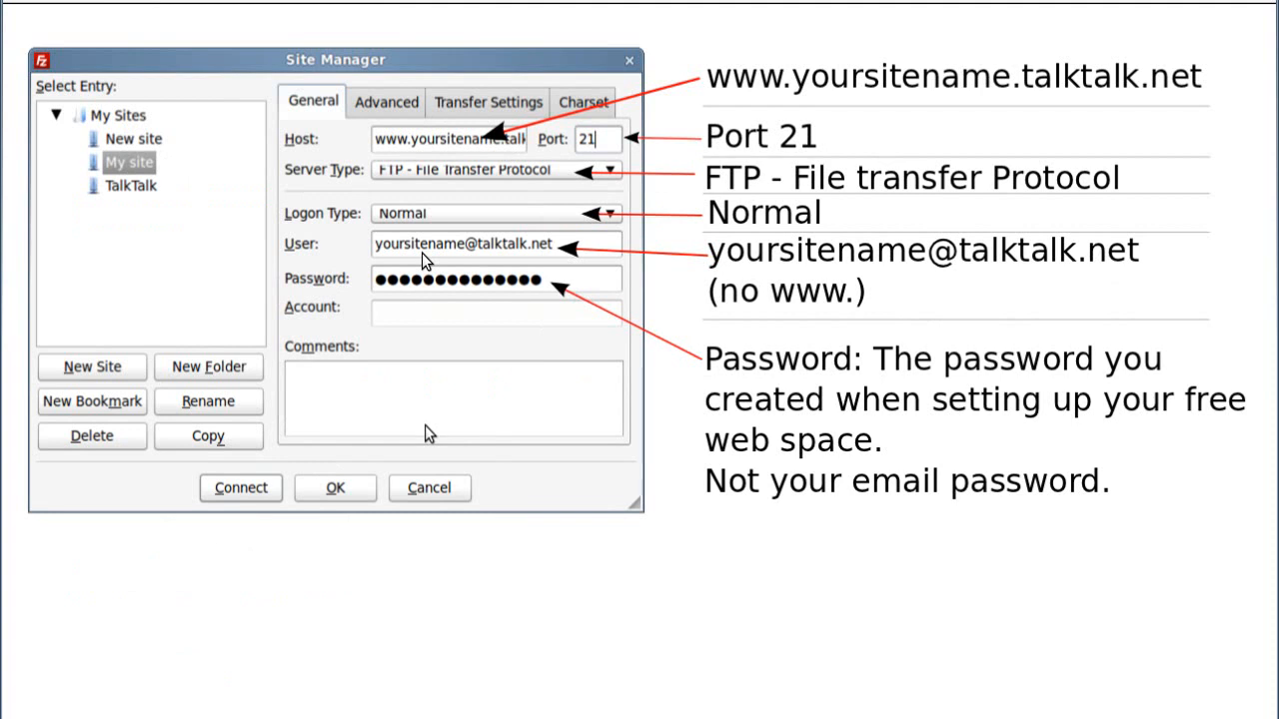
pyautogui.moveTo(399, 455)
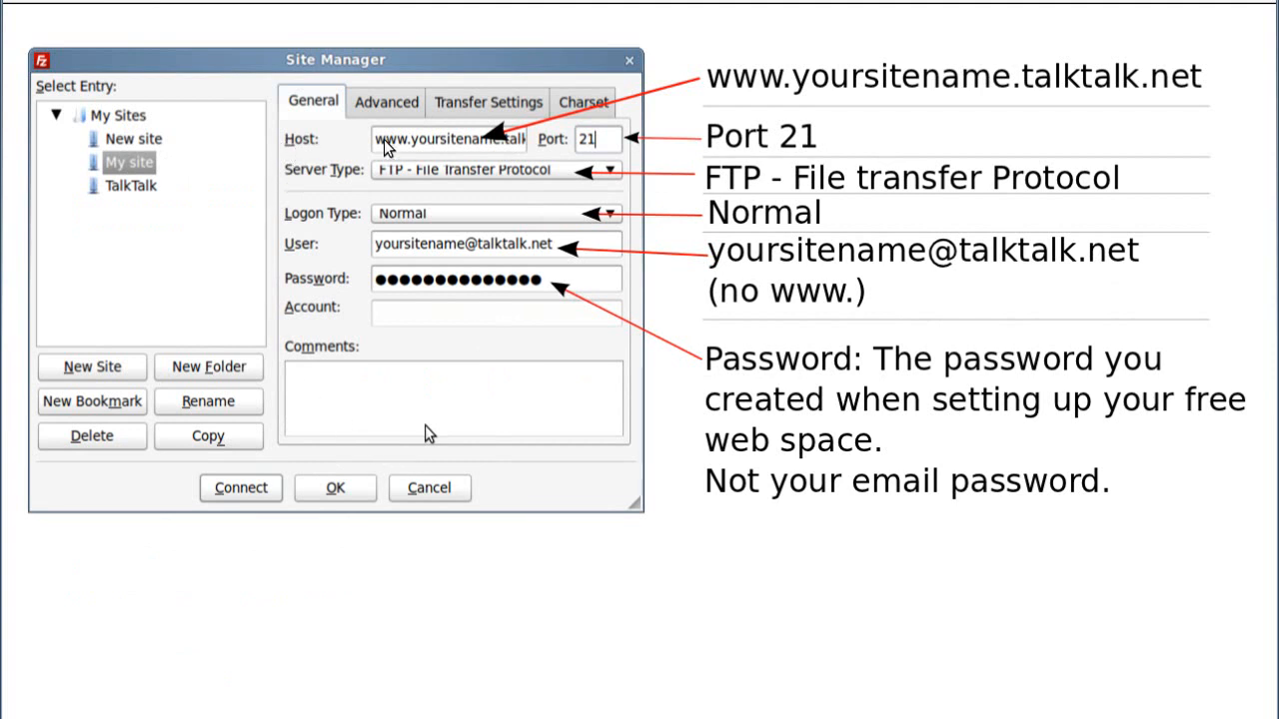
pyautogui.moveTo(770, 95)
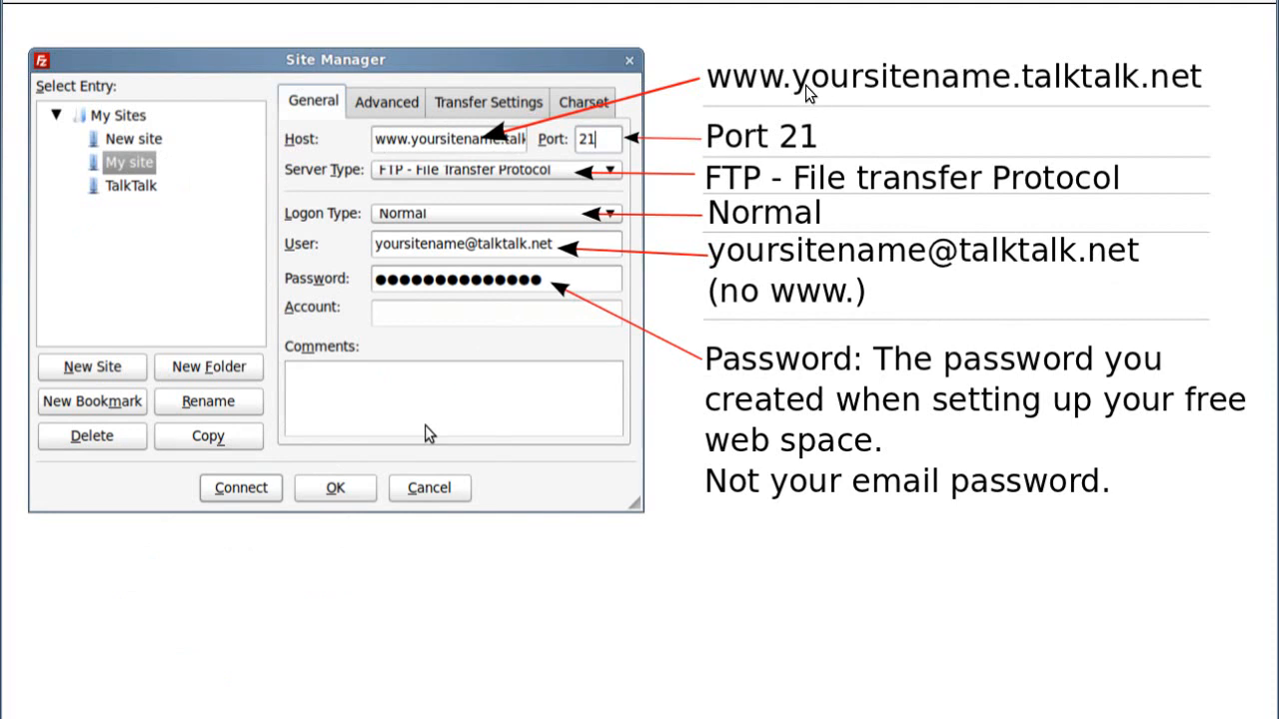
pyautogui.moveTo(795, 94)
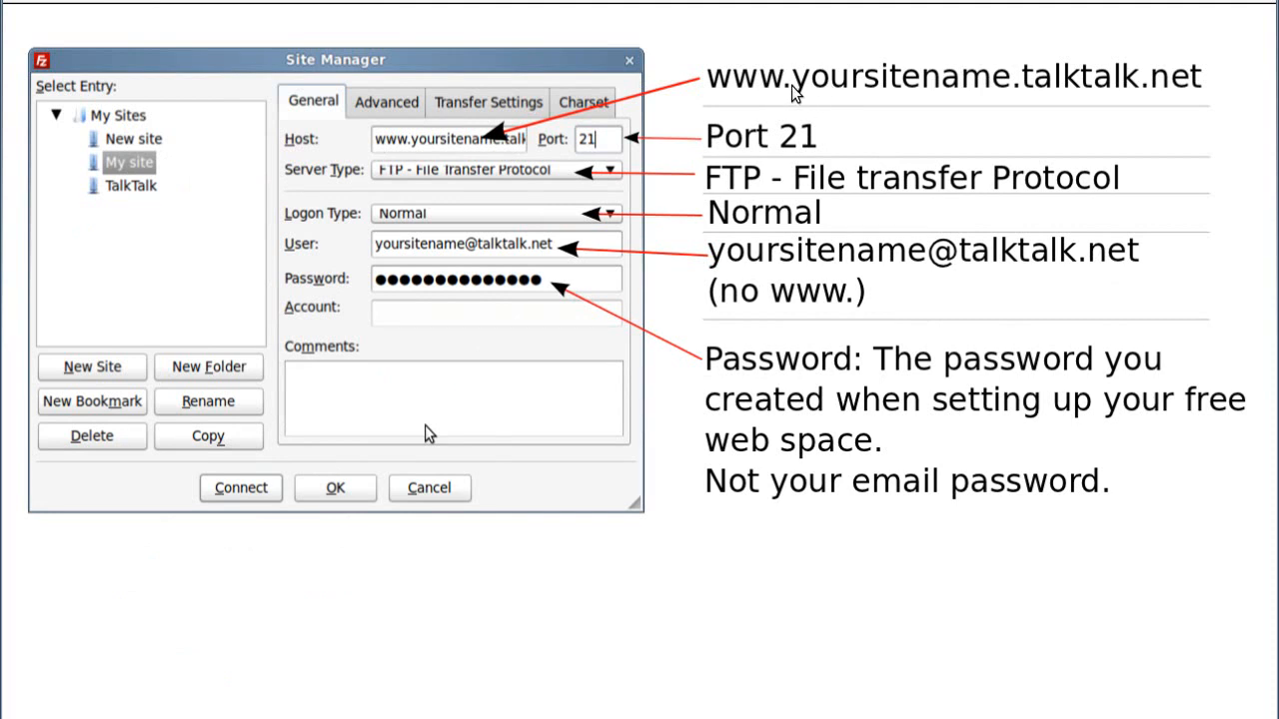
pyautogui.moveTo(969, 90)
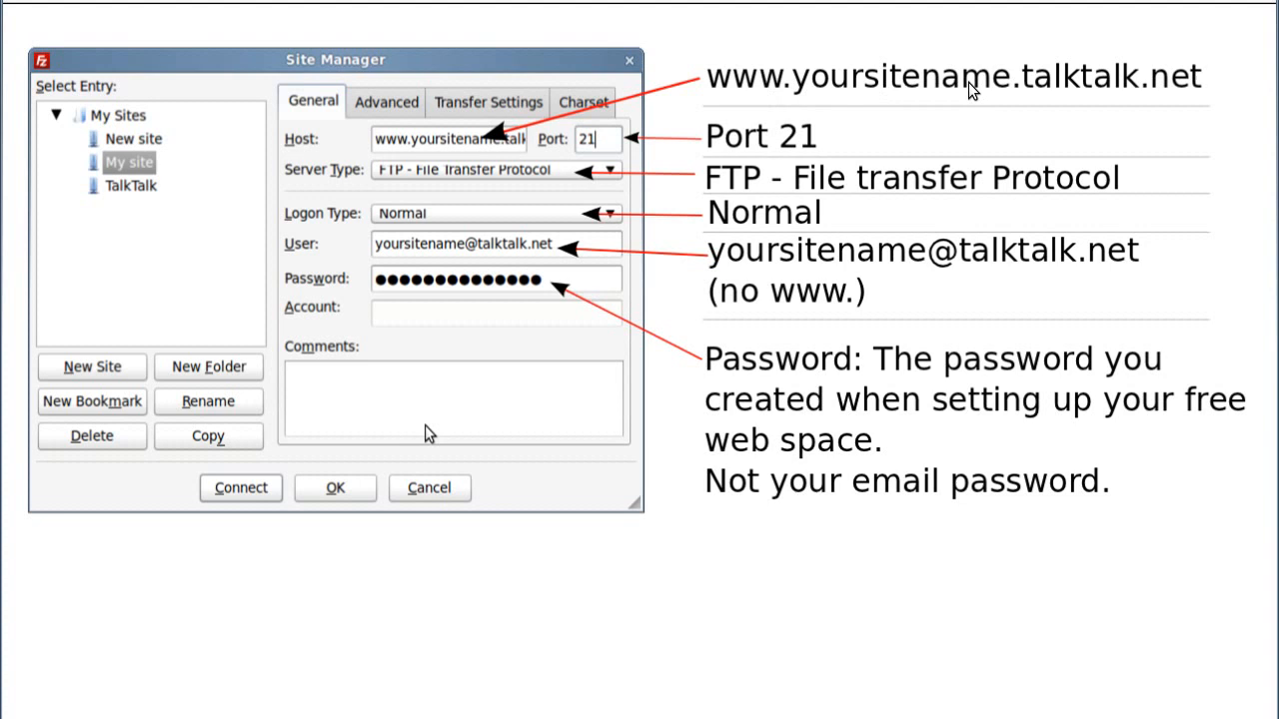
pyautogui.moveTo(1099, 89)
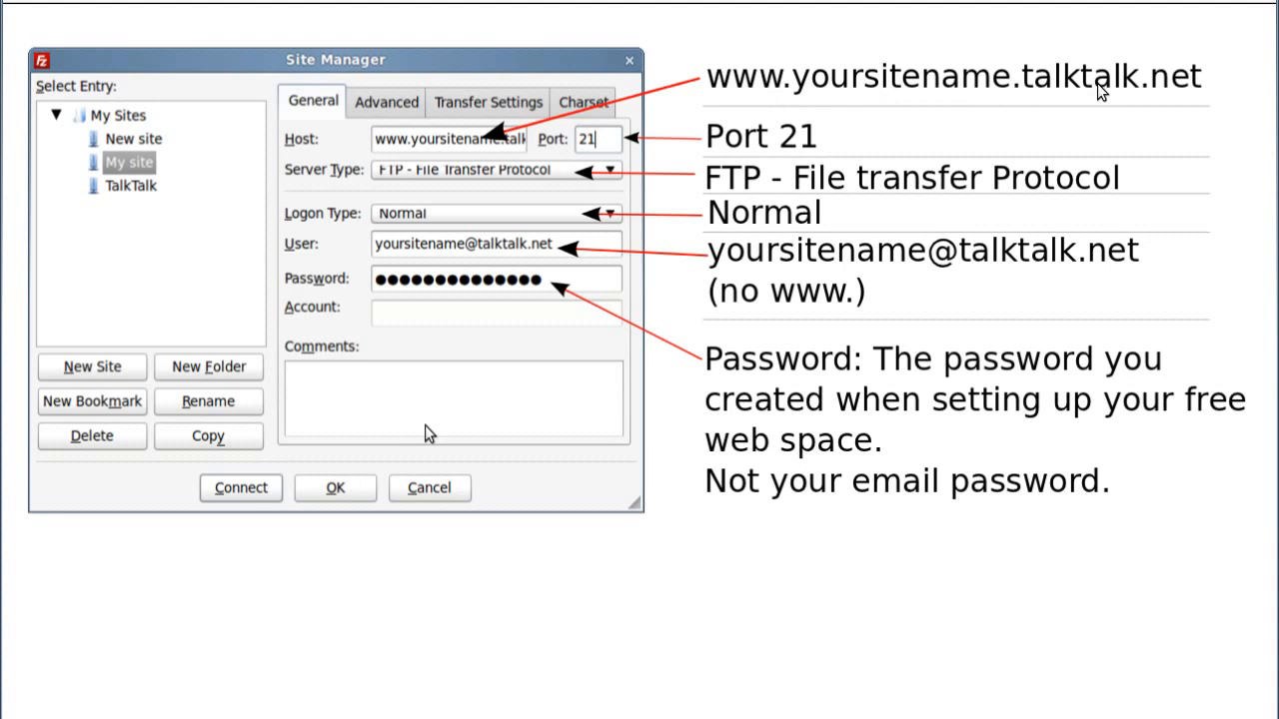
pyautogui.moveTo(855, 104)
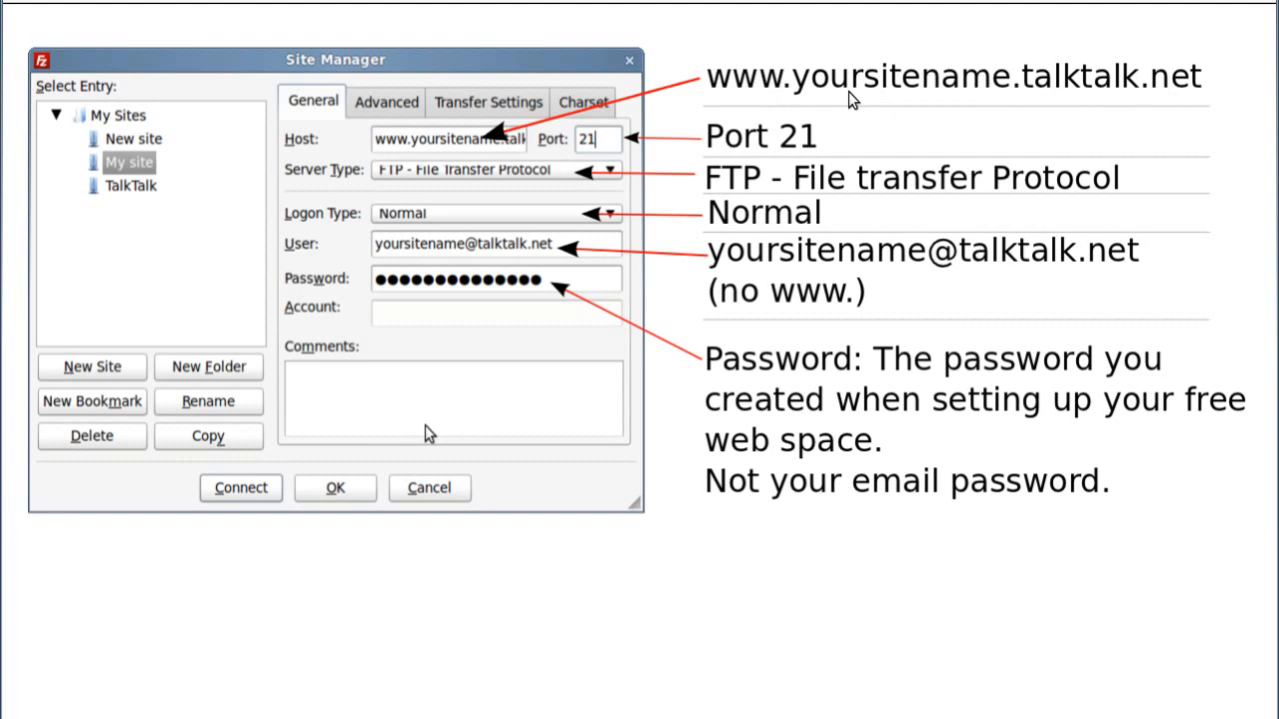
pyautogui.moveTo(807, 104)
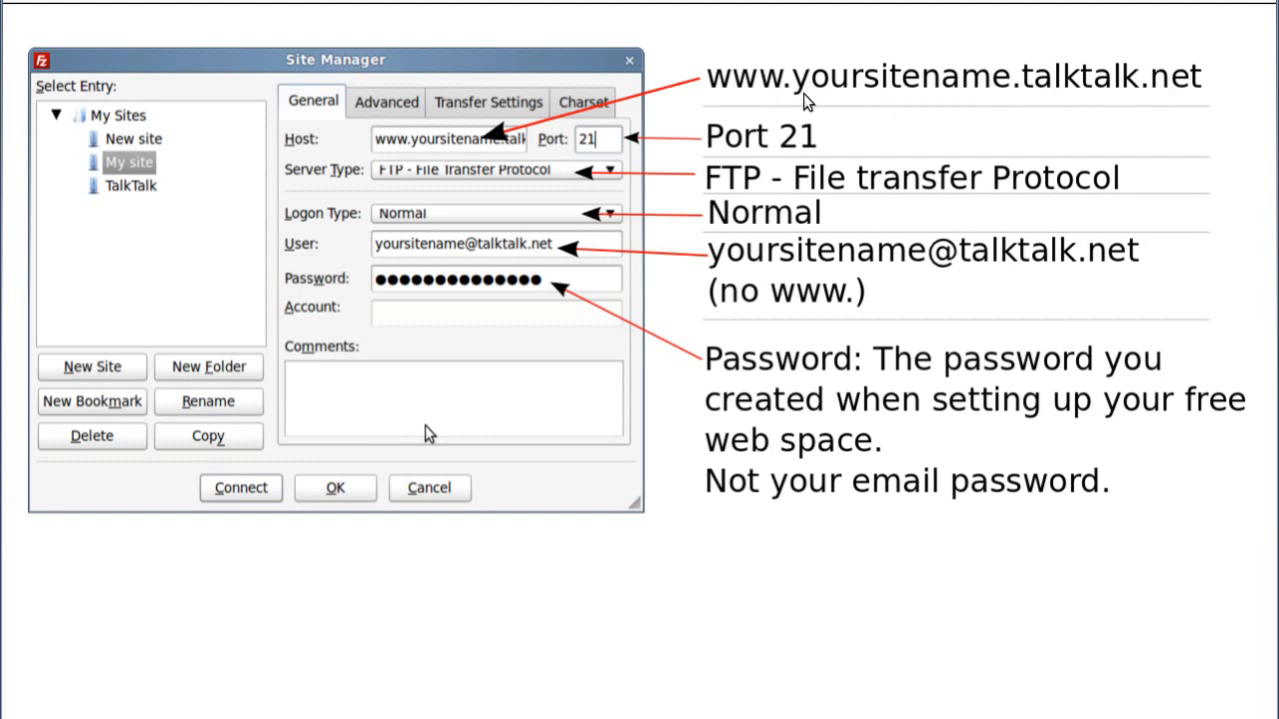
pyautogui.moveTo(787, 102)
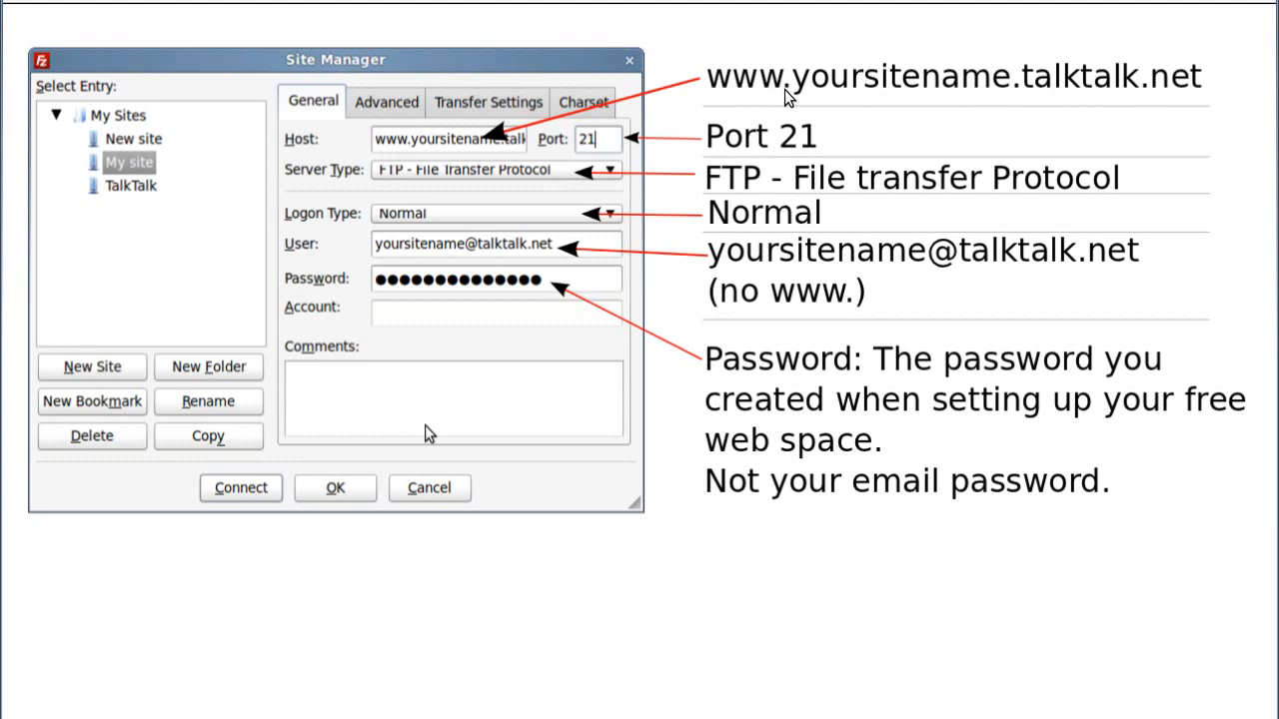
pyautogui.moveTo(1135, 98)
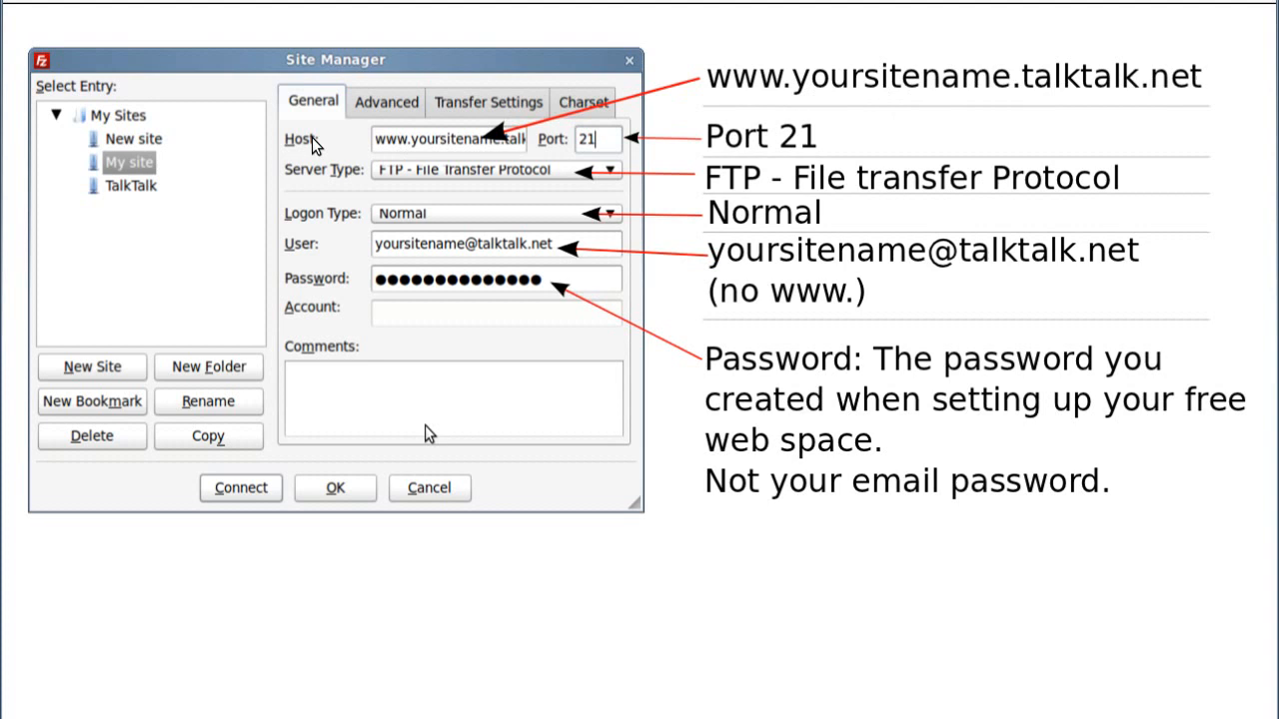
pyautogui.moveTo(557, 150)
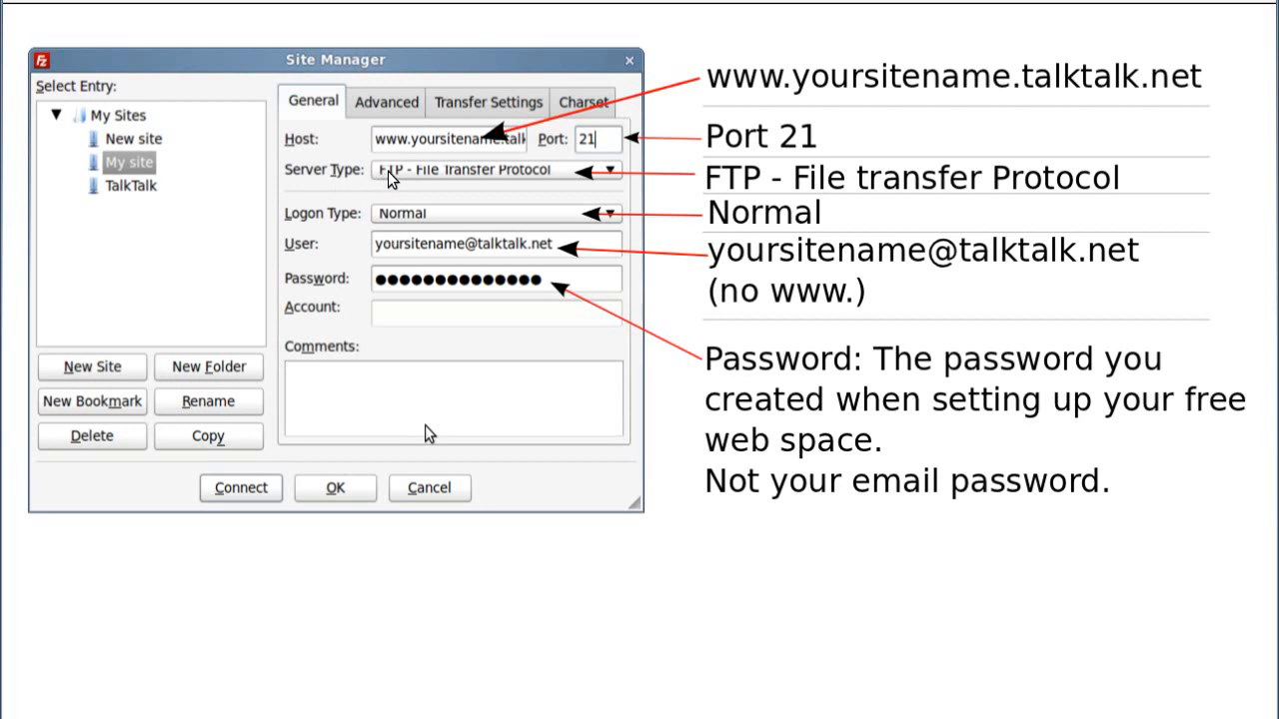
pyautogui.moveTo(358, 179)
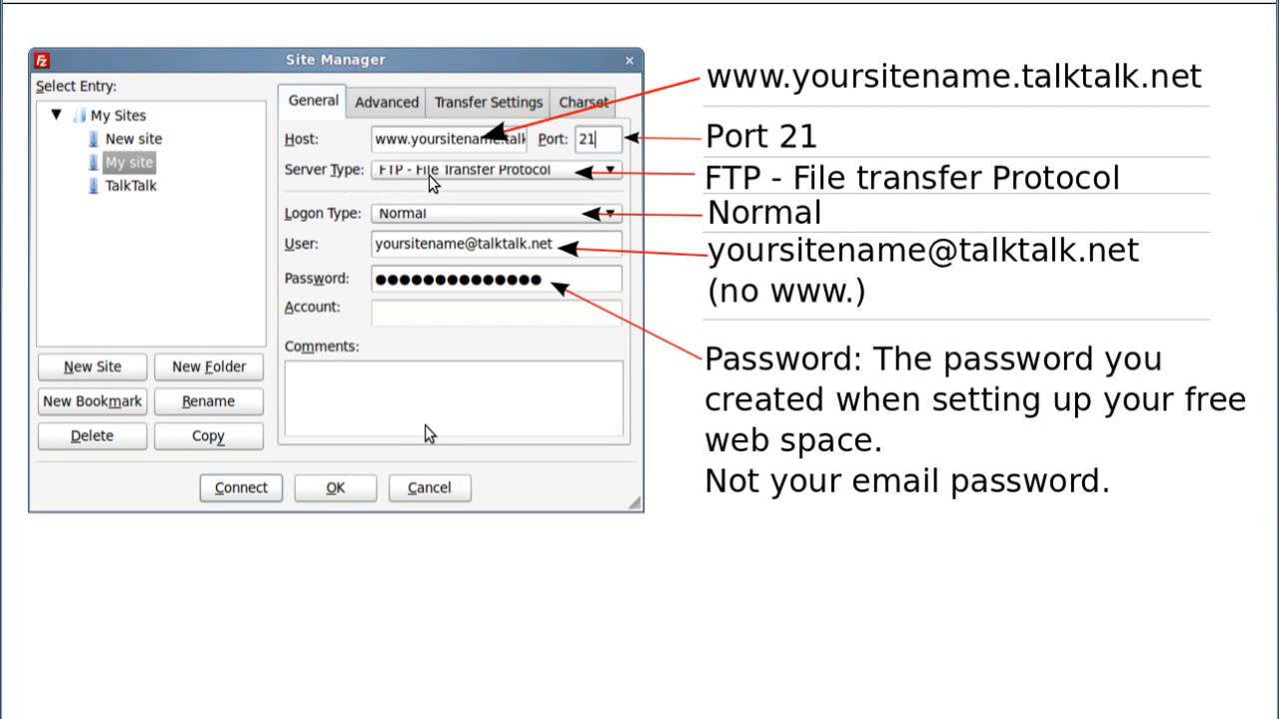
pyautogui.moveTo(751, 203)
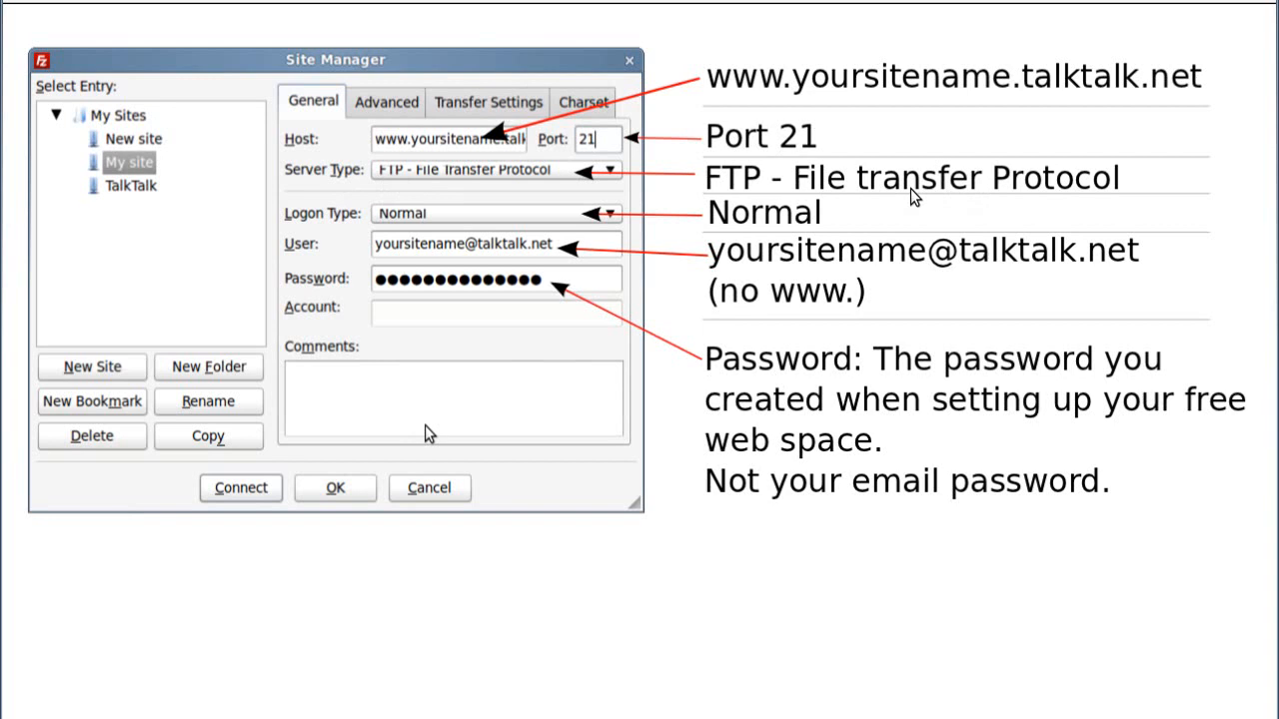
pyautogui.moveTo(357, 224)
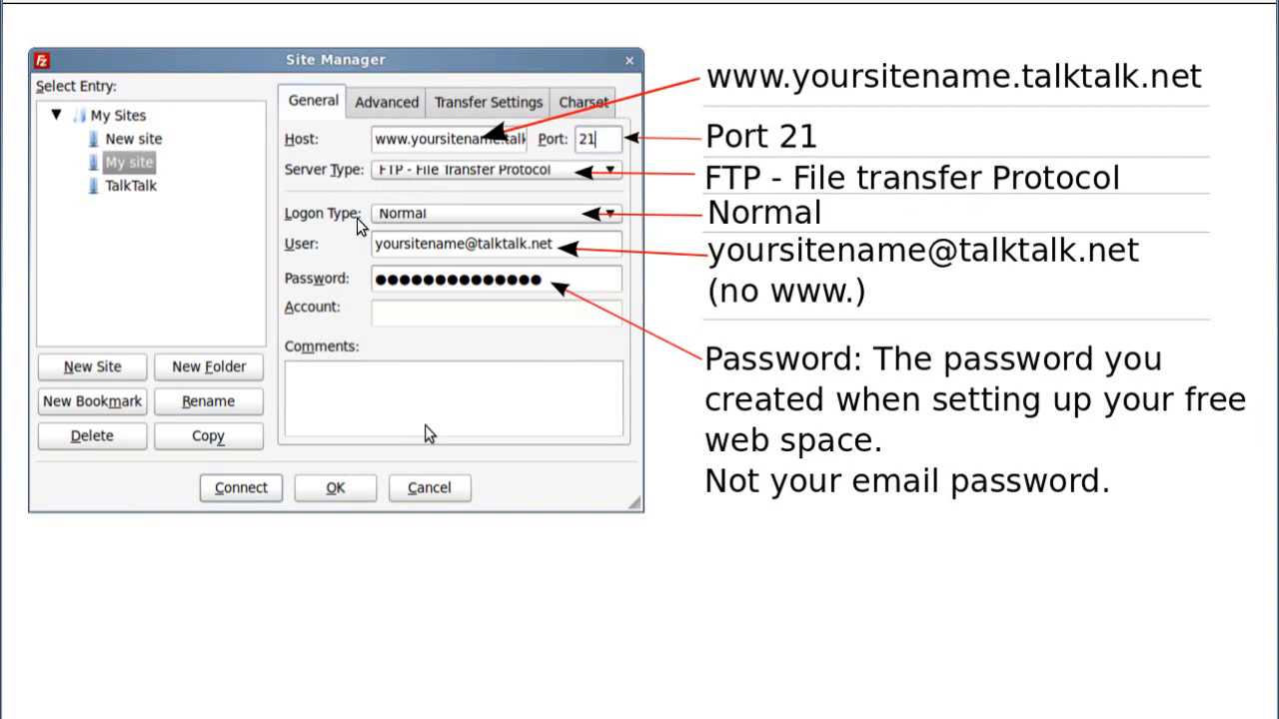
pyautogui.moveTo(387, 223)
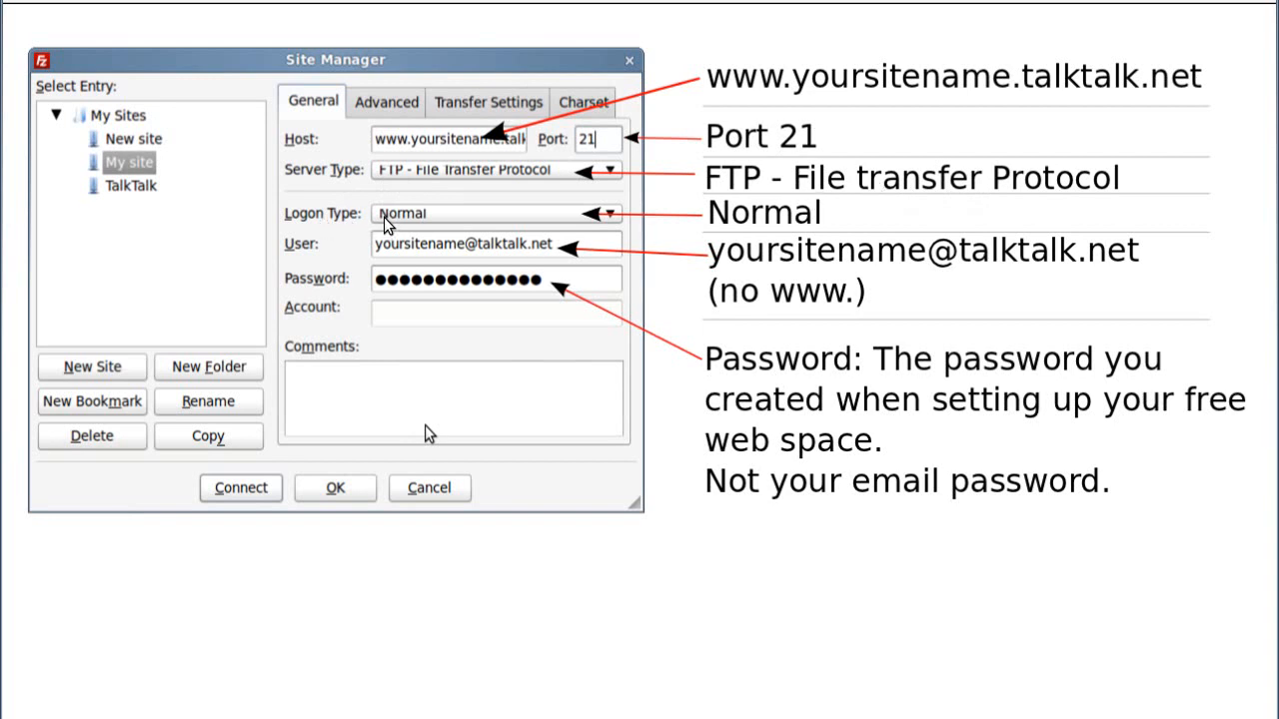
pyautogui.moveTo(304, 264)
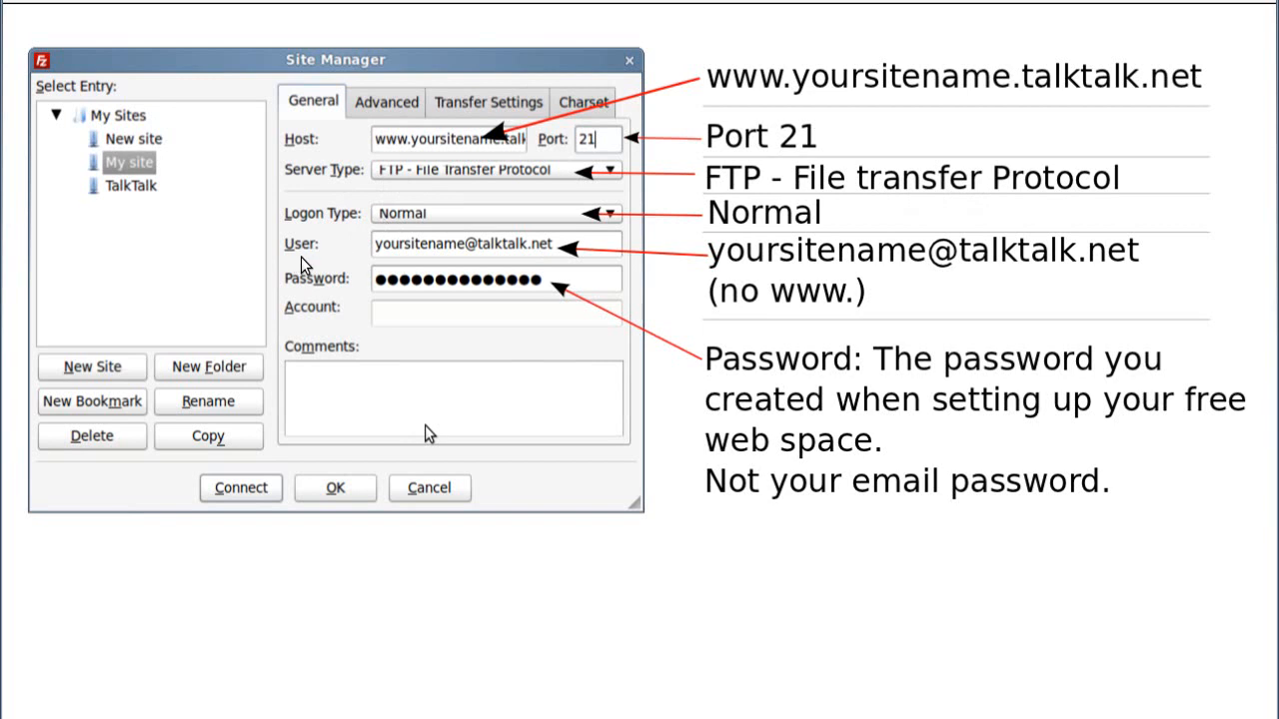
pyautogui.moveTo(383, 264)
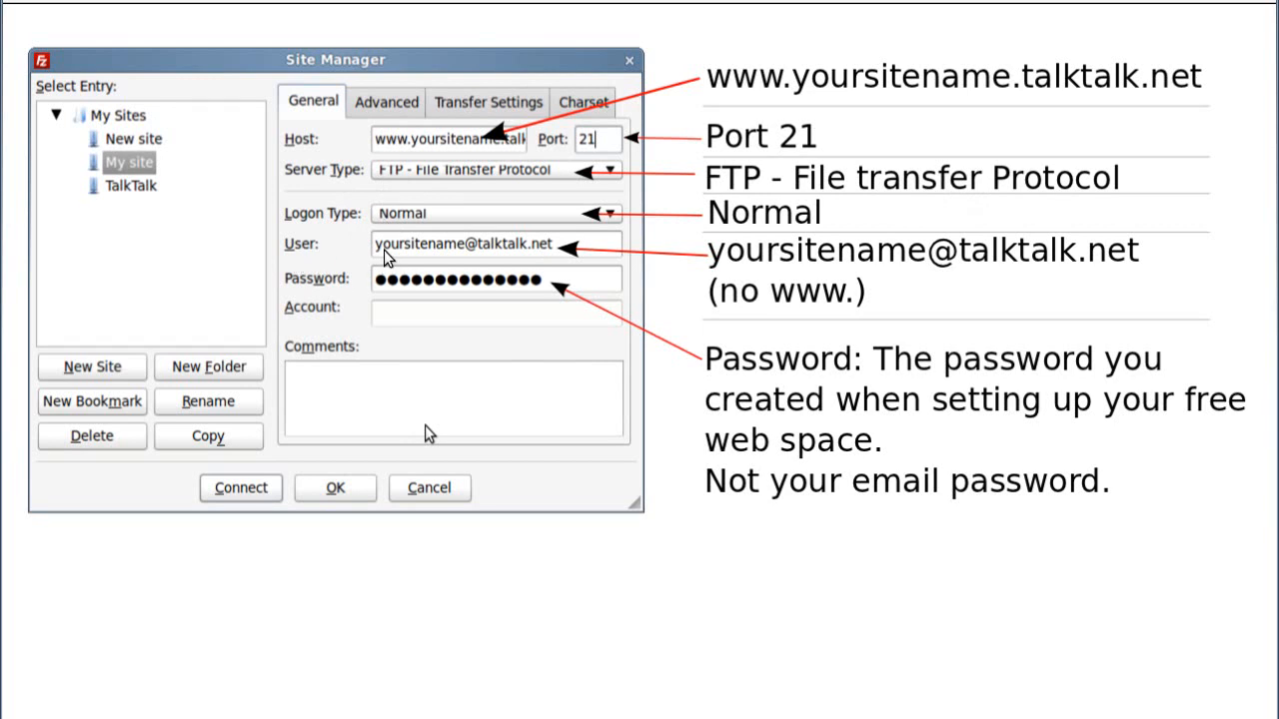
pyautogui.moveTo(499, 224)
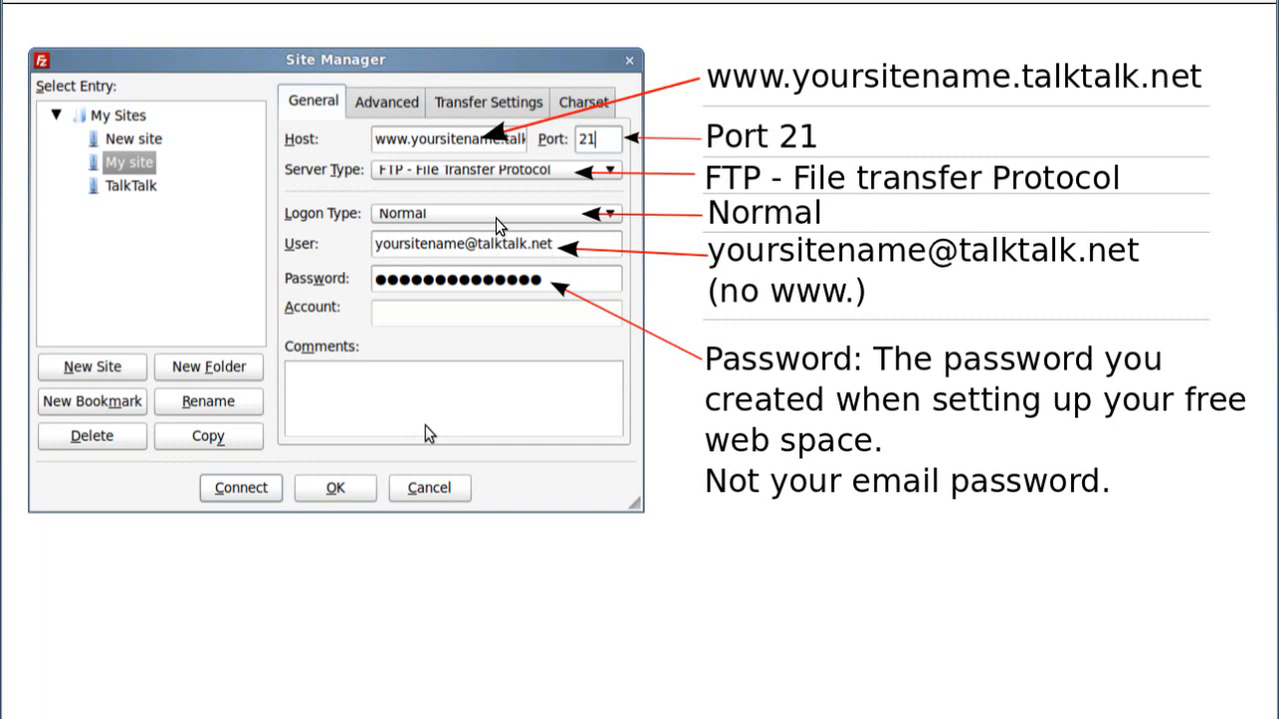
pyautogui.moveTo(558, 276)
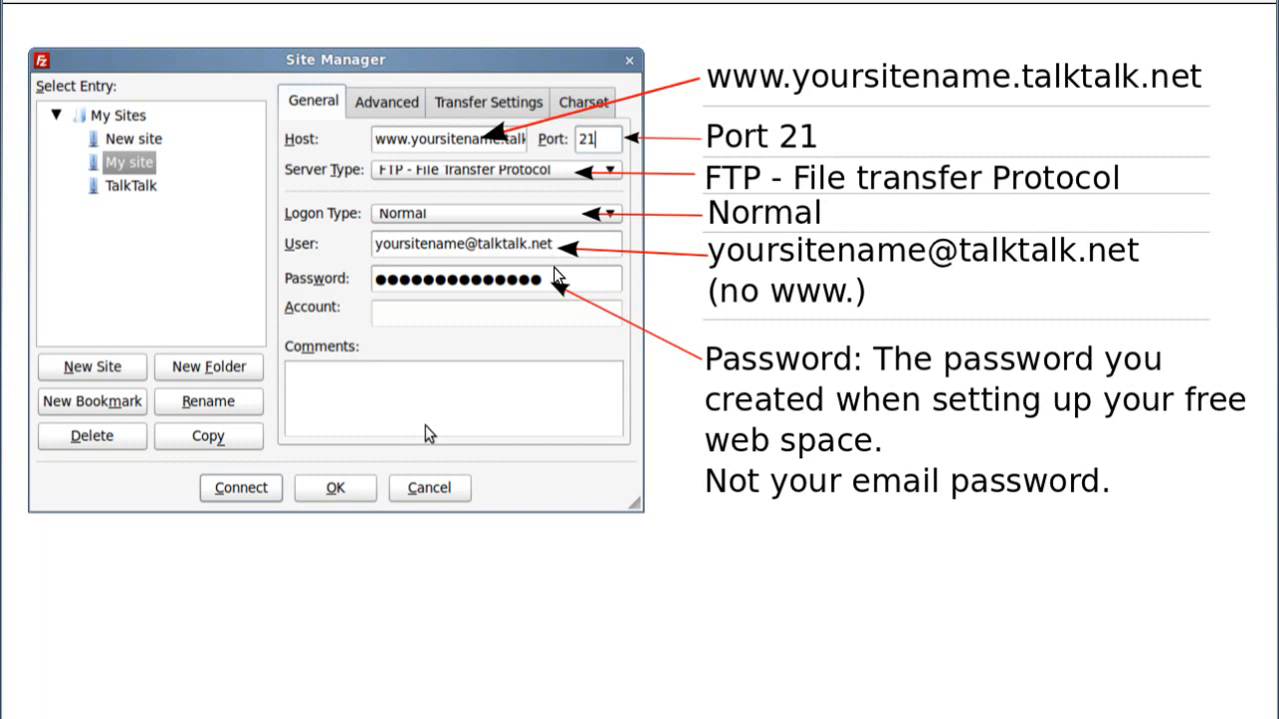
pyautogui.moveTo(777, 308)
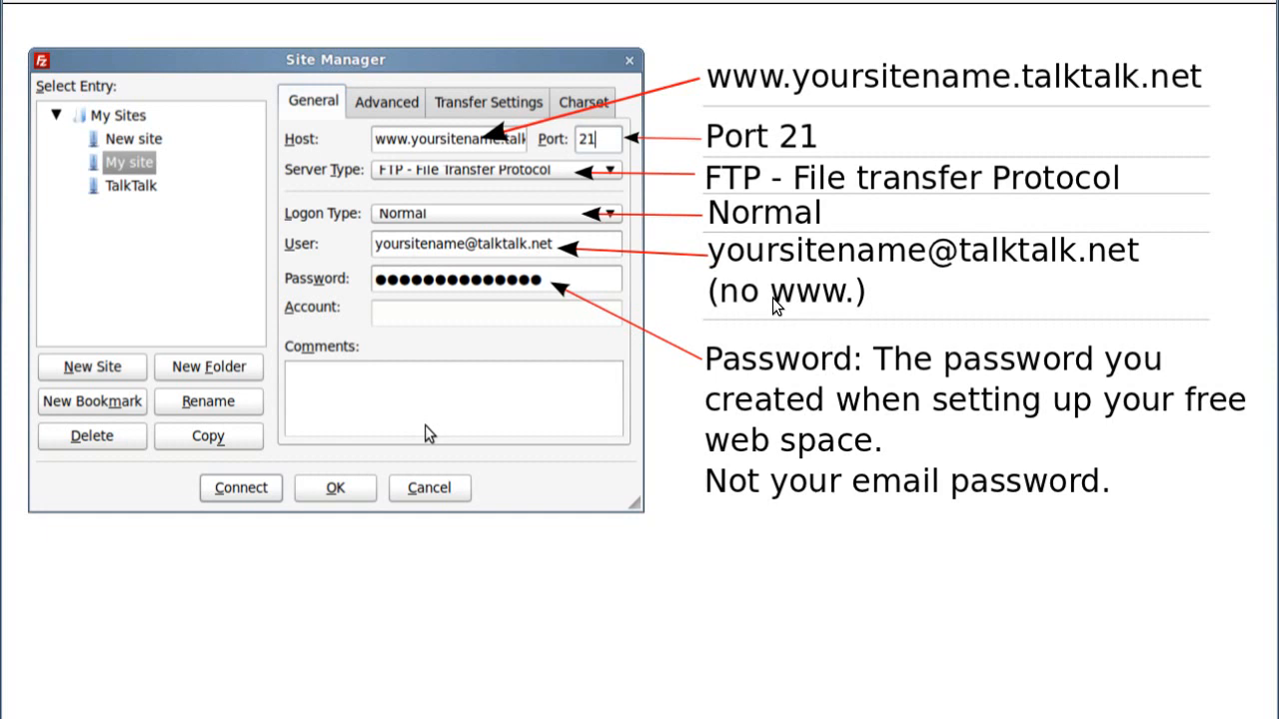
pyautogui.moveTo(879, 267)
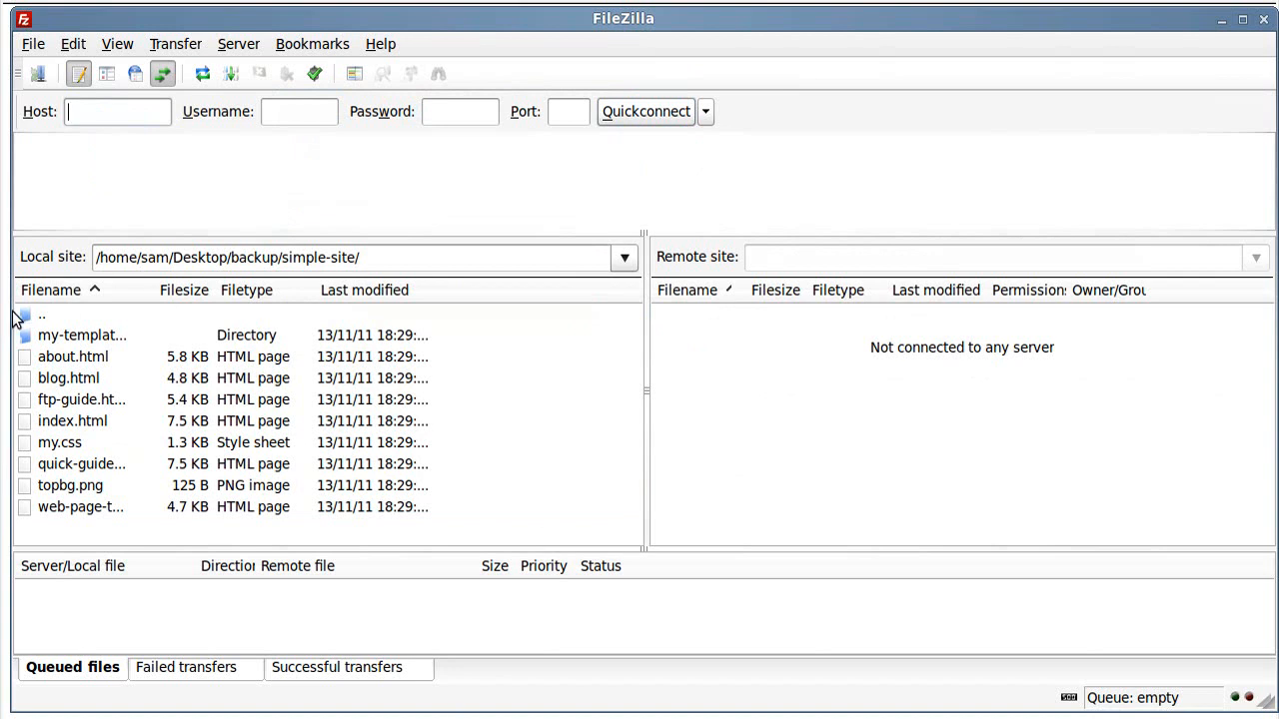
# - Move the local view up to the Desktop and show the TalkTalk entry in Site Manager
pyautogui.doubleClick(42, 316)
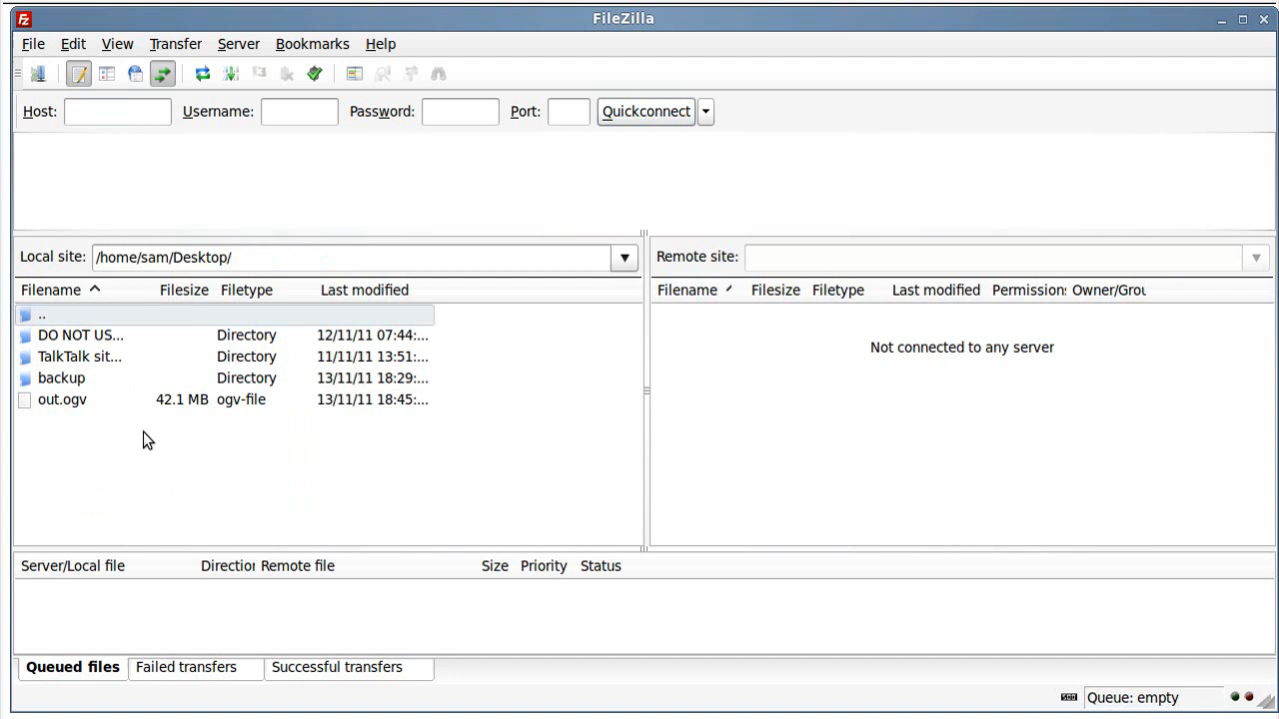
pyautogui.moveTo(106, 74)
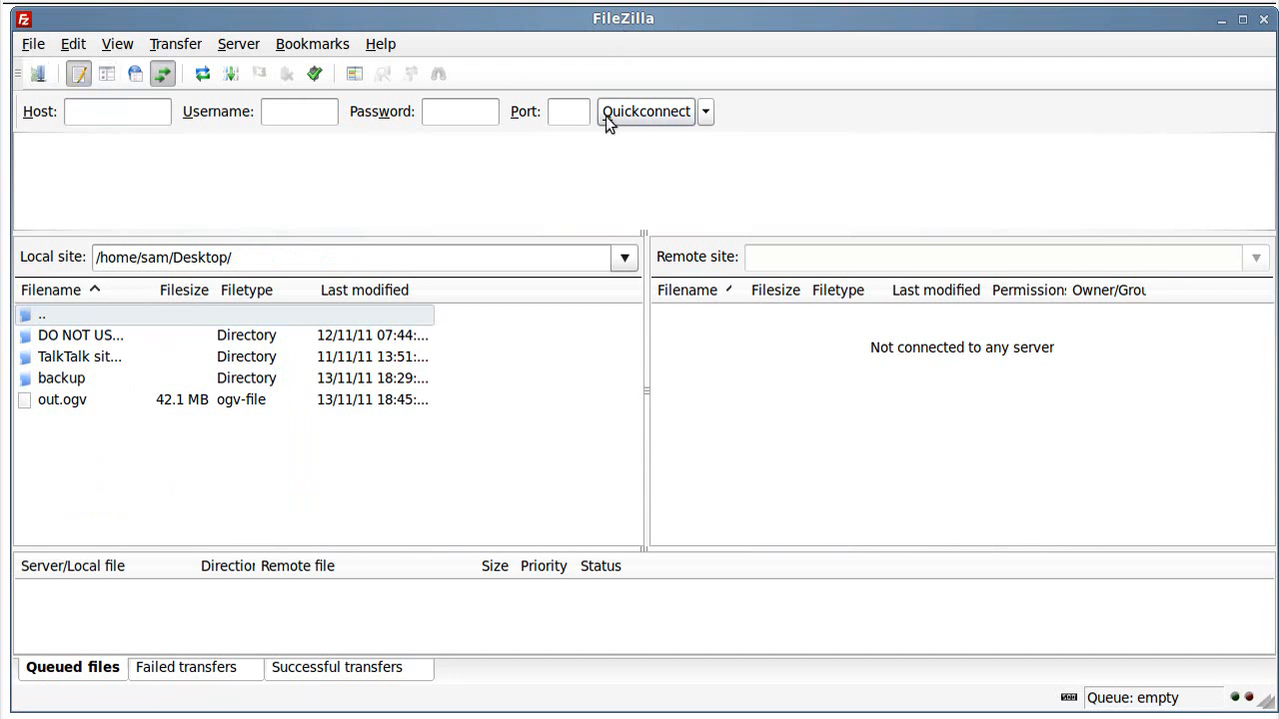
pyautogui.moveTo(36, 71)
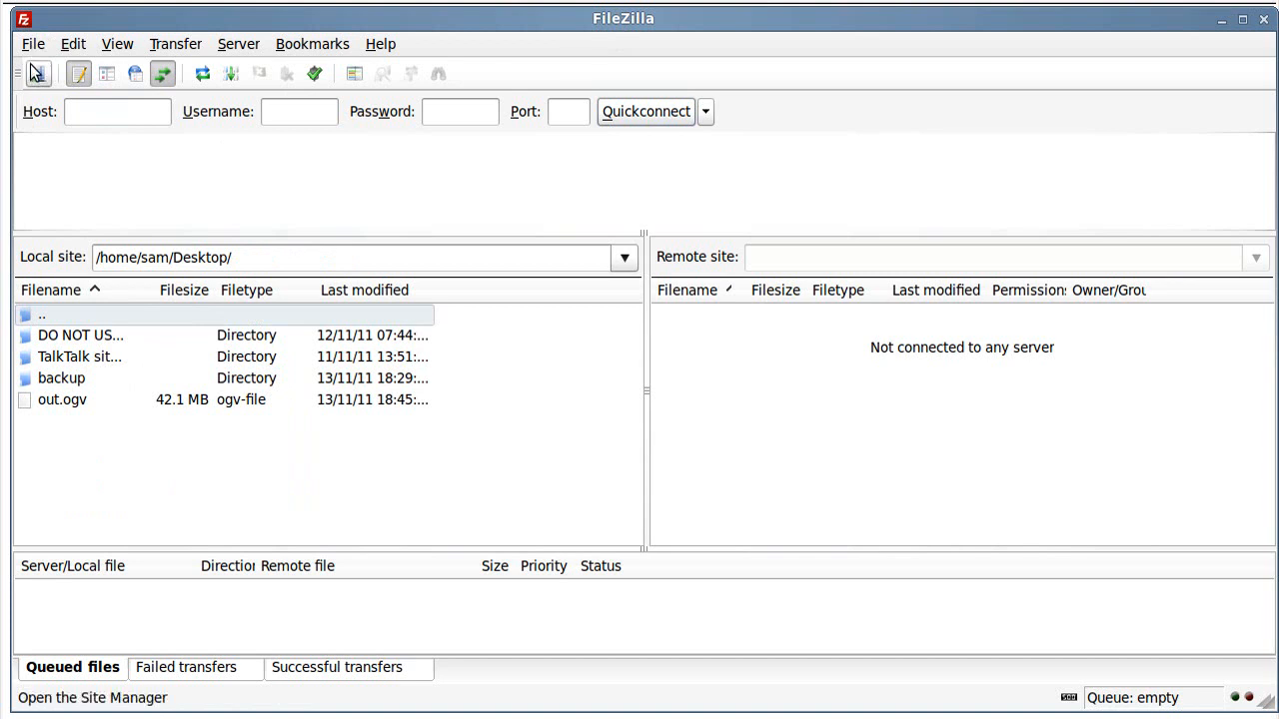
pyautogui.moveTo(38, 72)
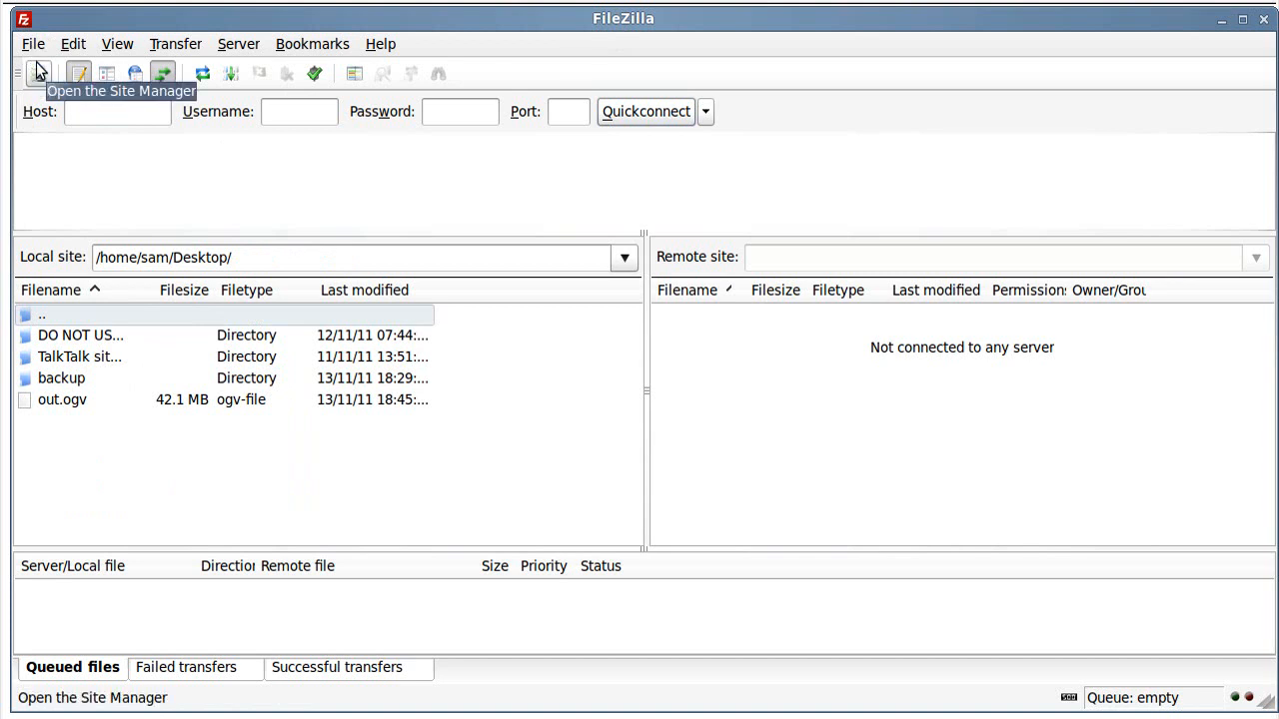
pyautogui.moveTo(40, 56)
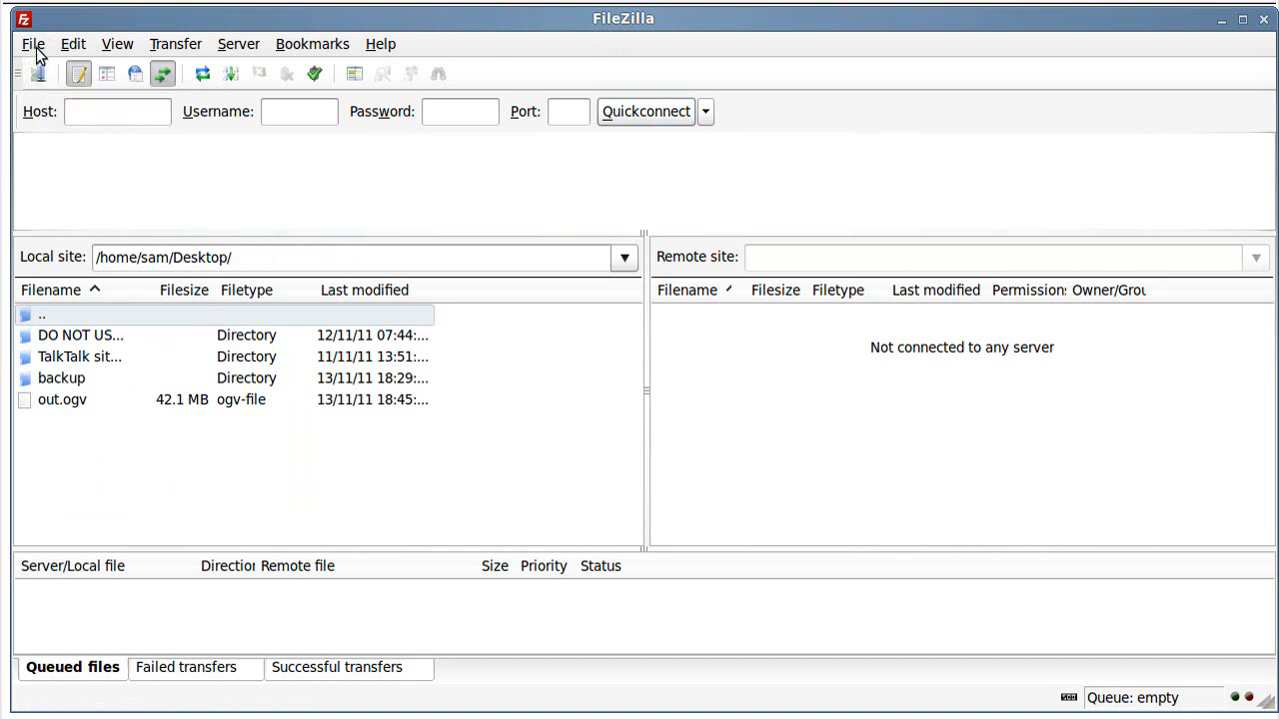
pyautogui.click(32, 43)
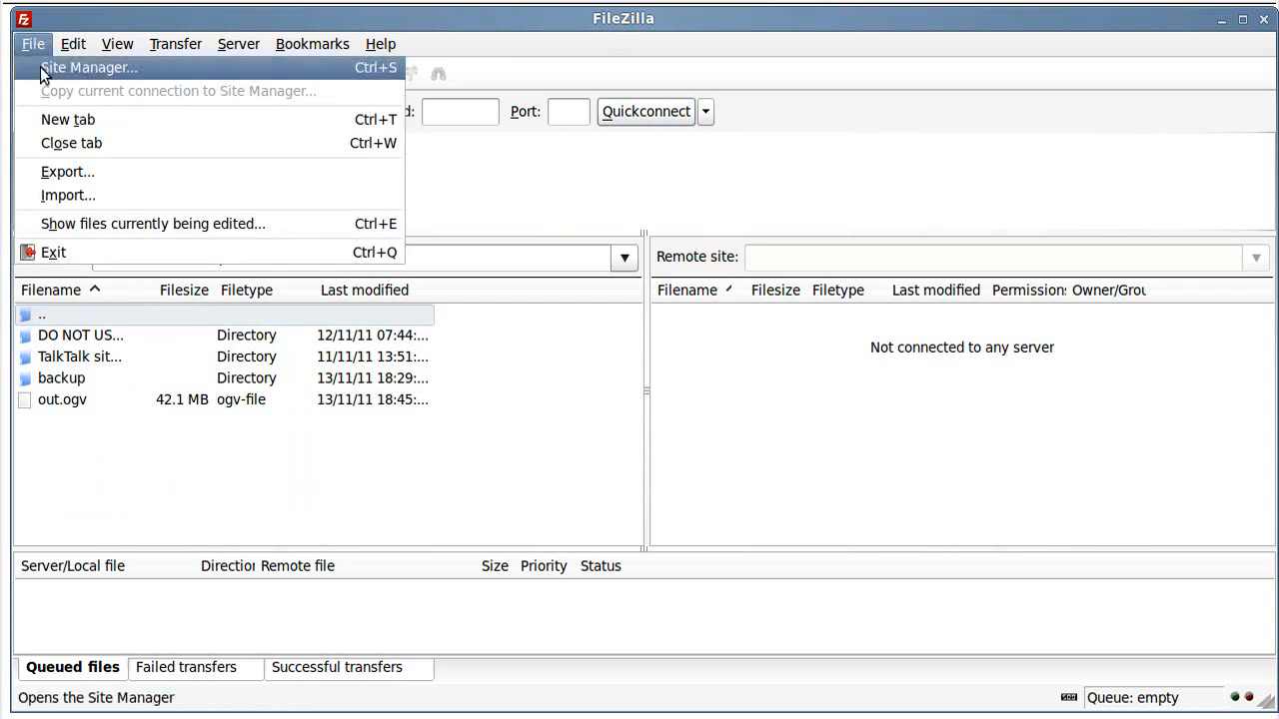
pyautogui.click(88, 68)
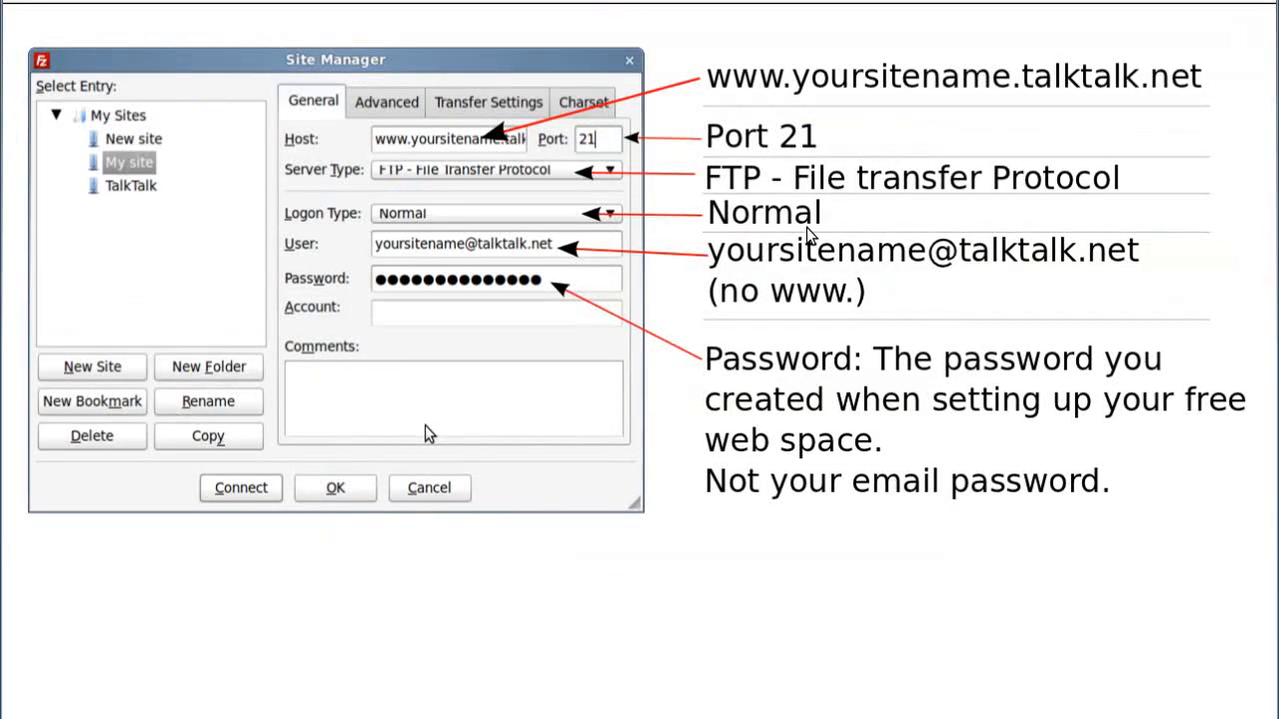
pyautogui.moveTo(390, 659)
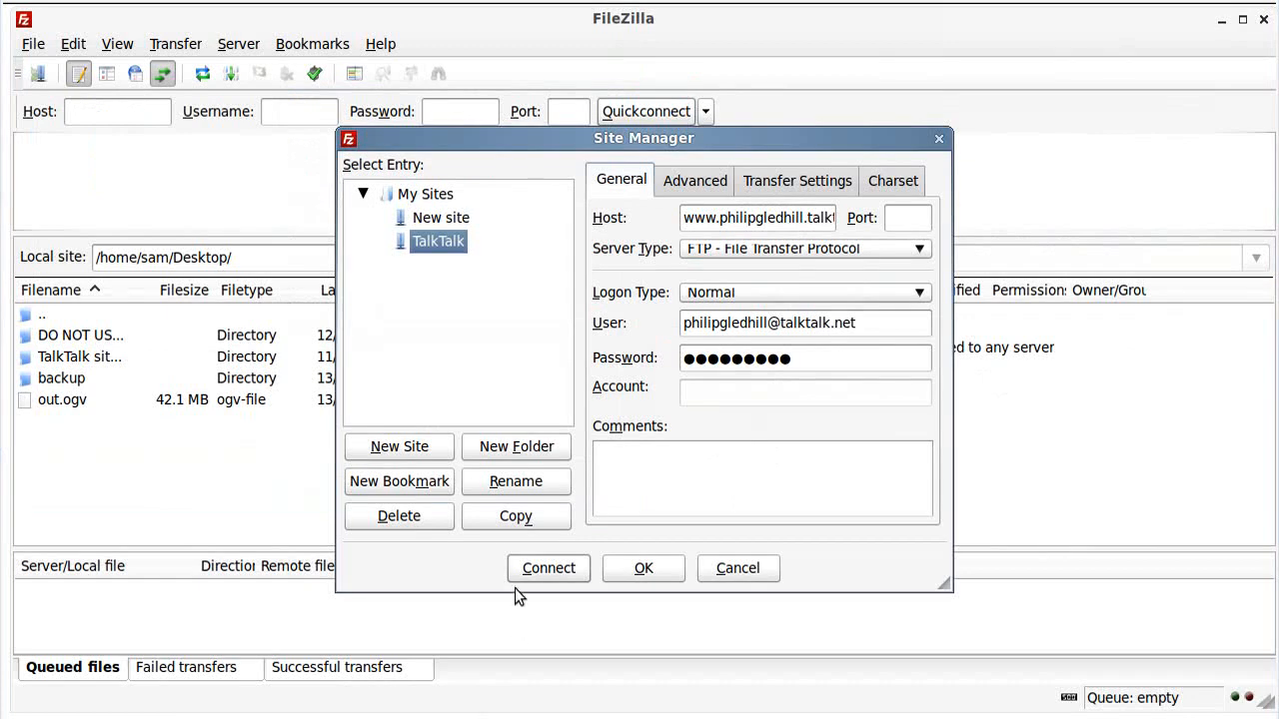
# - Connect to the TalkTalk server and enter the local backup folder beside the remote listing
pyautogui.click(547, 567)
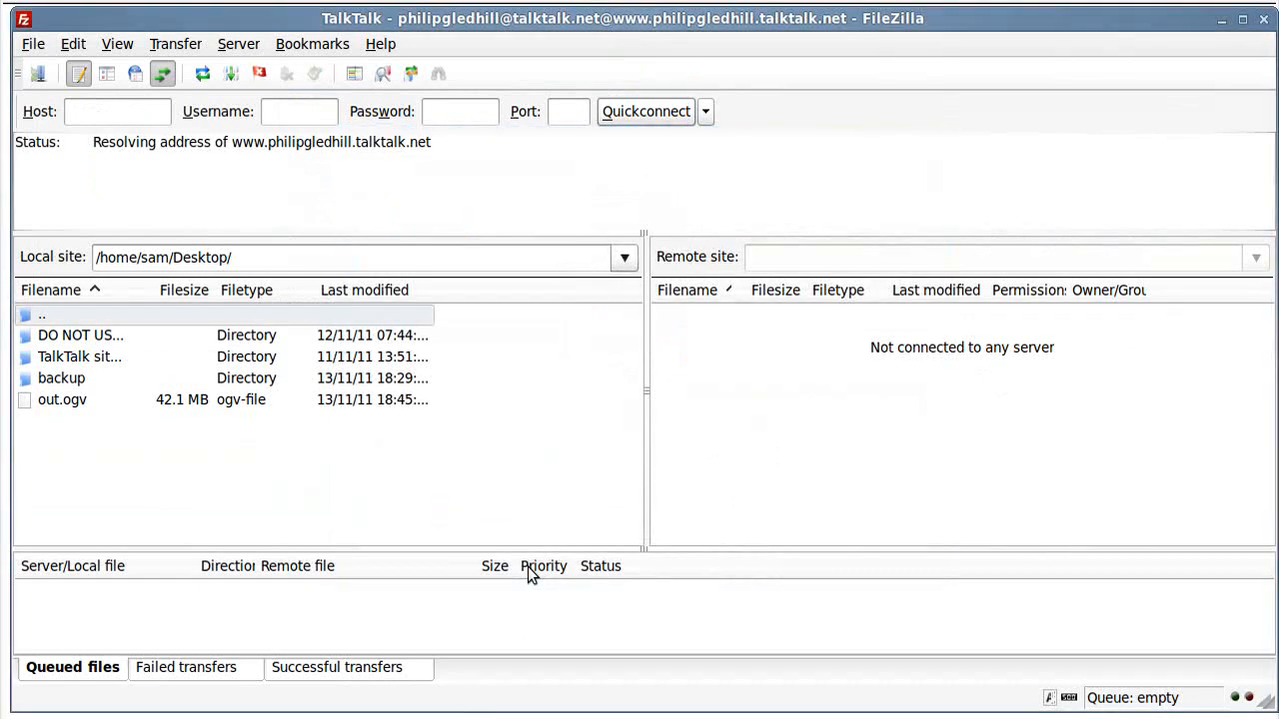
pyautogui.moveTo(68, 158)
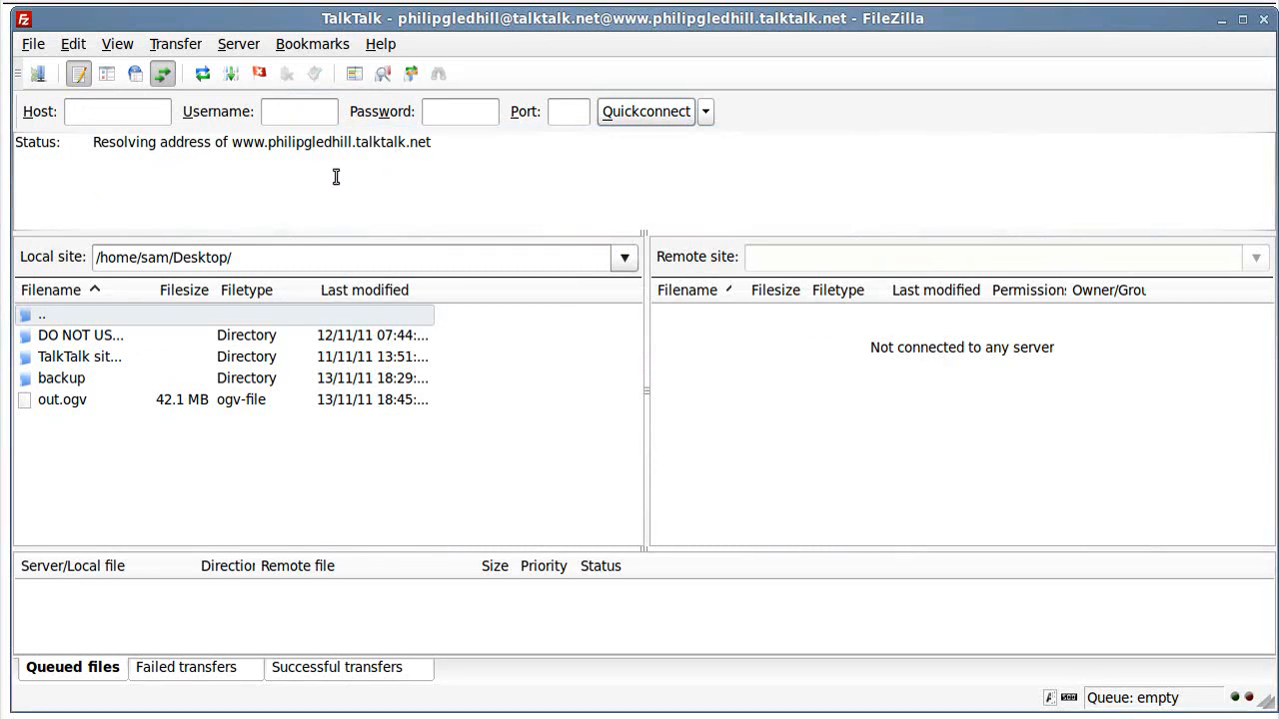
pyautogui.moveTo(188, 206)
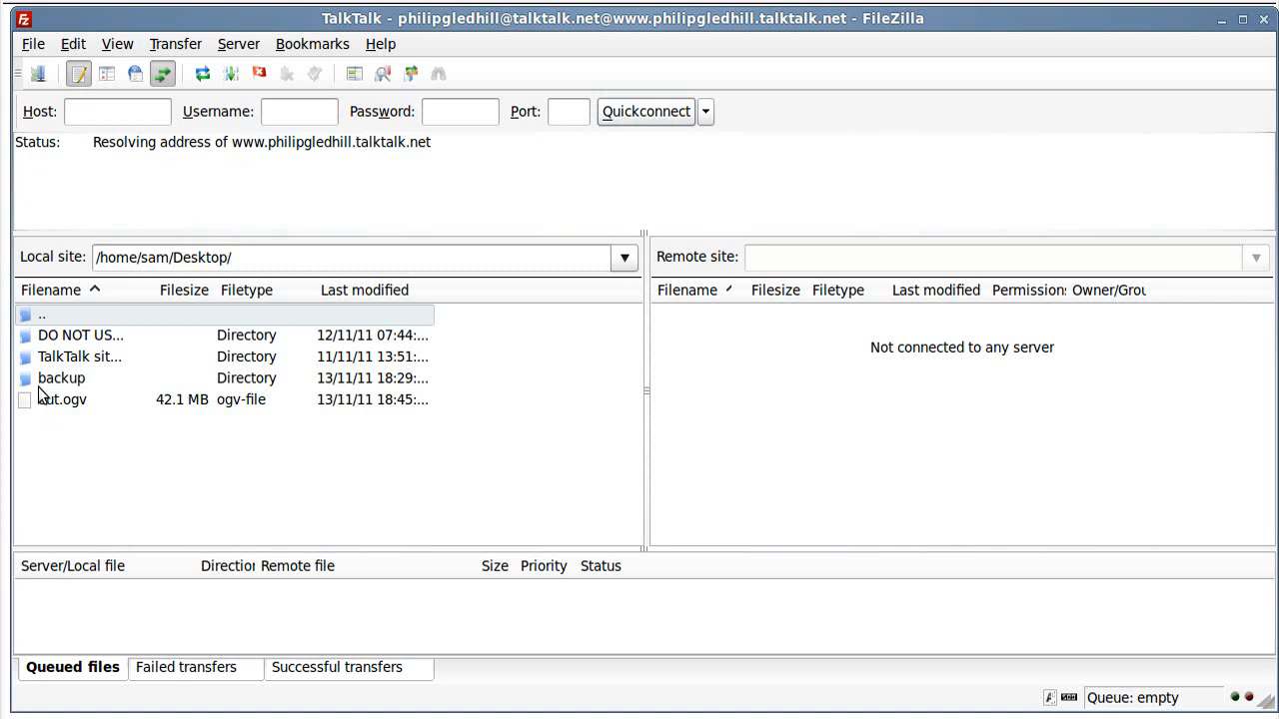
pyautogui.moveTo(176, 352)
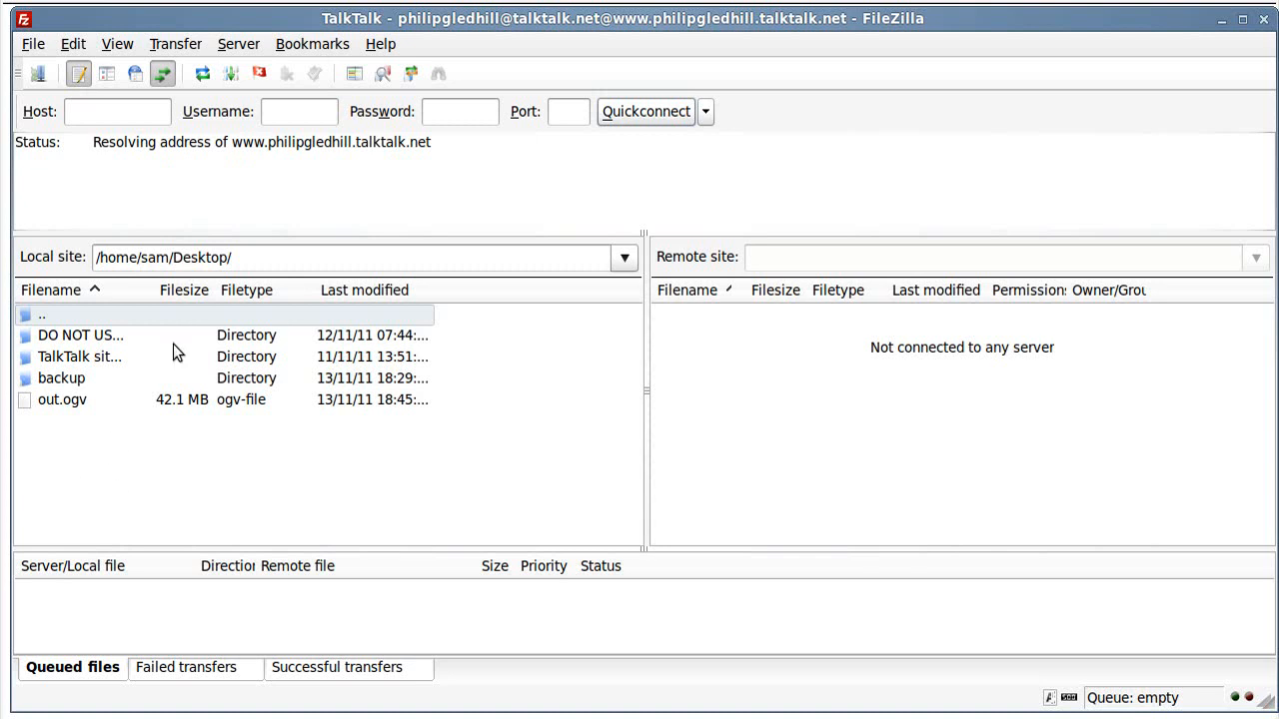
pyautogui.moveTo(72, 442)
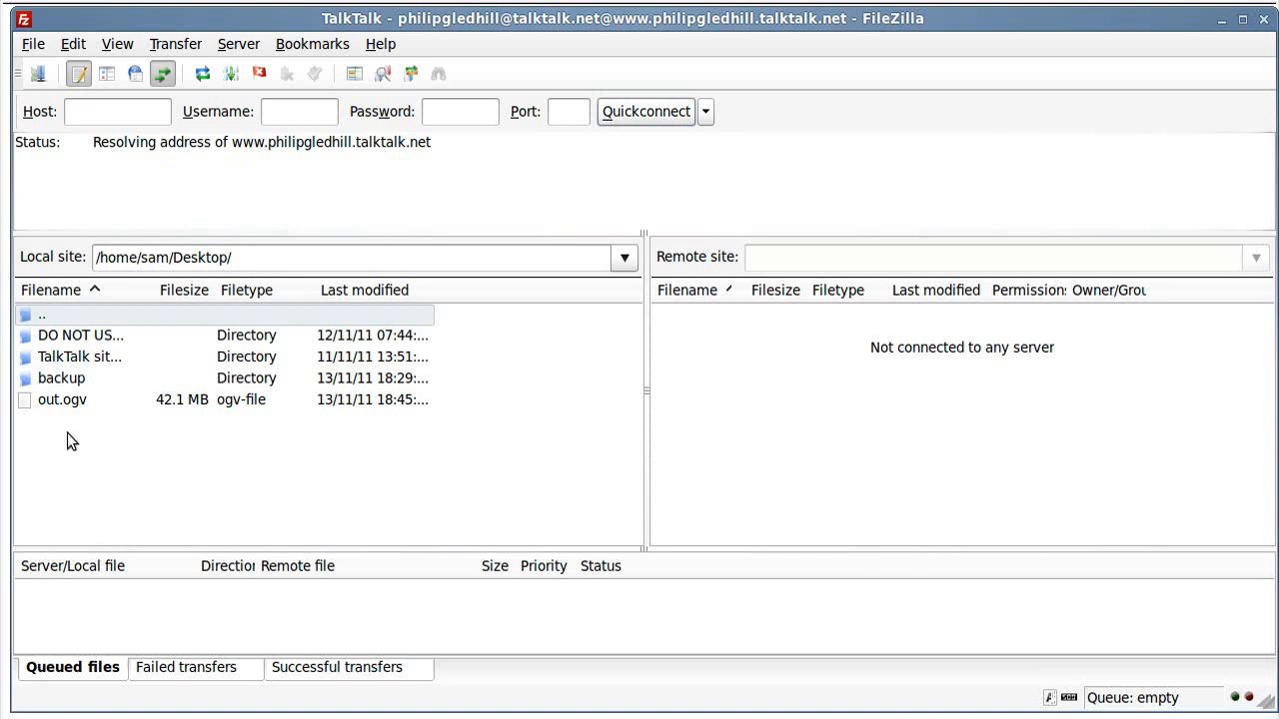
pyautogui.doubleClick(62, 377)
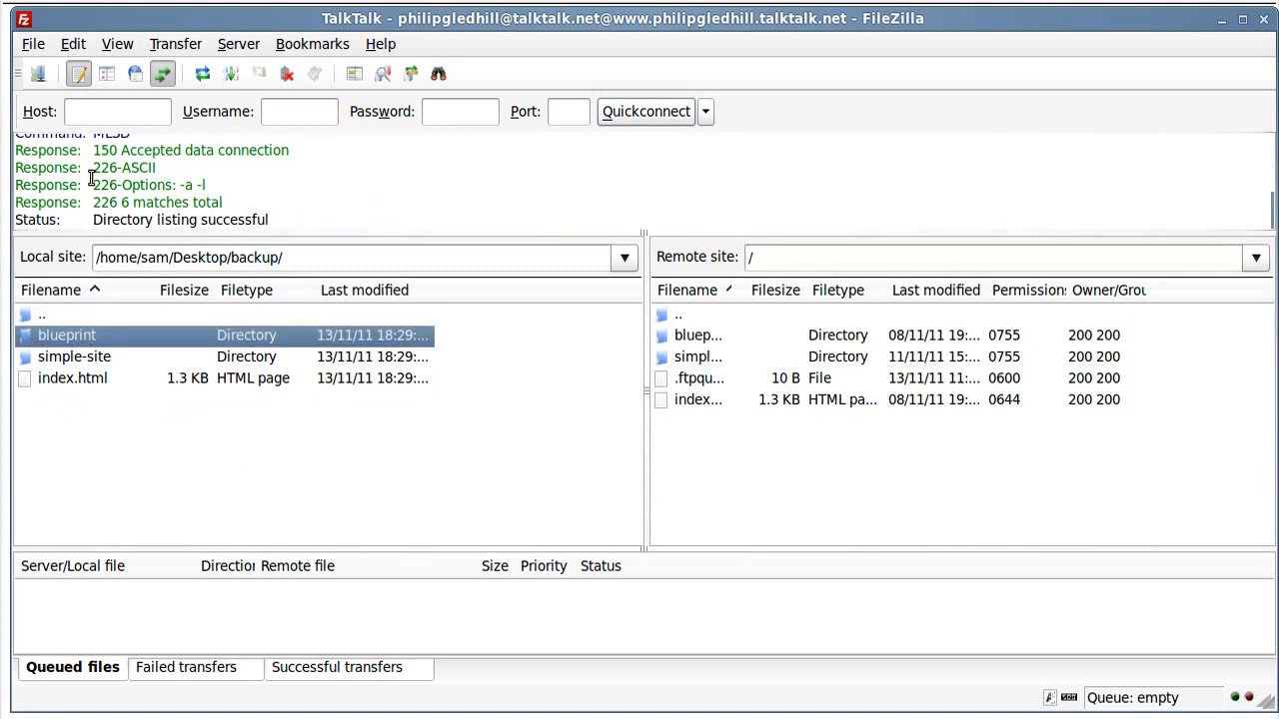
pyautogui.moveTo(128, 376)
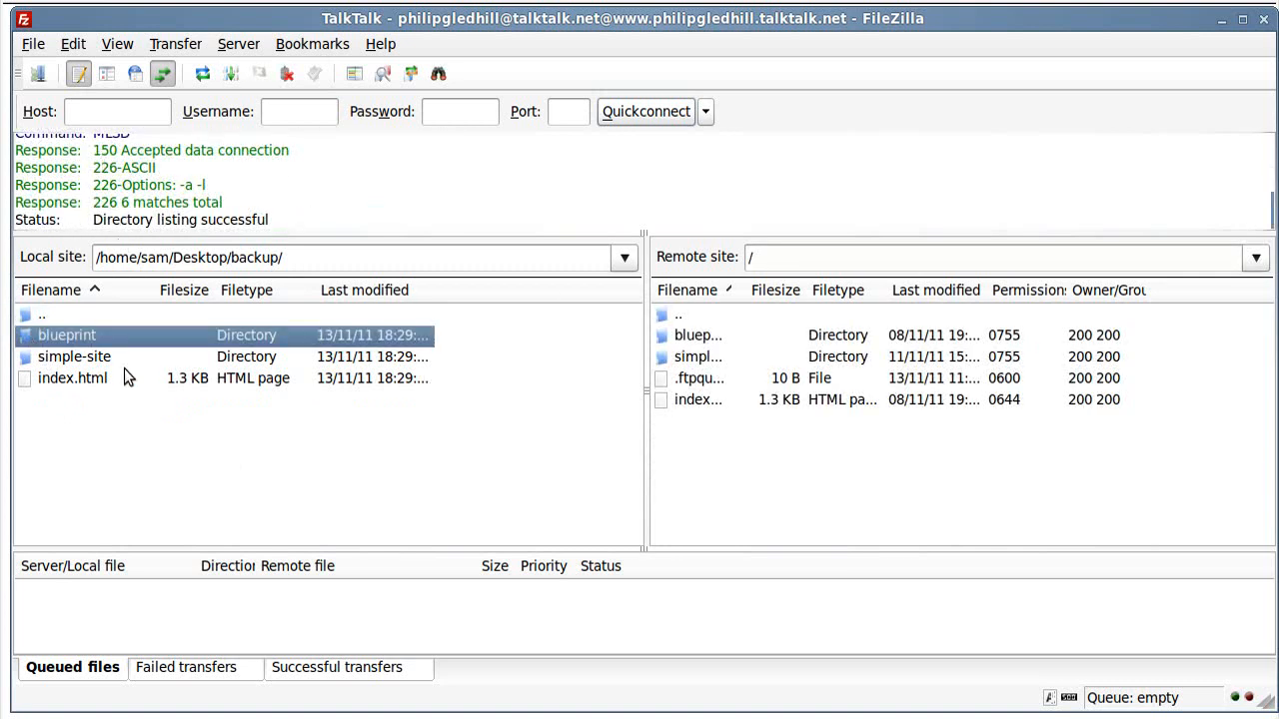
# - Delete blueprint, simple-site and index.html from the backup folder, then return to the Desktop
pyautogui.click(72, 378)
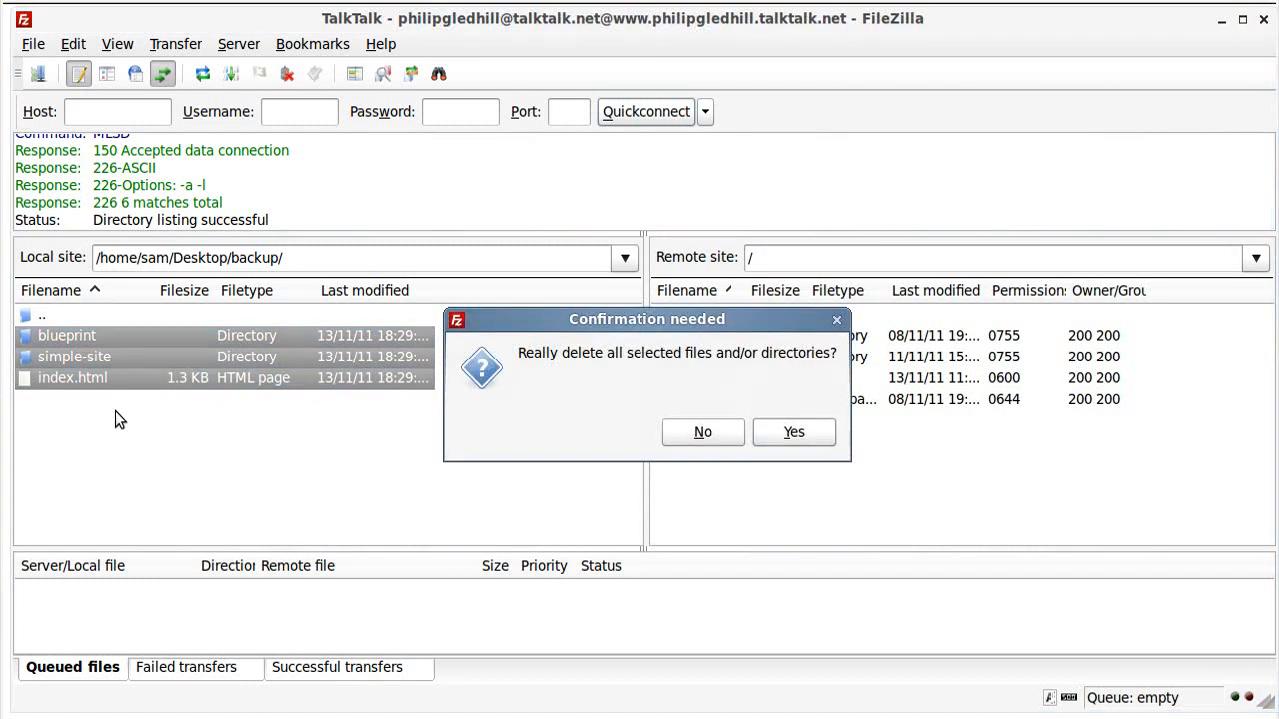
pyautogui.click(793, 431)
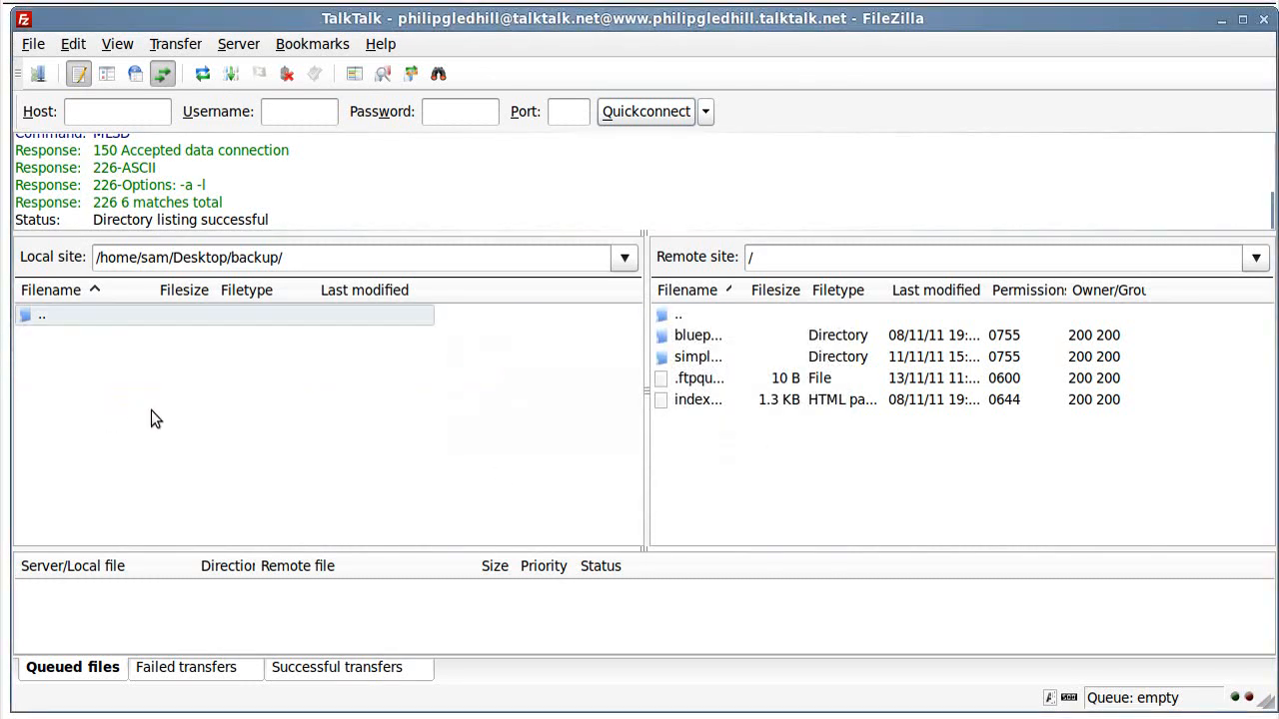
pyautogui.doubleClick(42, 316)
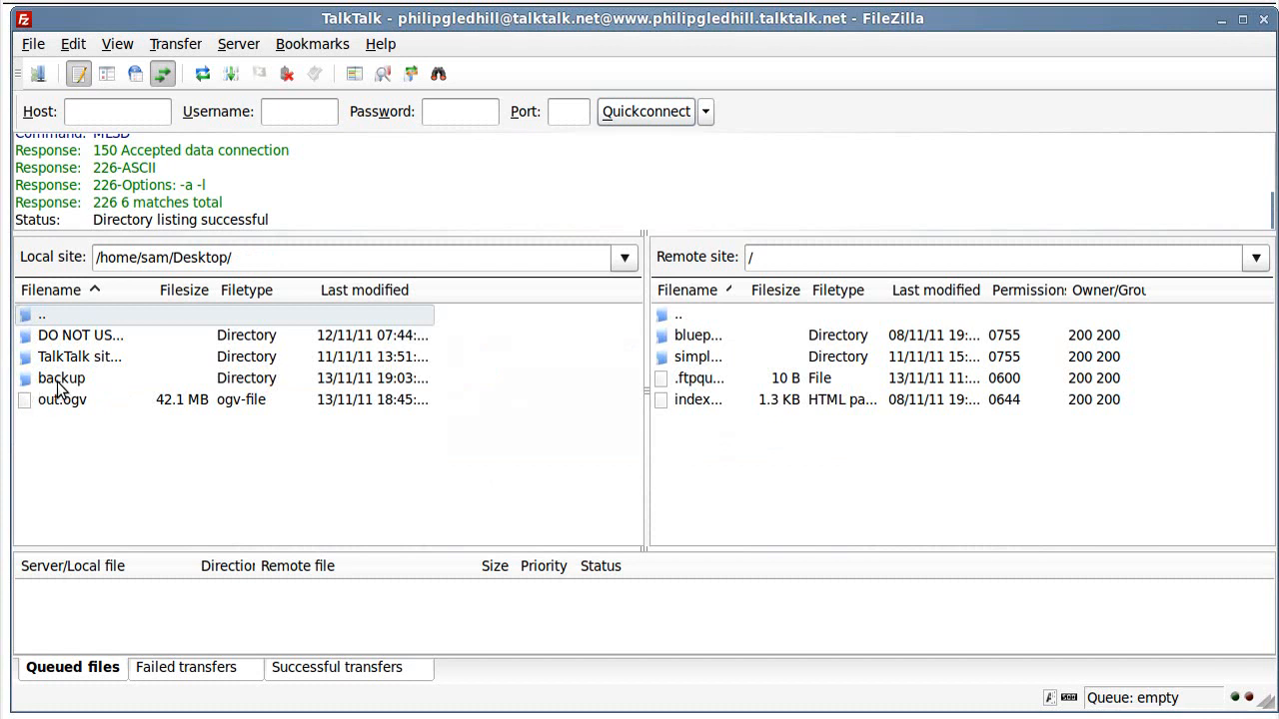
pyautogui.moveTo(278, 356)
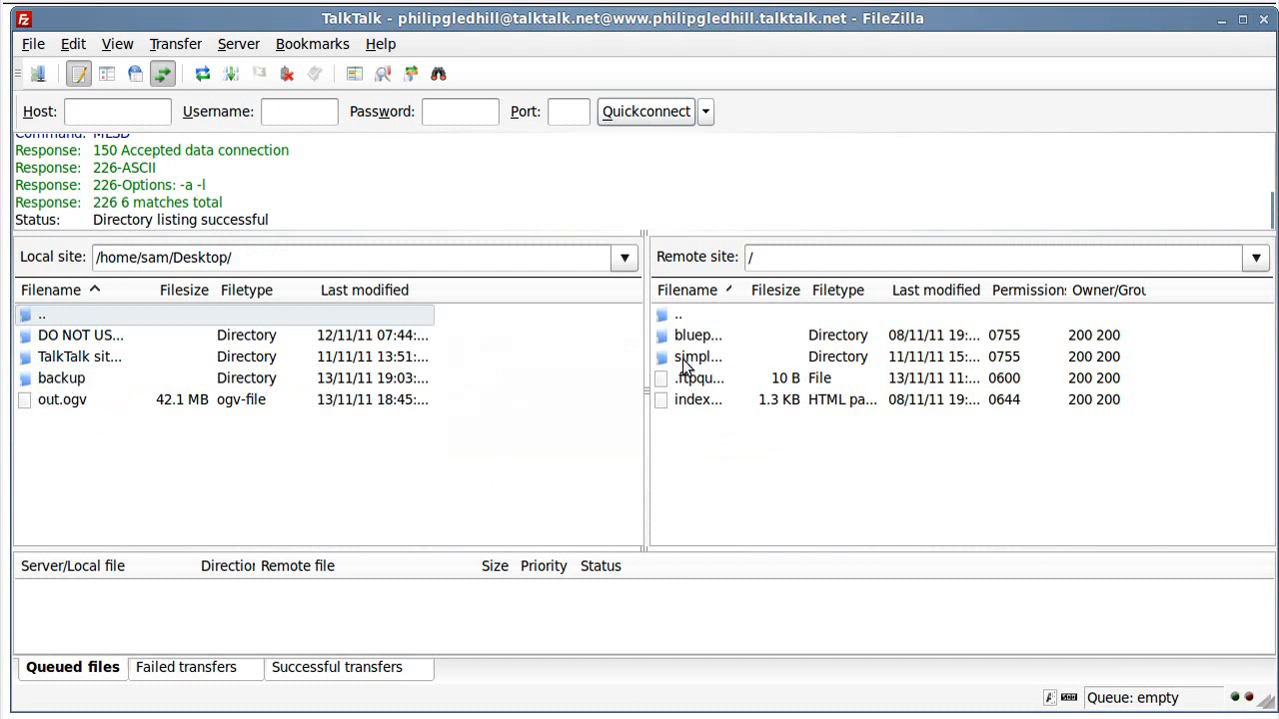
pyautogui.moveTo(929, 375)
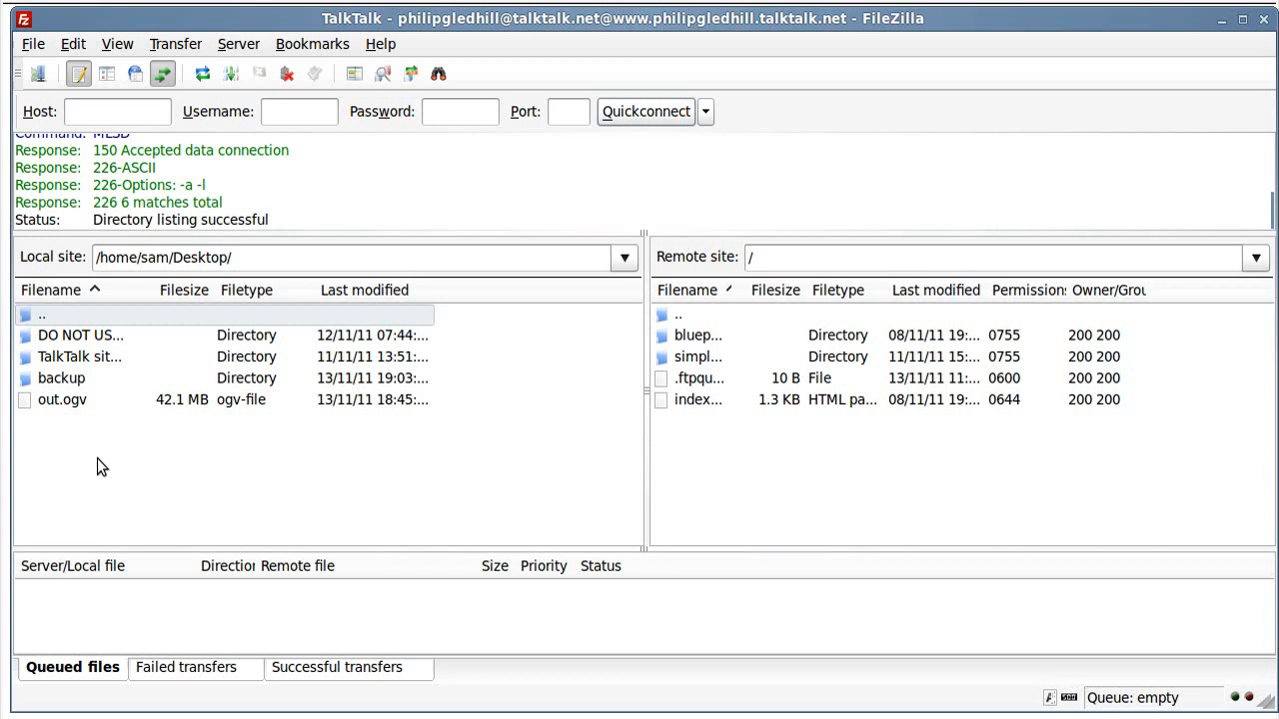
pyautogui.moveTo(99, 377)
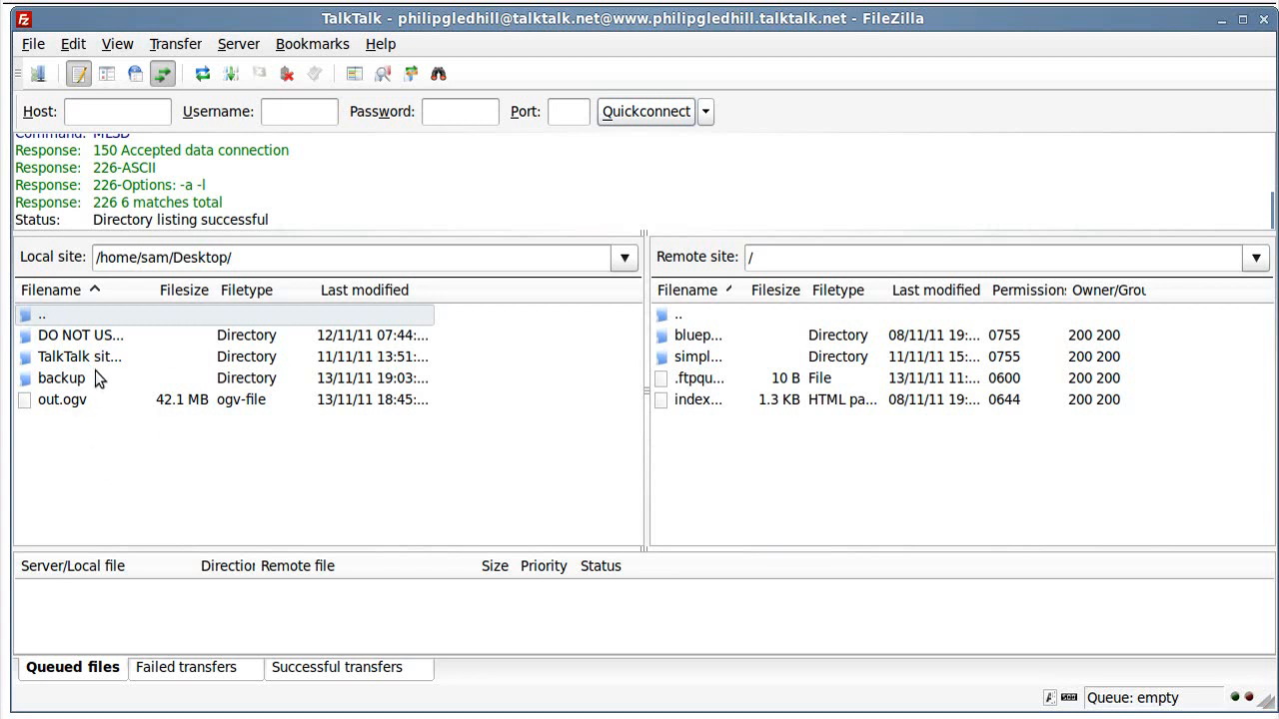
pyautogui.moveTo(306, 414)
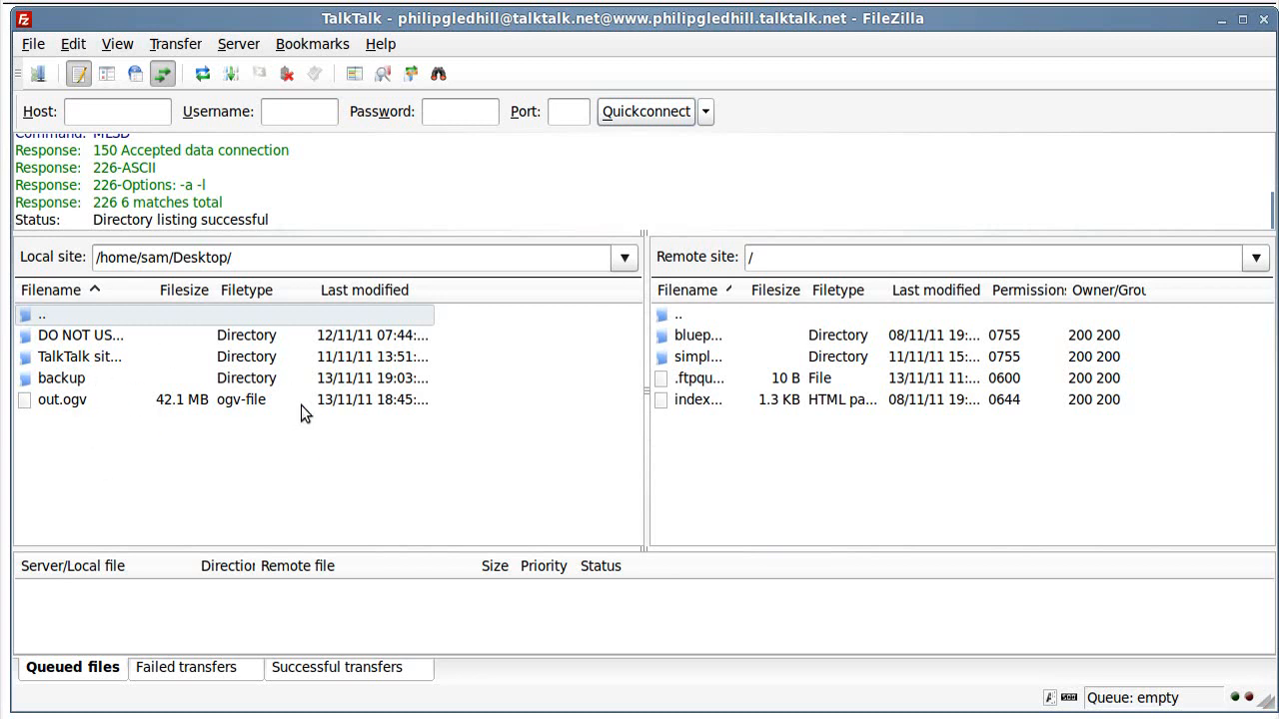
pyautogui.moveTo(235, 388)
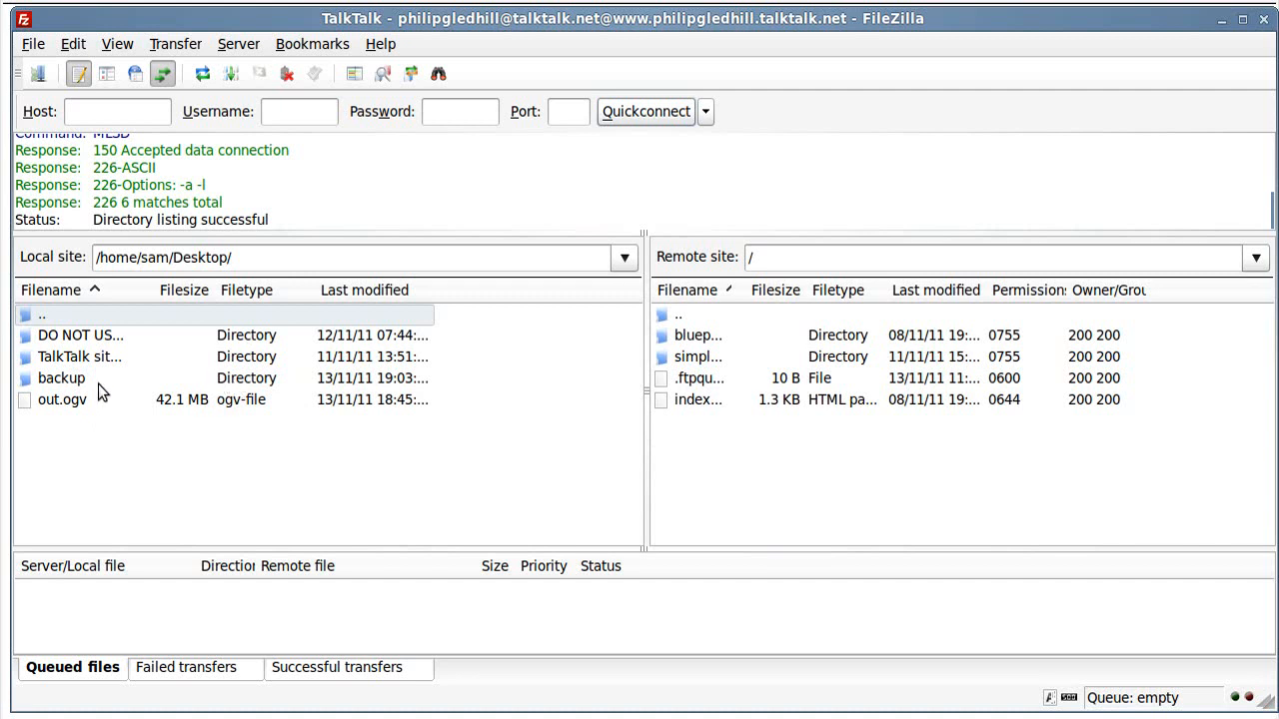
pyautogui.moveTo(180, 448)
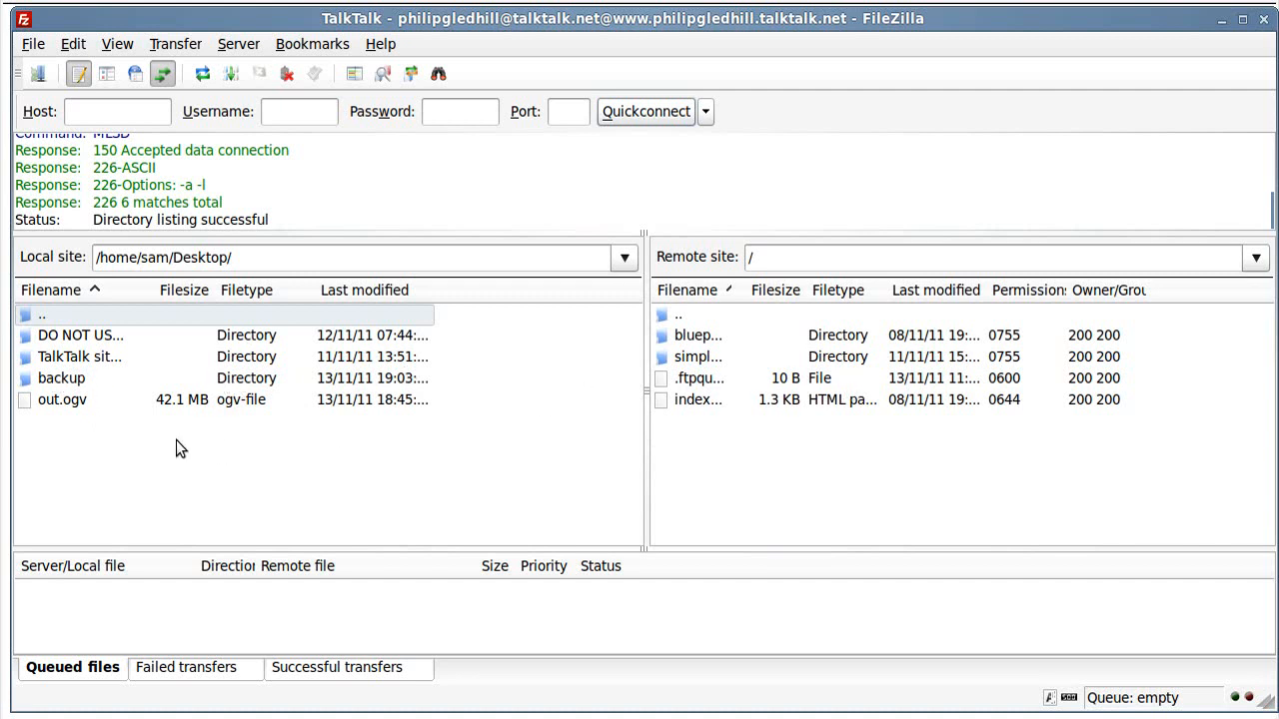
pyautogui.moveTo(40, 412)
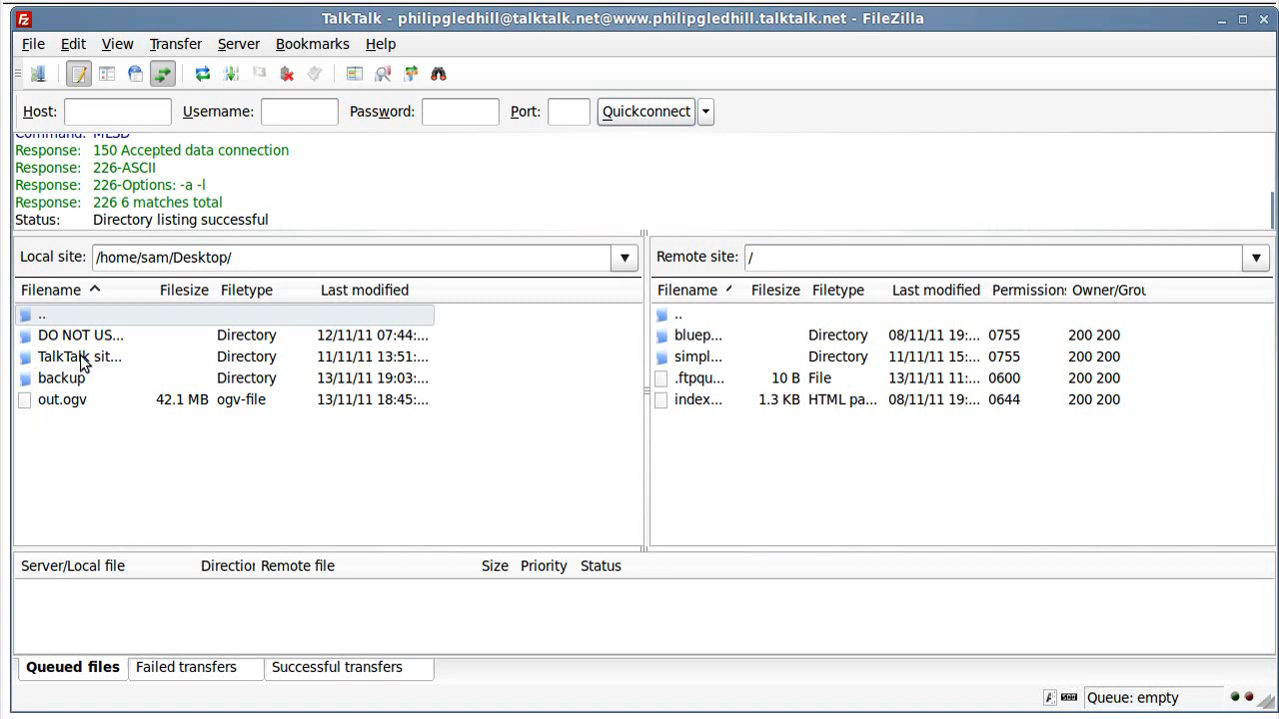
# - Queue index.html from 'TalkTalk site backup 11 nov/simple-site' for upload to the server root
pyautogui.doubleClick(80, 356)
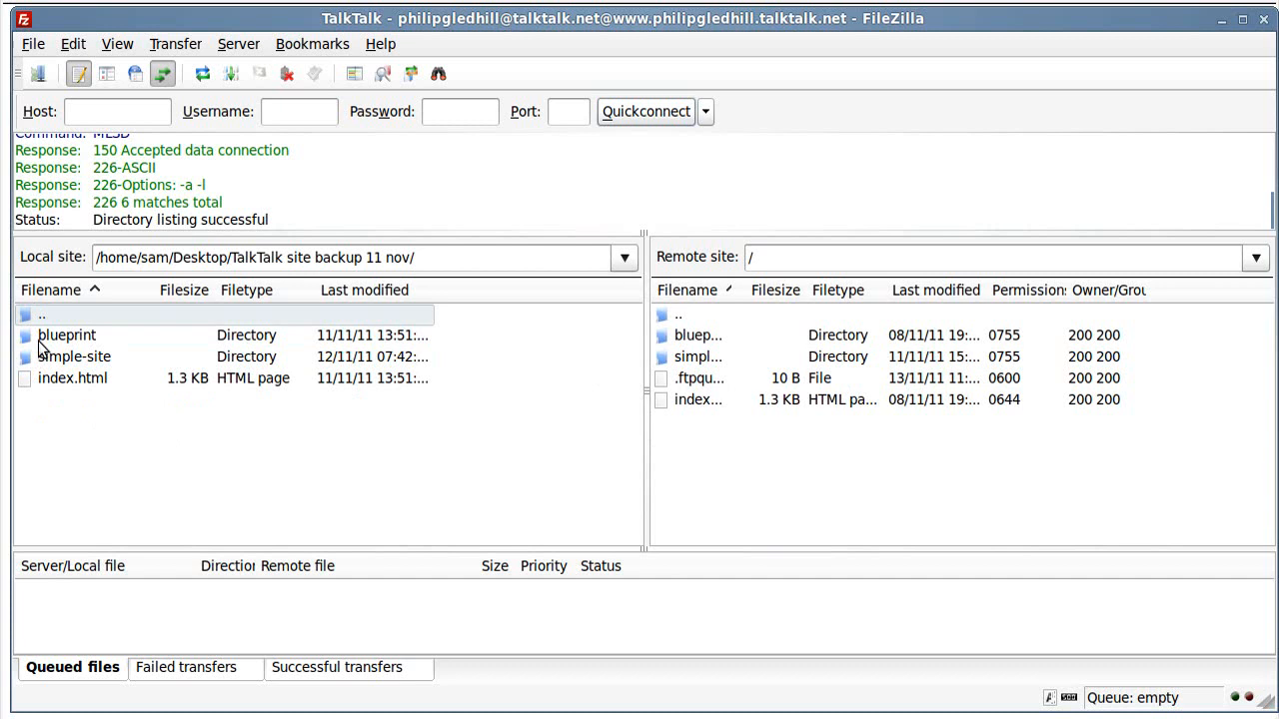
pyautogui.doubleClick(74, 356)
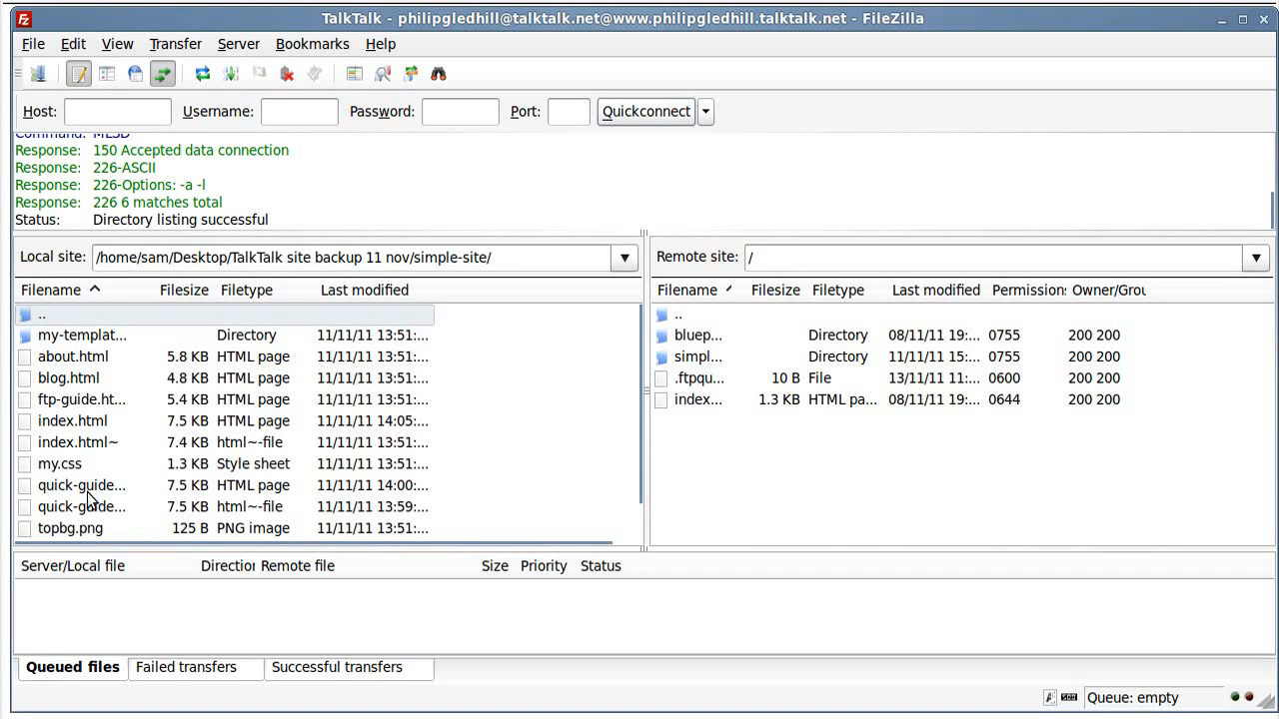
pyautogui.click(72, 419)
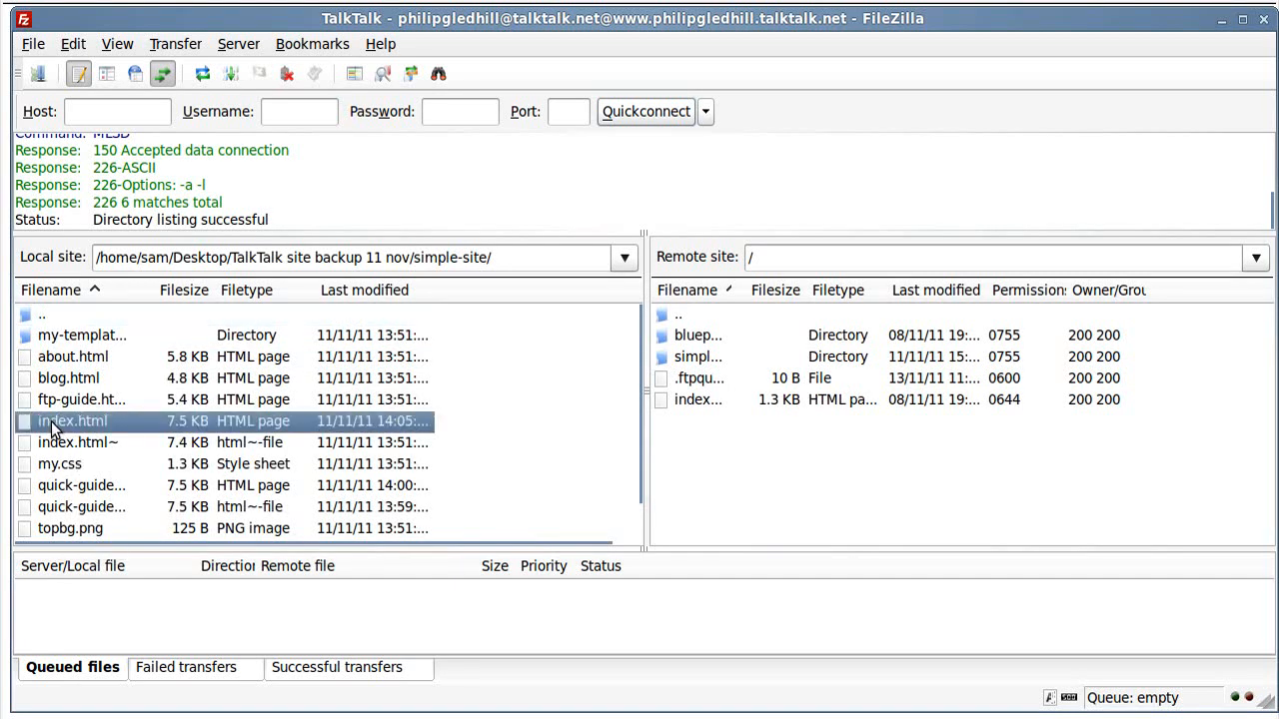
pyautogui.rightClick(72, 419)
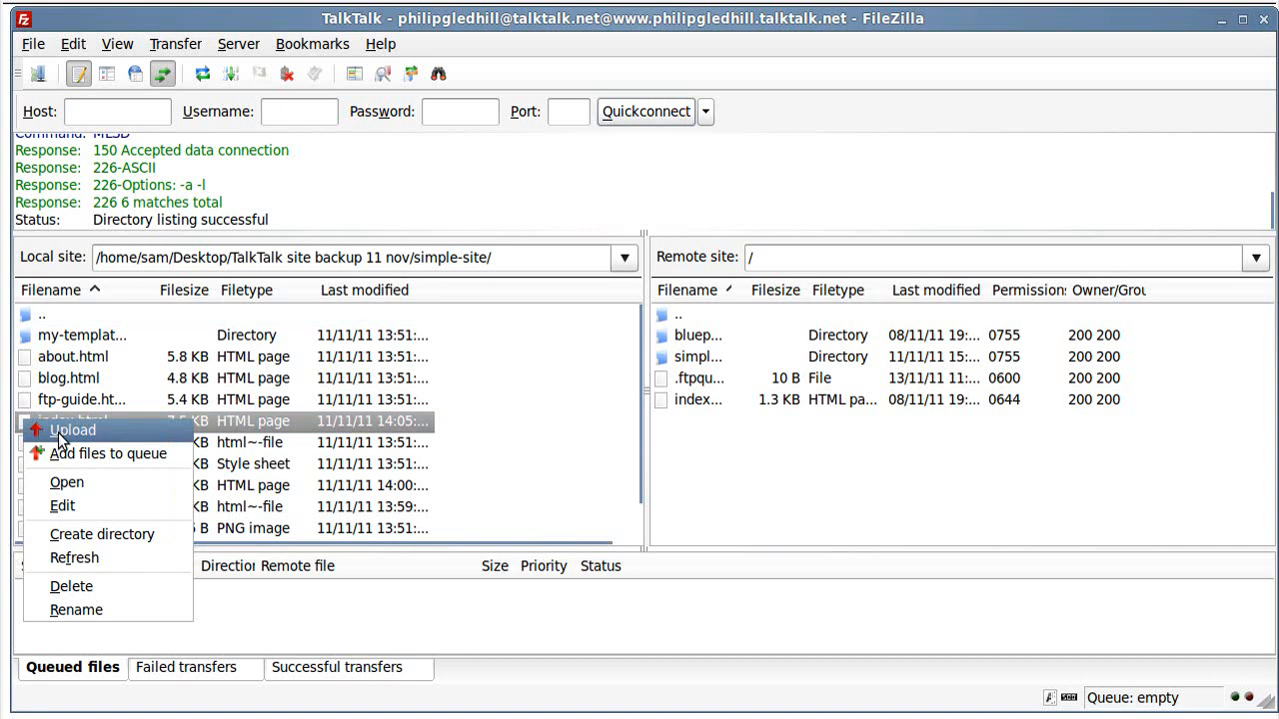
pyautogui.click(72, 429)
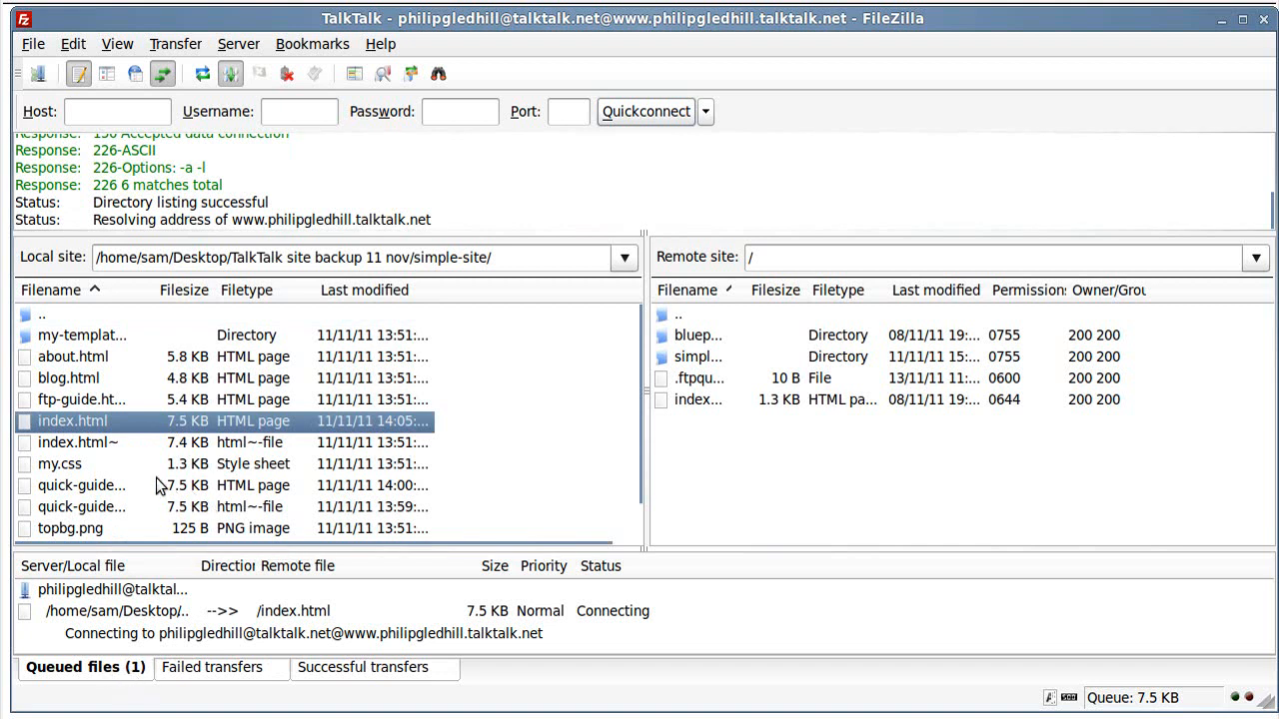
pyautogui.click(80, 399)
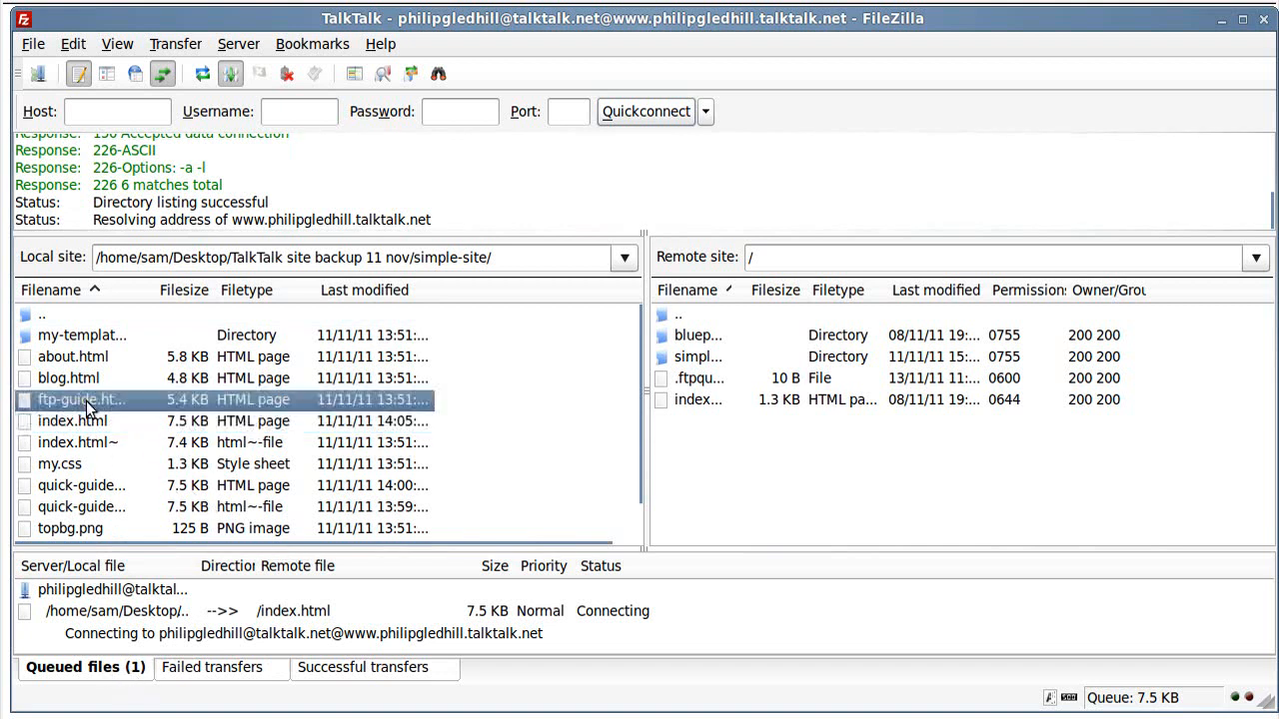
pyautogui.doubleClick(80, 400)
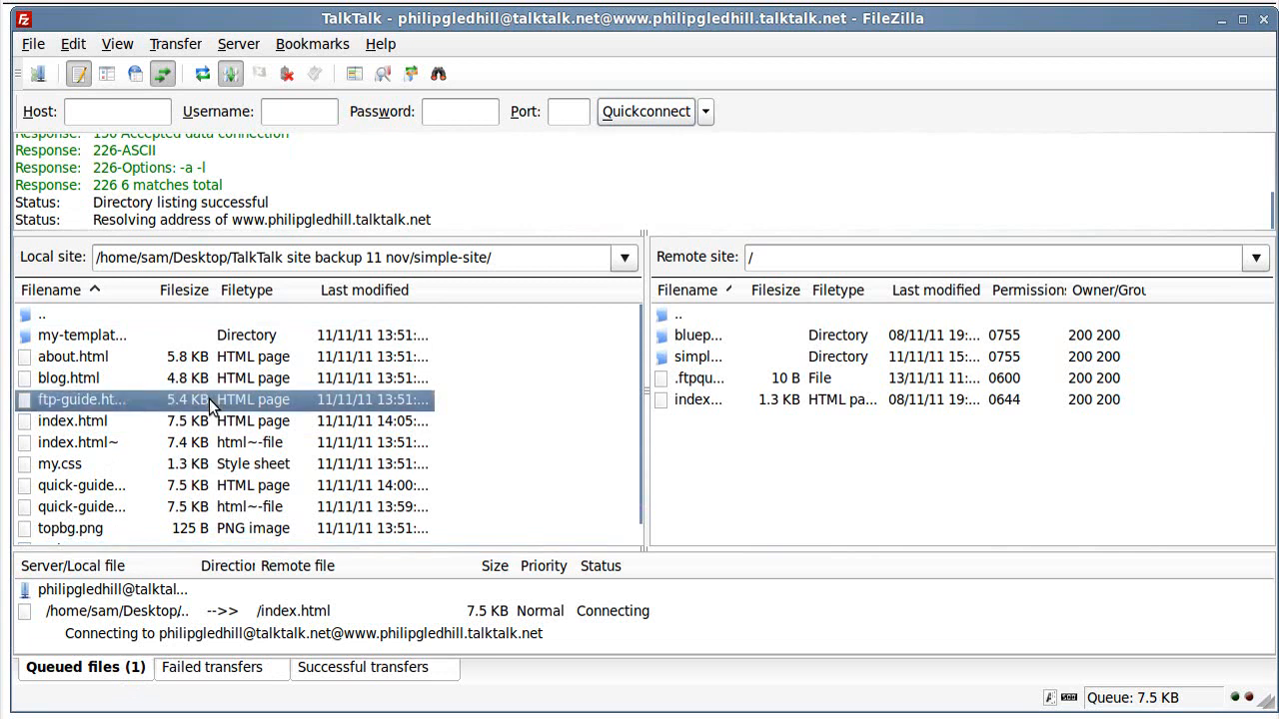
pyautogui.moveTo(76, 419)
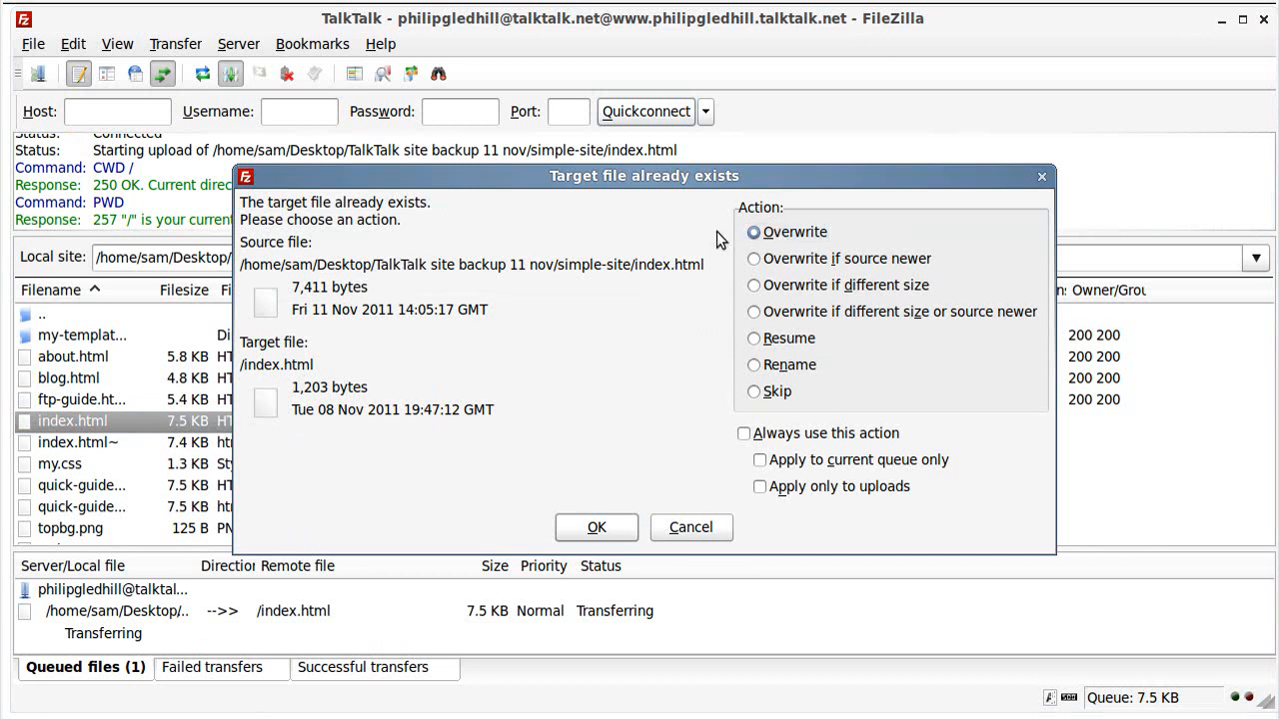
pyautogui.moveTo(658, 286)
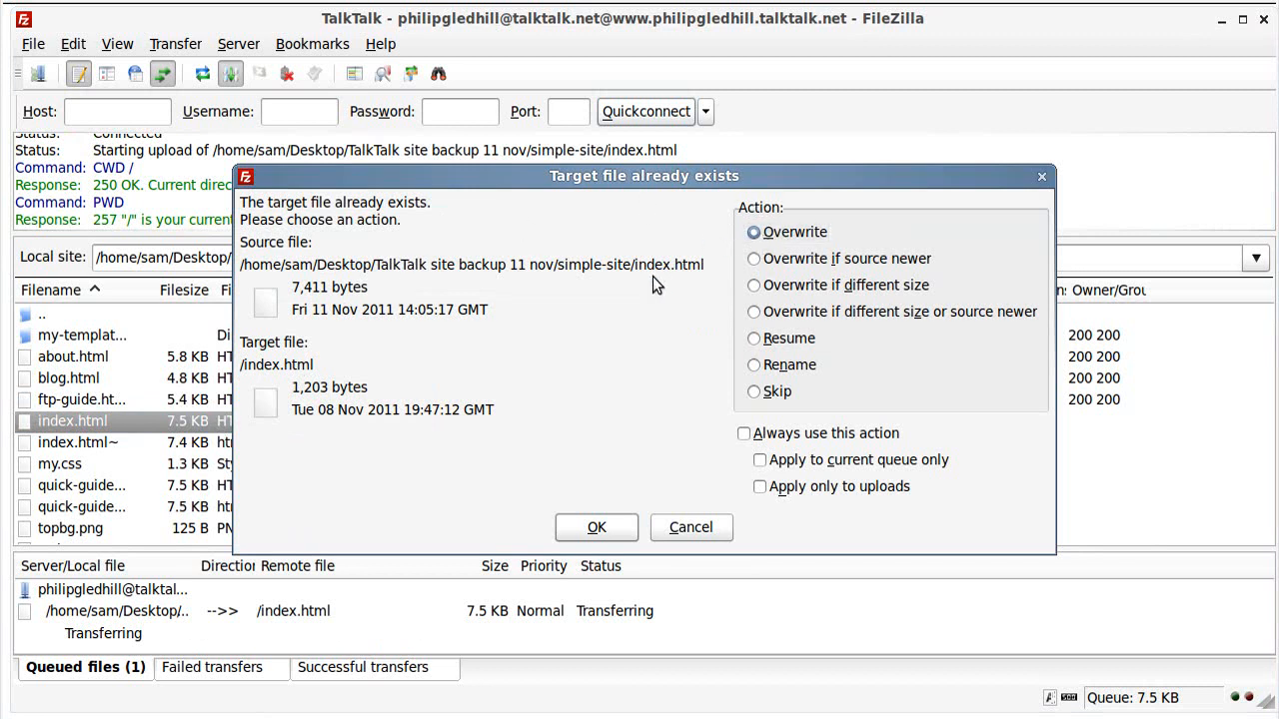
pyautogui.moveTo(865, 400)
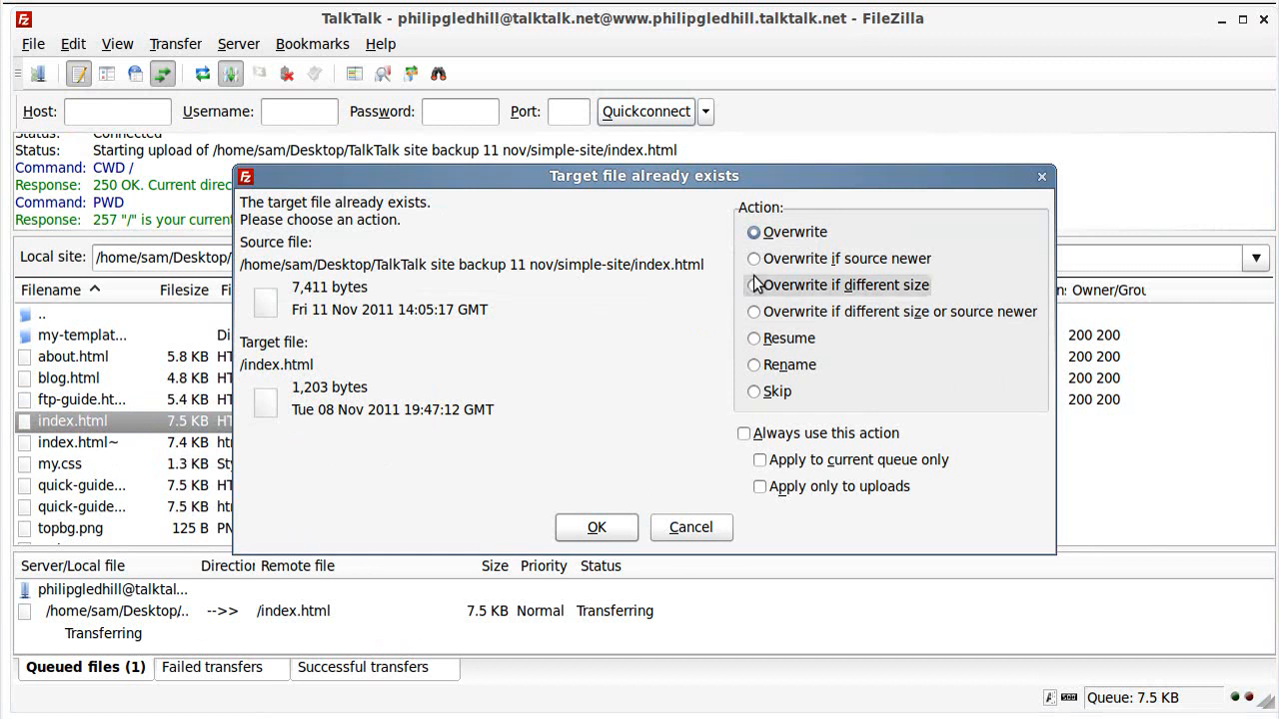
# - Cancel the 'Target file already exists' prompt so the server's index.html stays untouched
pyautogui.click(692, 528)
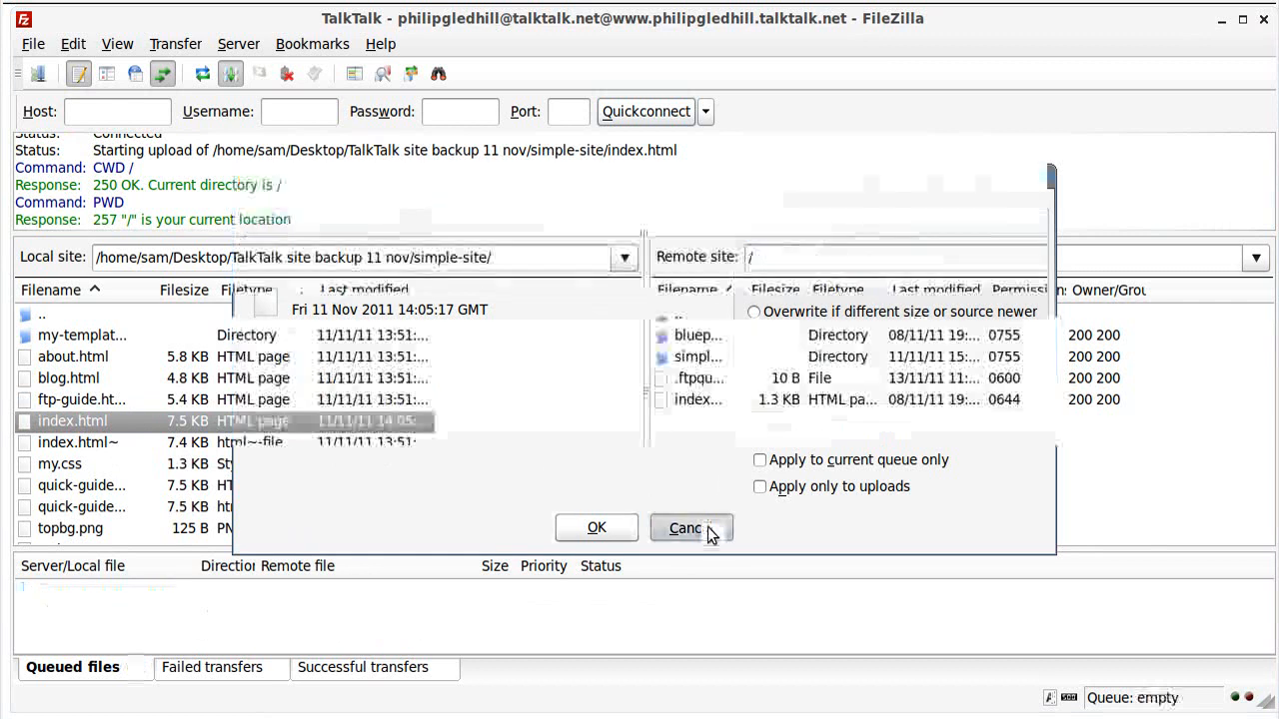
pyautogui.click(685, 527)
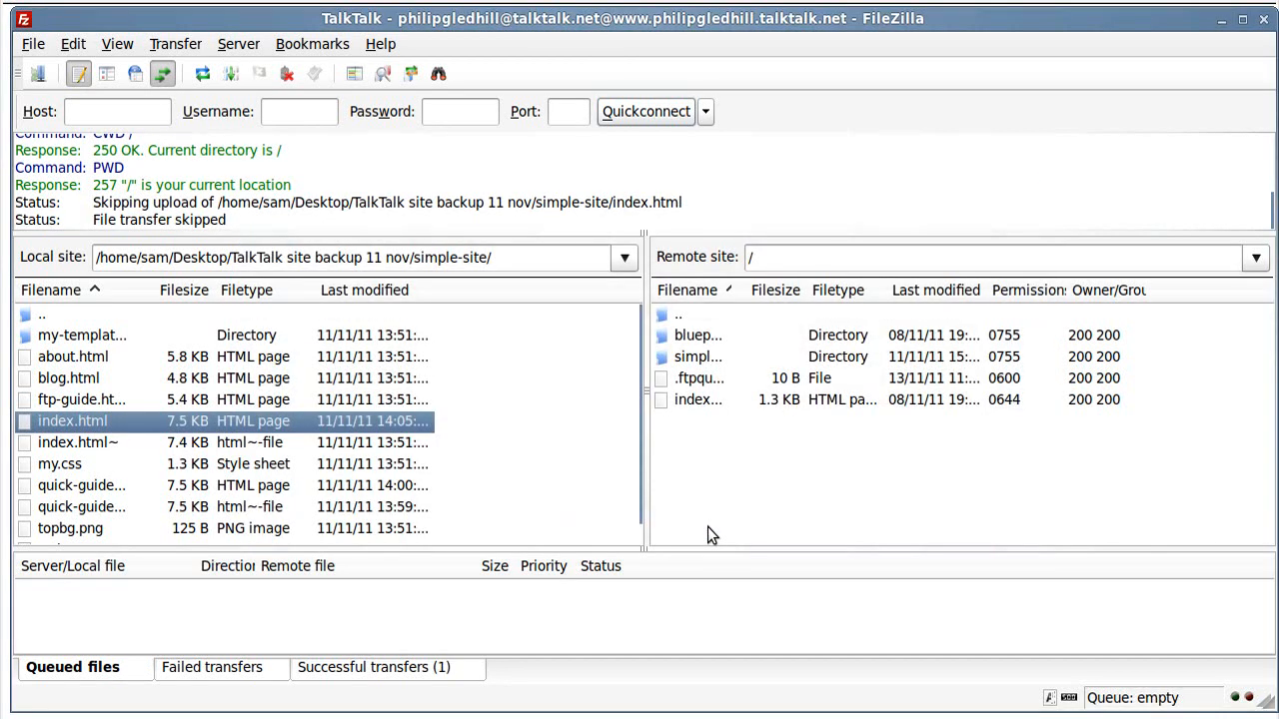
pyautogui.moveTo(110, 480)
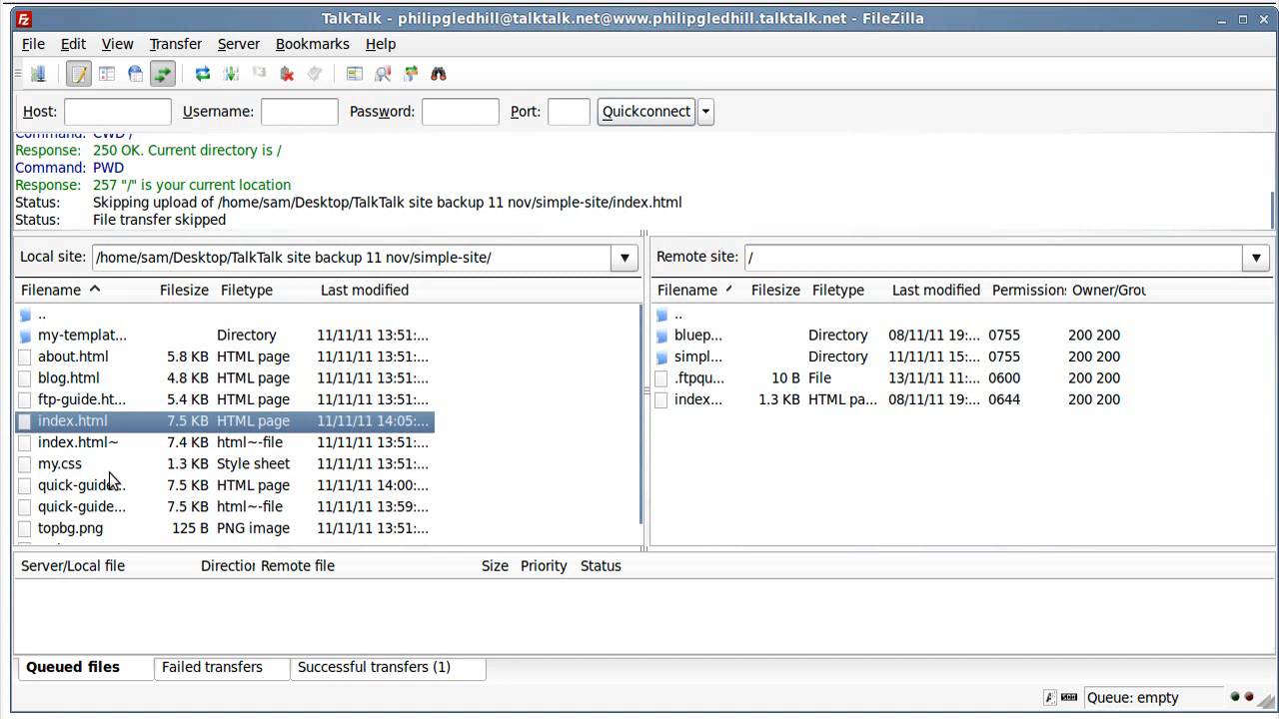
pyautogui.moveTo(32, 407)
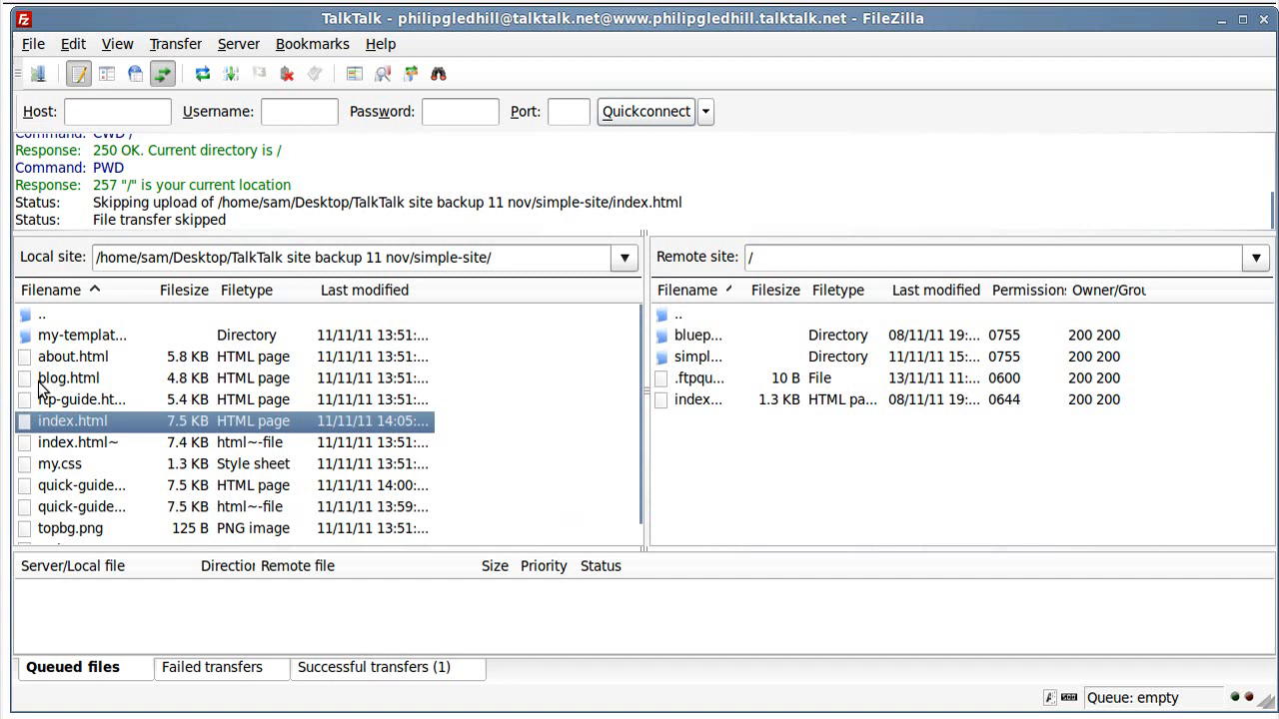
pyautogui.moveTo(28, 428)
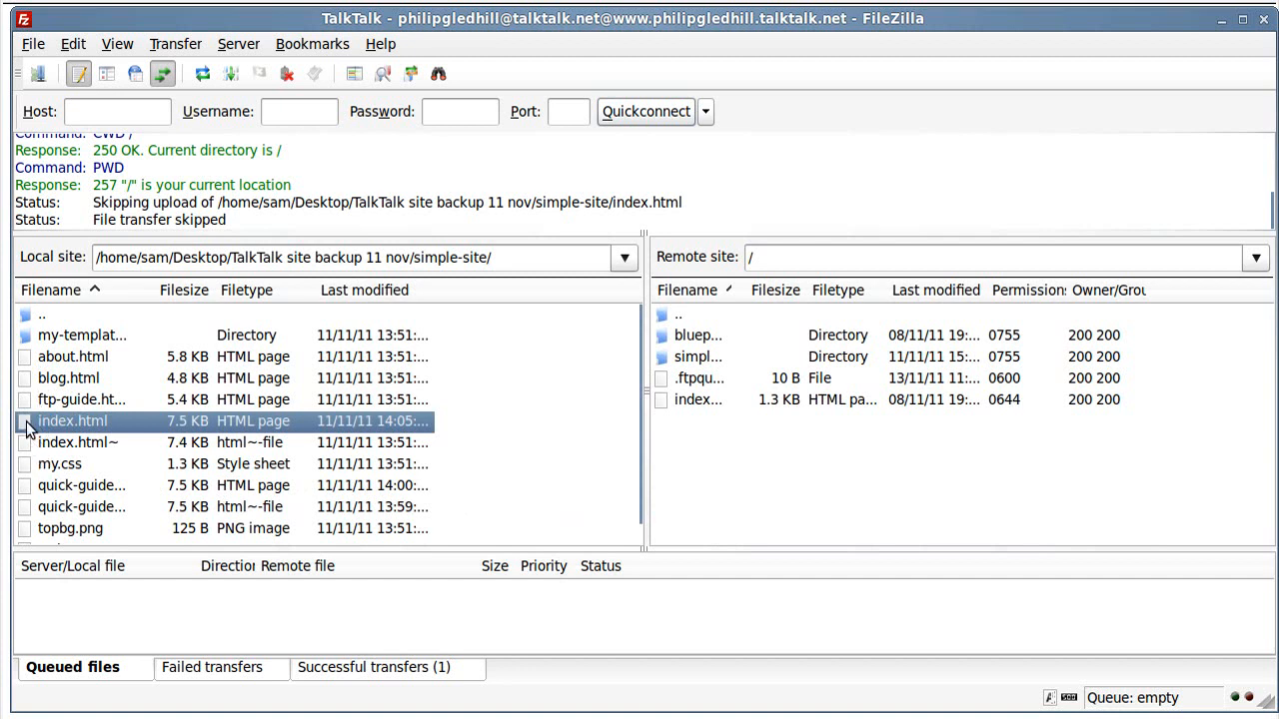
pyautogui.rightClick(72, 420)
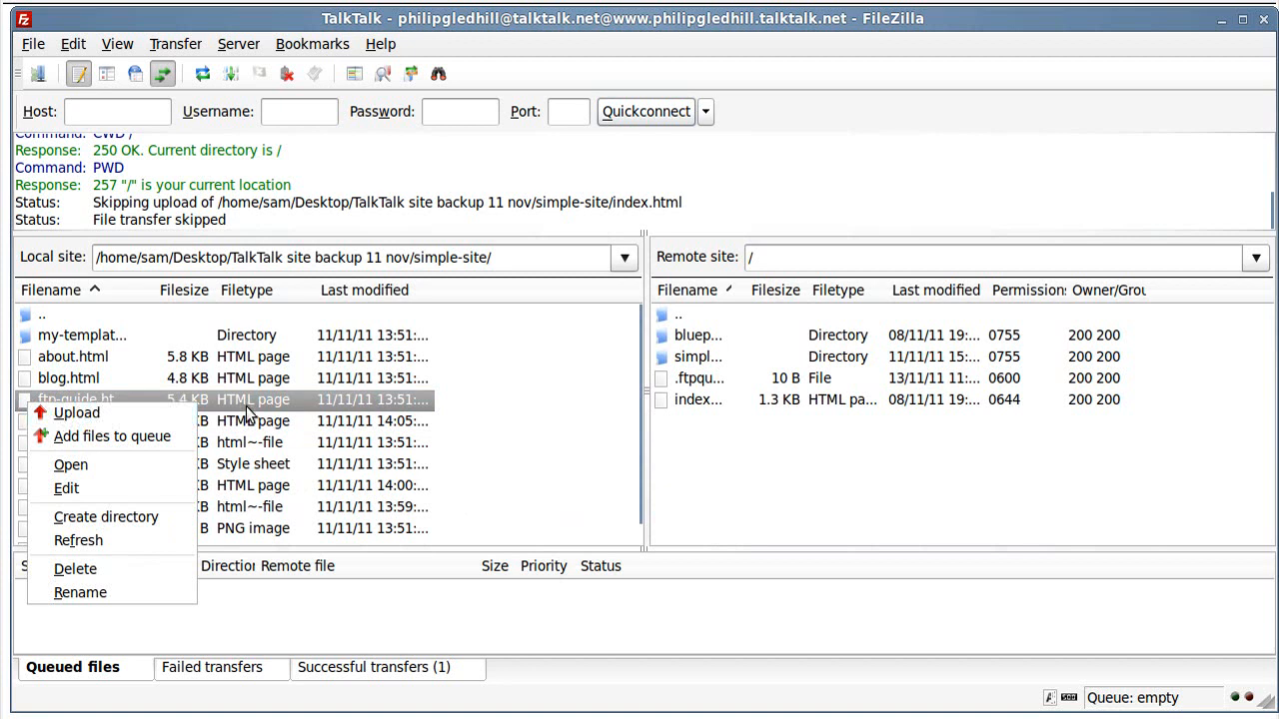
pyautogui.click(40, 316)
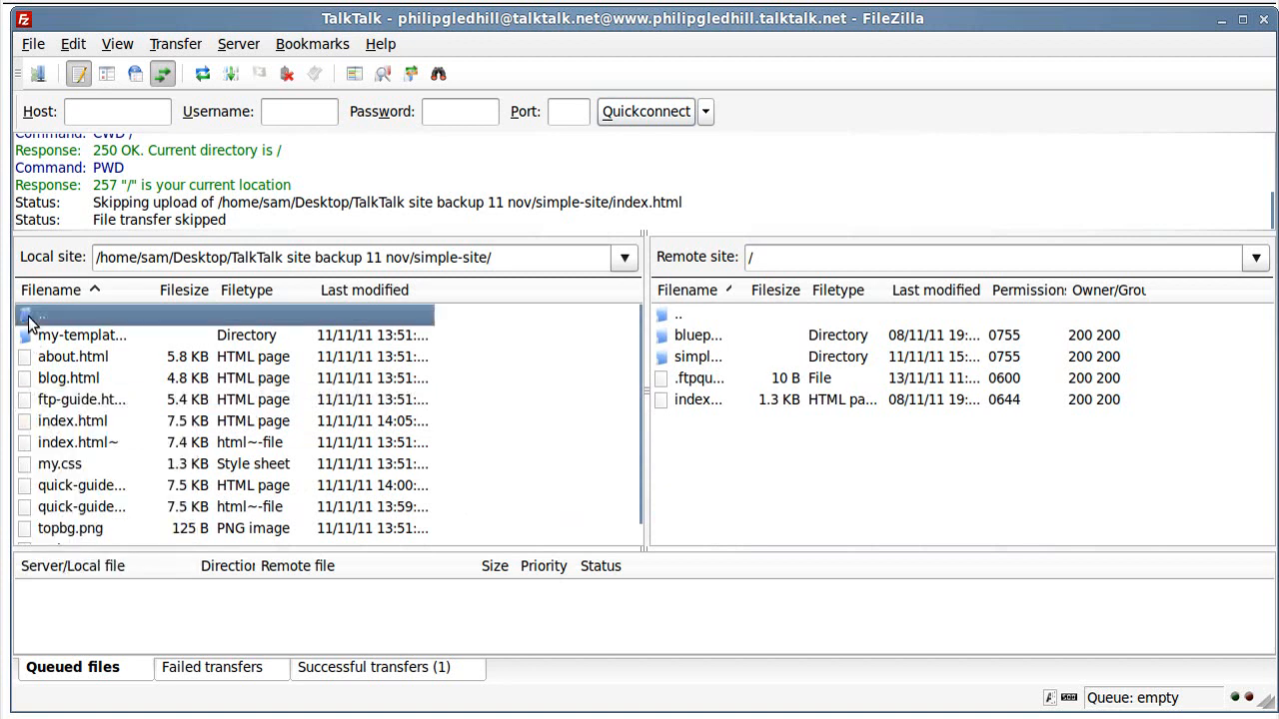
# - Navigate up two levels to the Desktop and enter the emptied backup folder
pyautogui.doubleClick(42, 316)
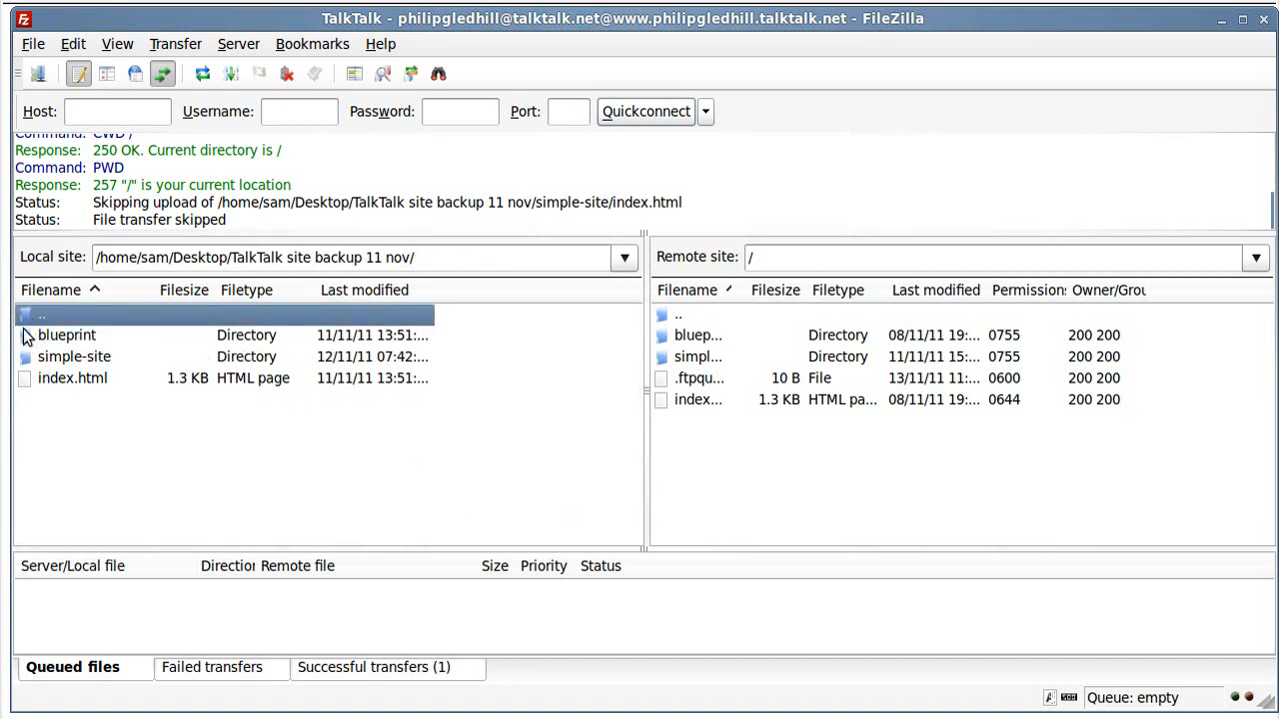
pyautogui.doubleClick(41, 313)
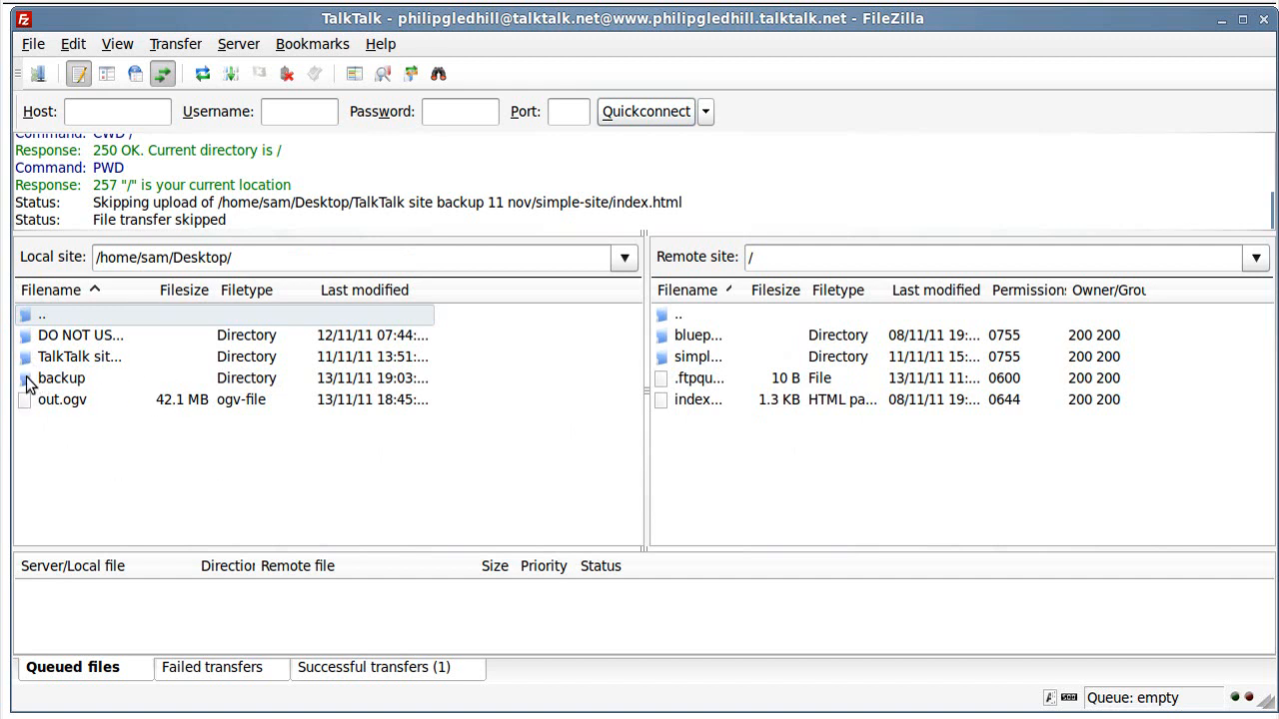
pyautogui.doubleClick(60, 378)
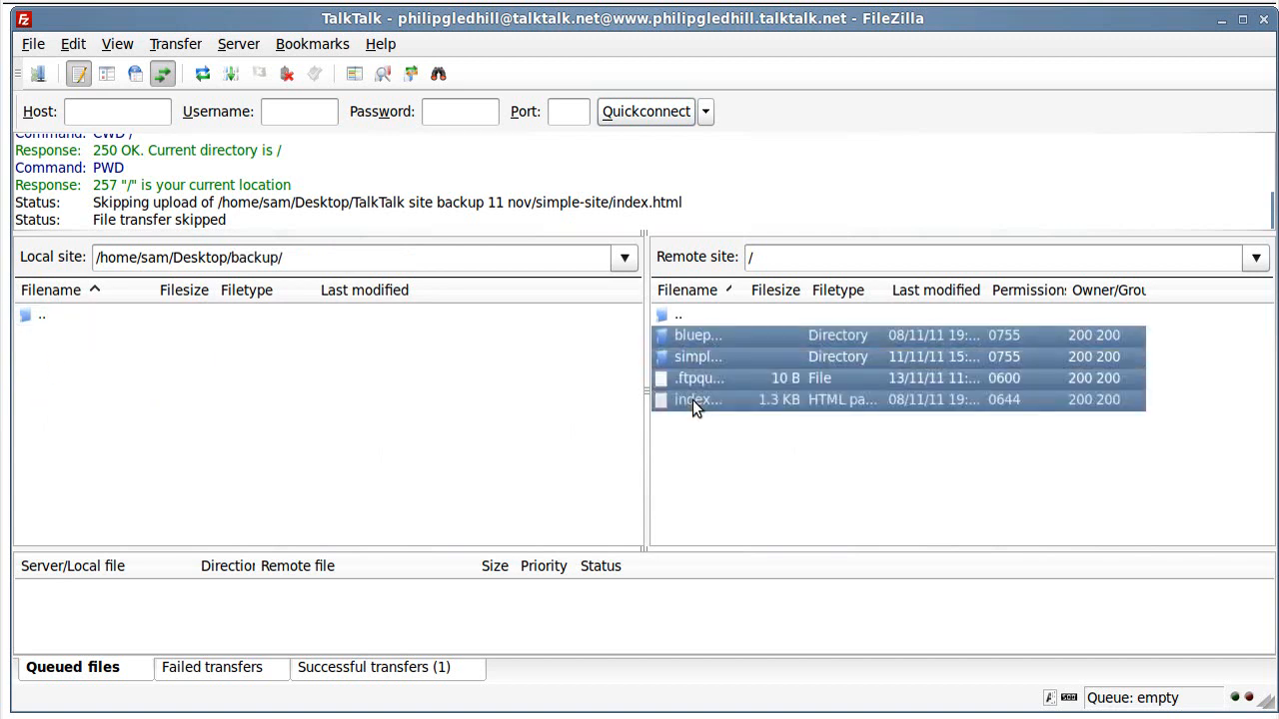
# - Select all remote entries except .ftpquota and queue them for download to the backup folder
pyautogui.click(697, 377)
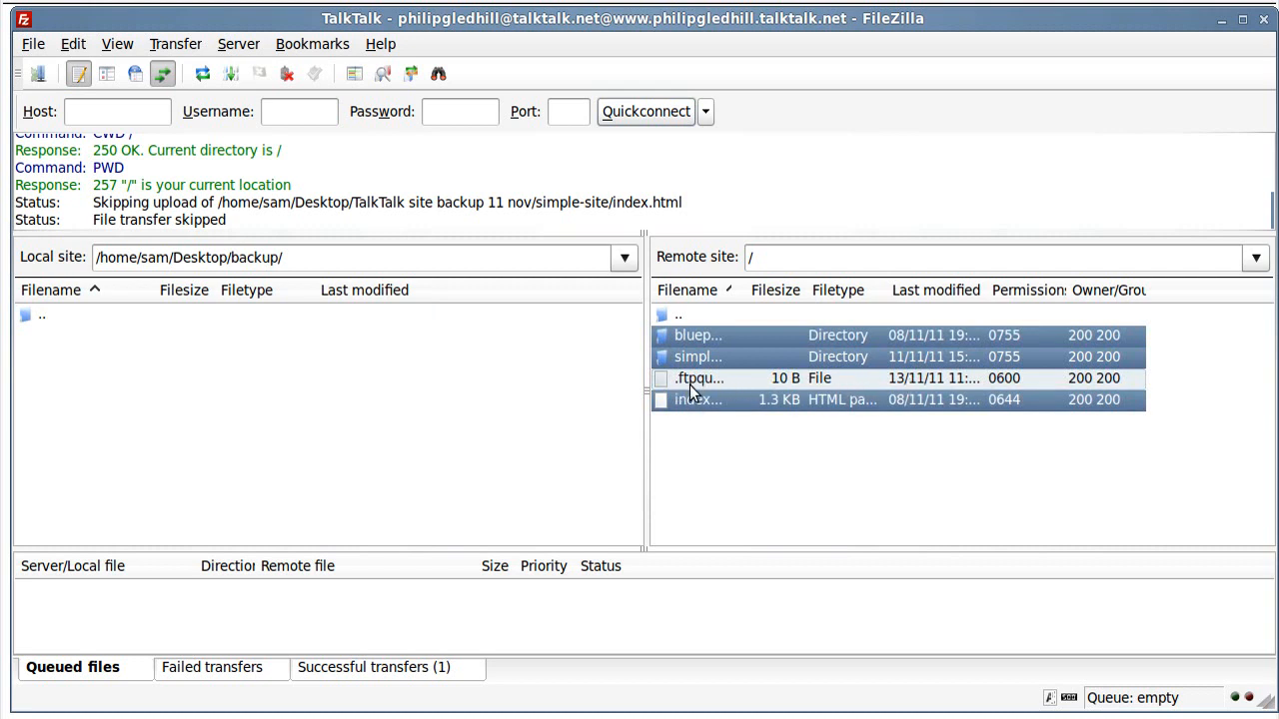
pyautogui.moveTo(755, 390)
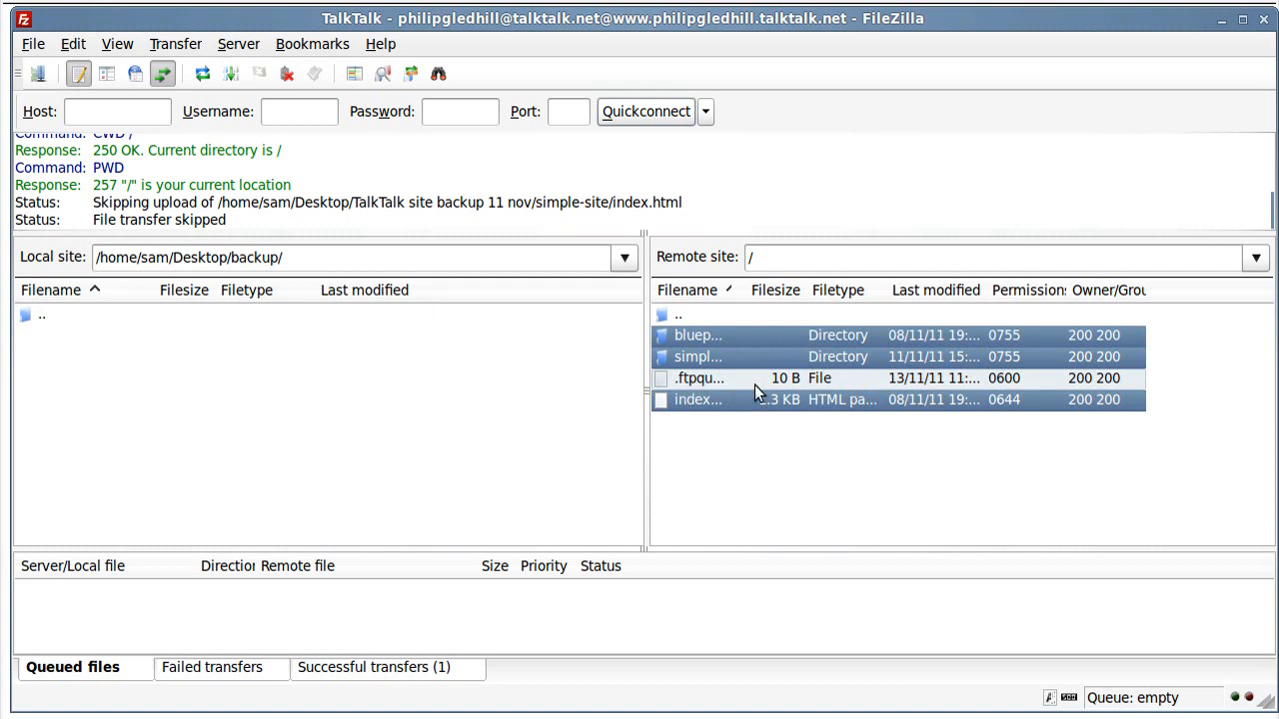
pyautogui.moveTo(739, 419)
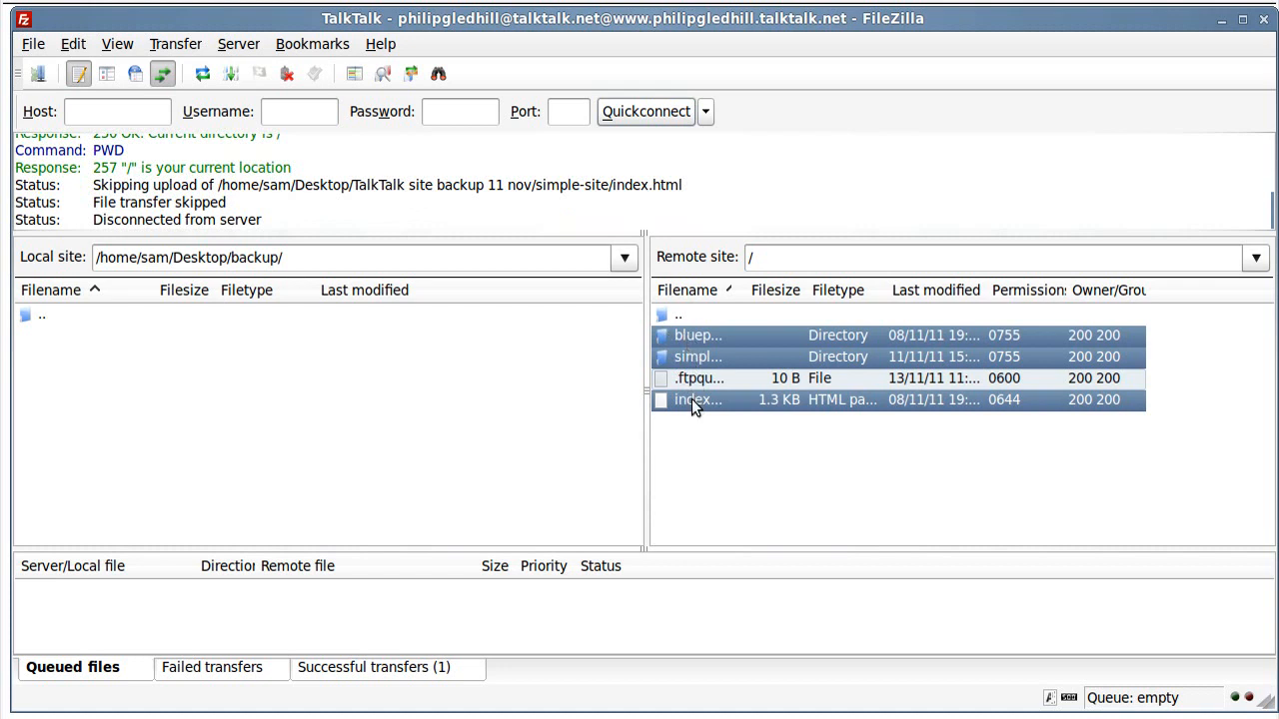
pyautogui.rightClick(695, 400)
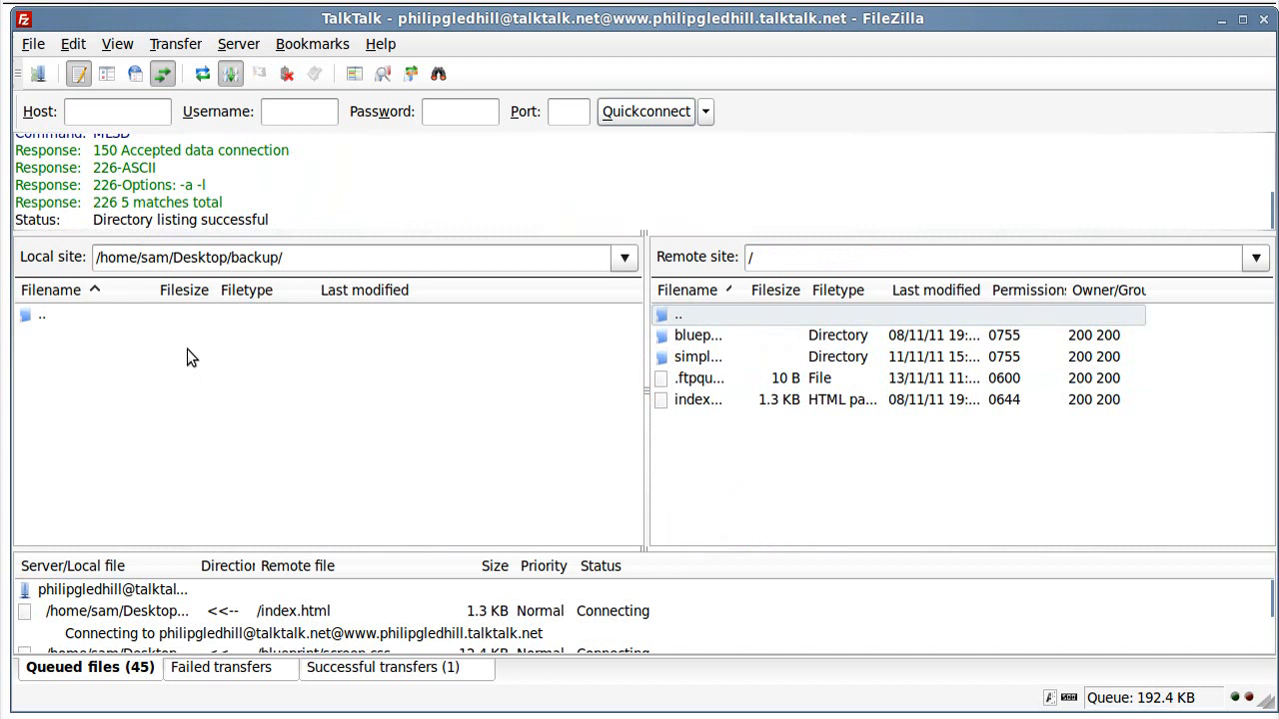
pyautogui.moveTo(188, 383)
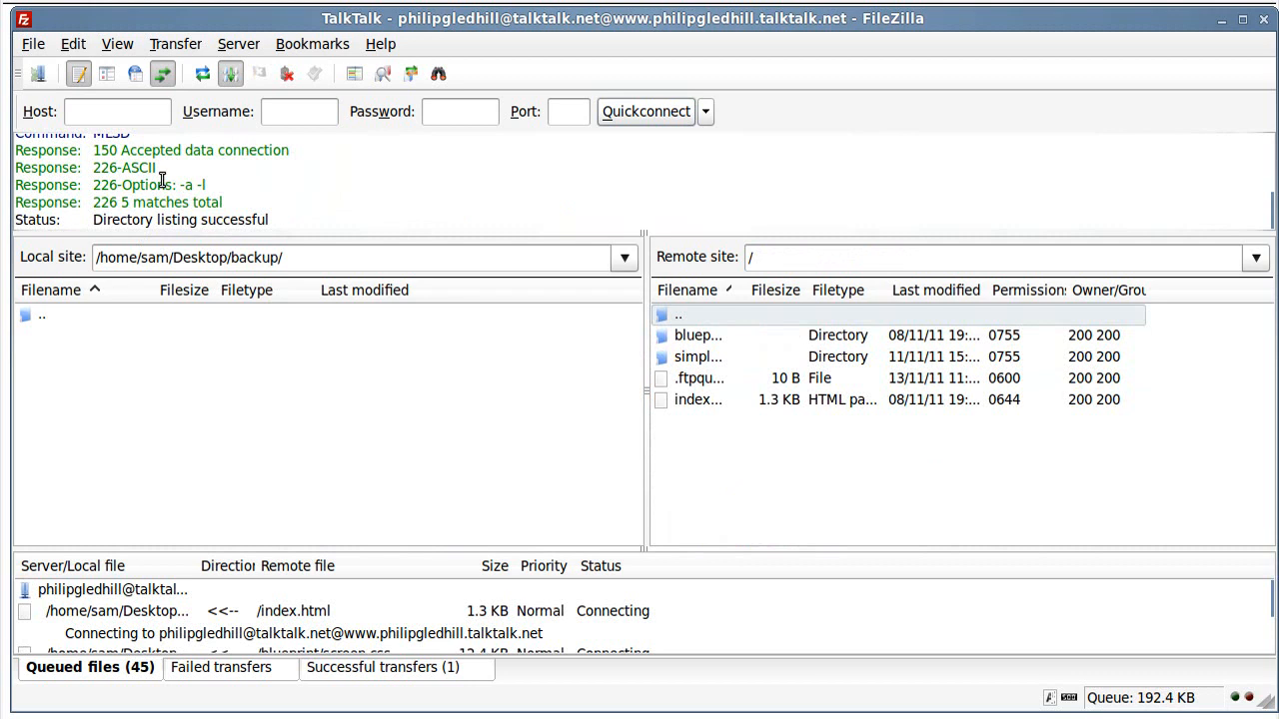
pyautogui.moveTo(264, 413)
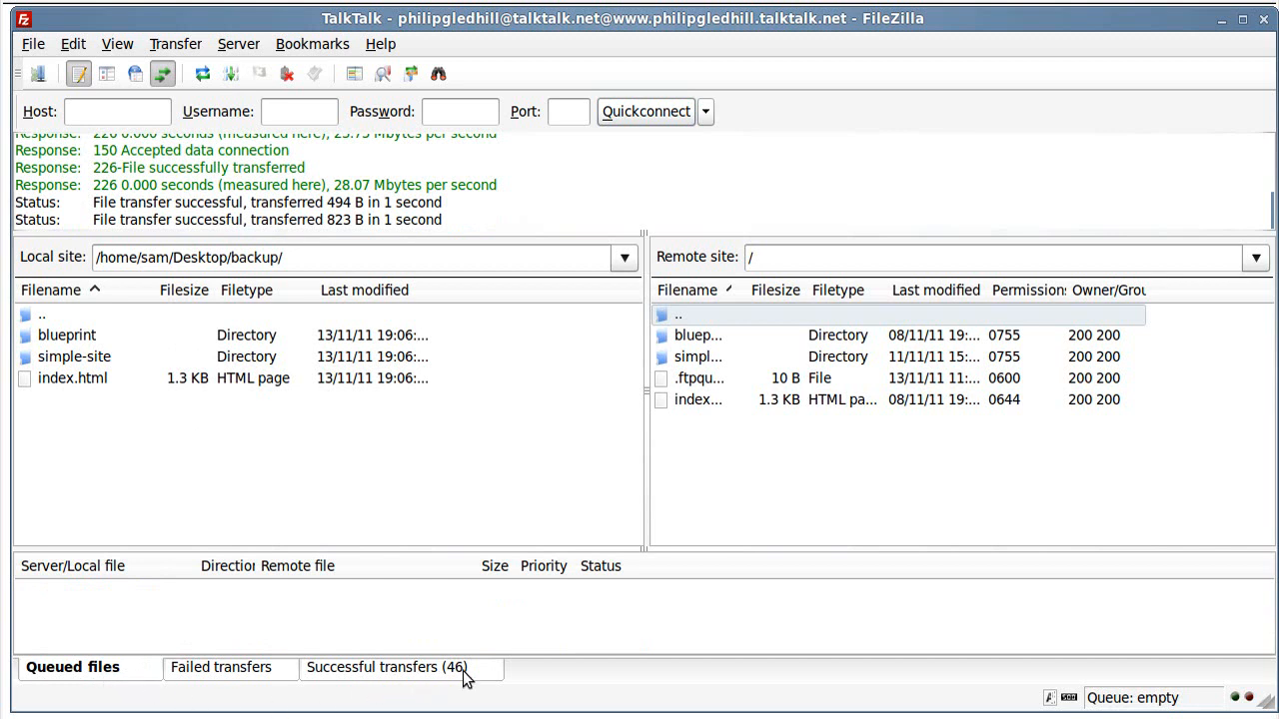
pyautogui.moveTo(456, 675)
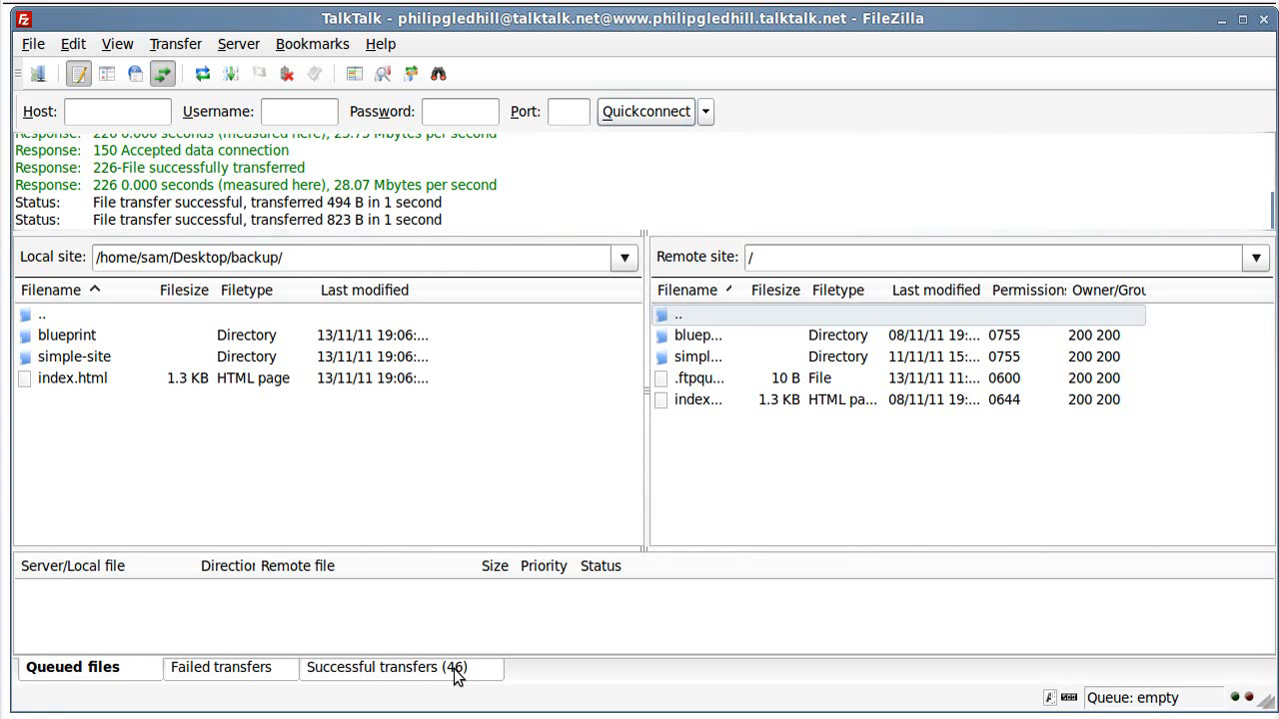
pyautogui.moveTo(691, 290)
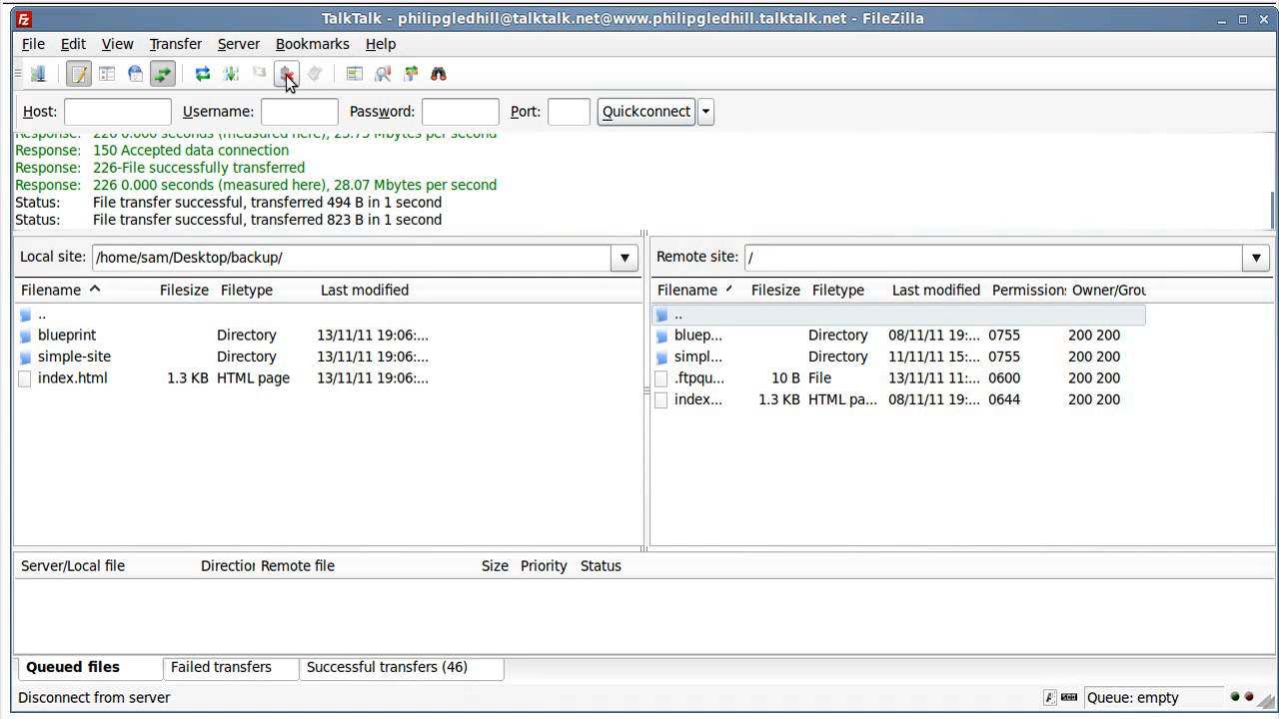
pyautogui.moveTo(286, 74)
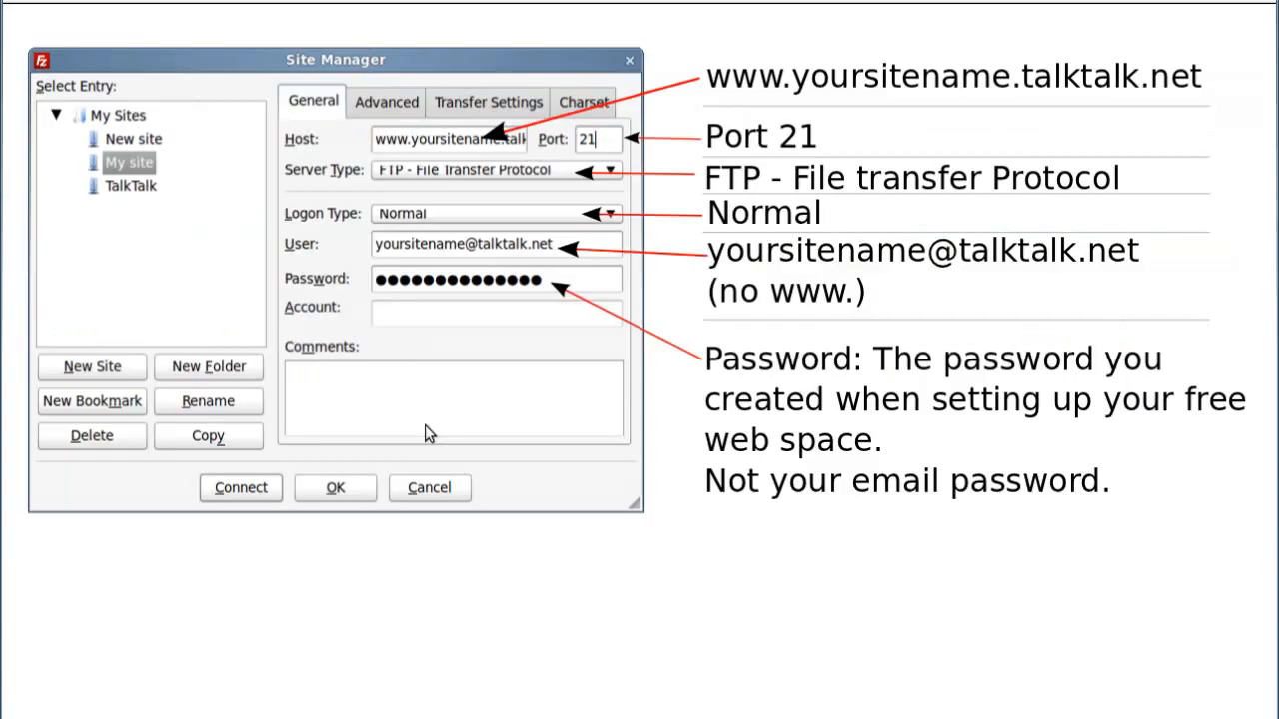
pyautogui.moveTo(308, 143)
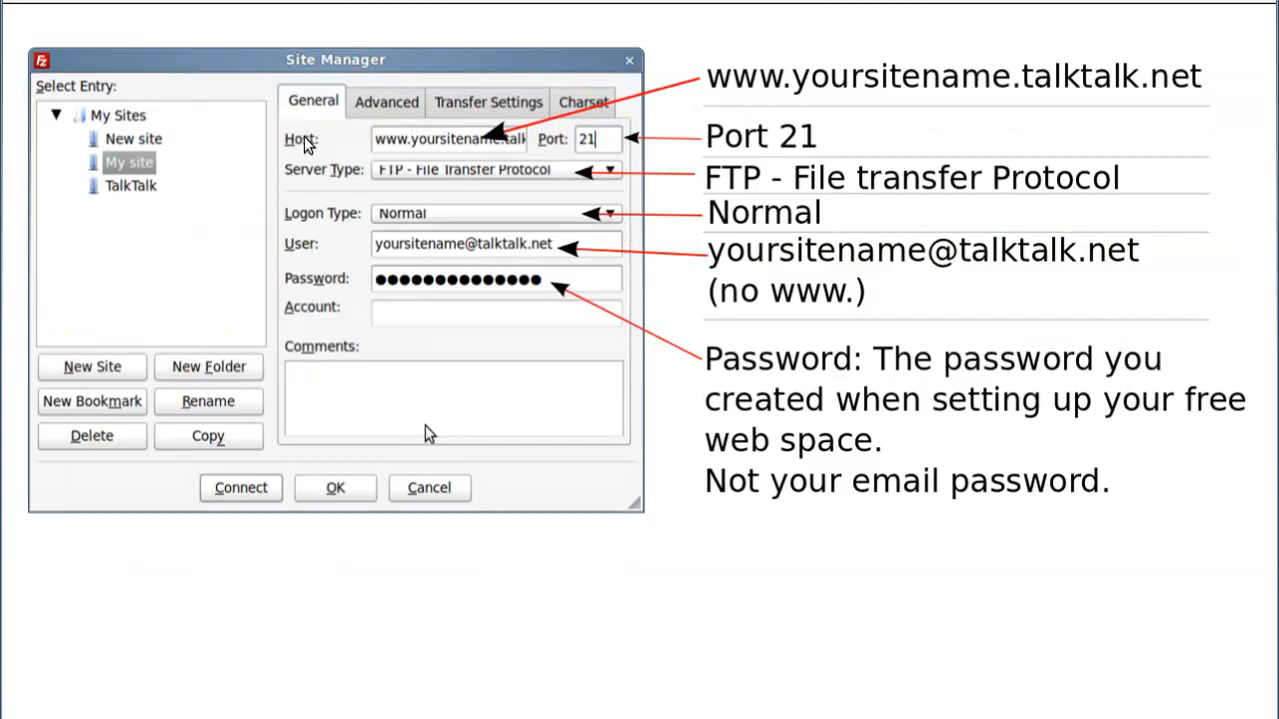
pyautogui.moveTo(362, 276)
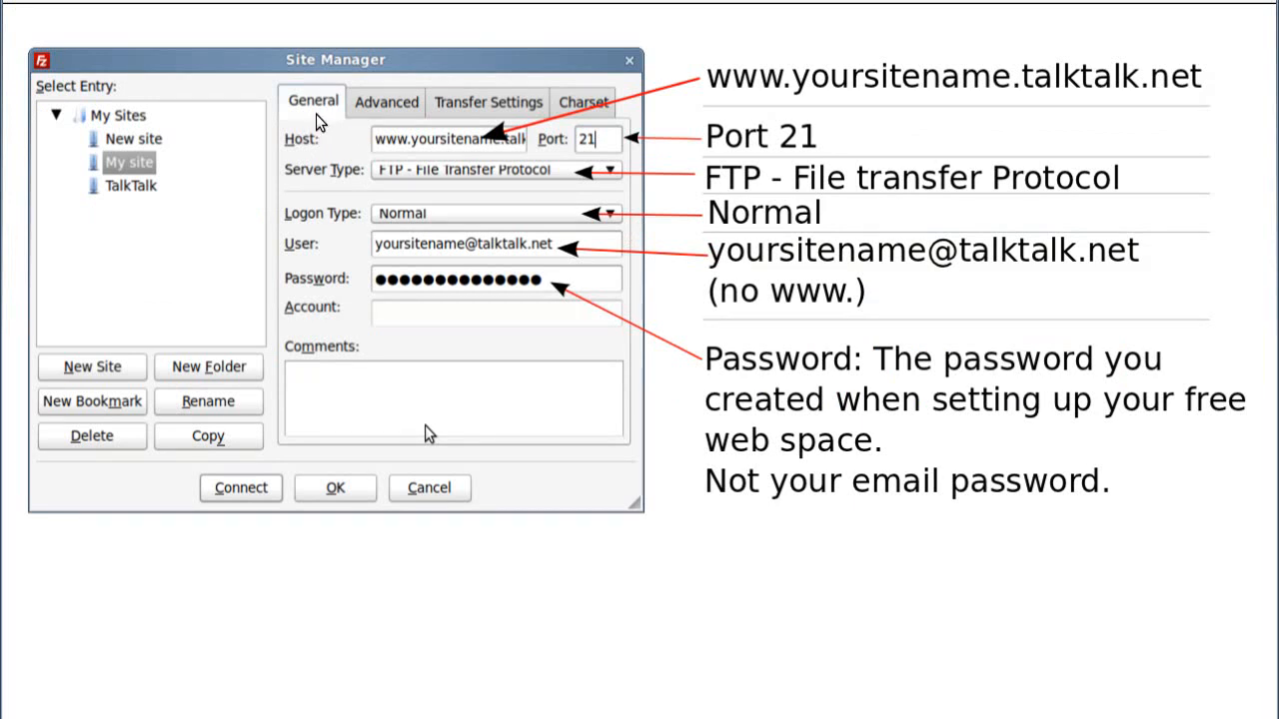
pyautogui.moveTo(320, 184)
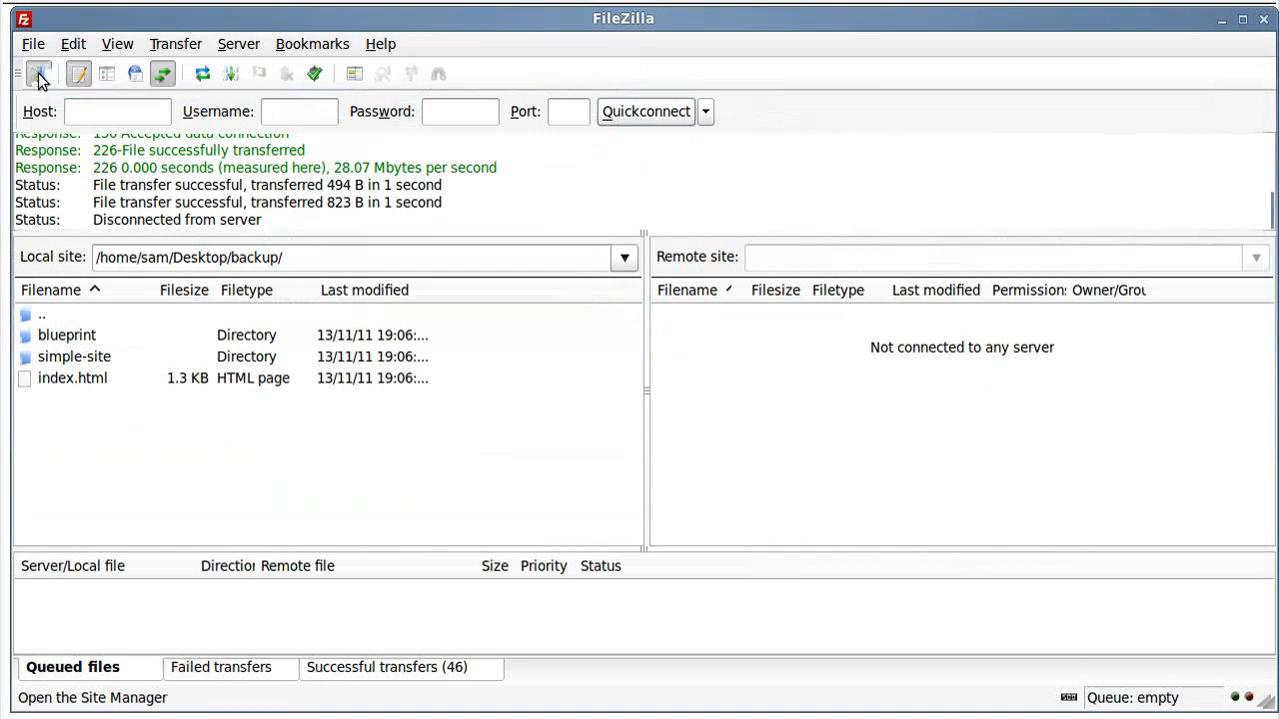
# - Reopen Site Manager to show the TalkTalk host, port, protocol and login settings again
pyautogui.click(40, 74)
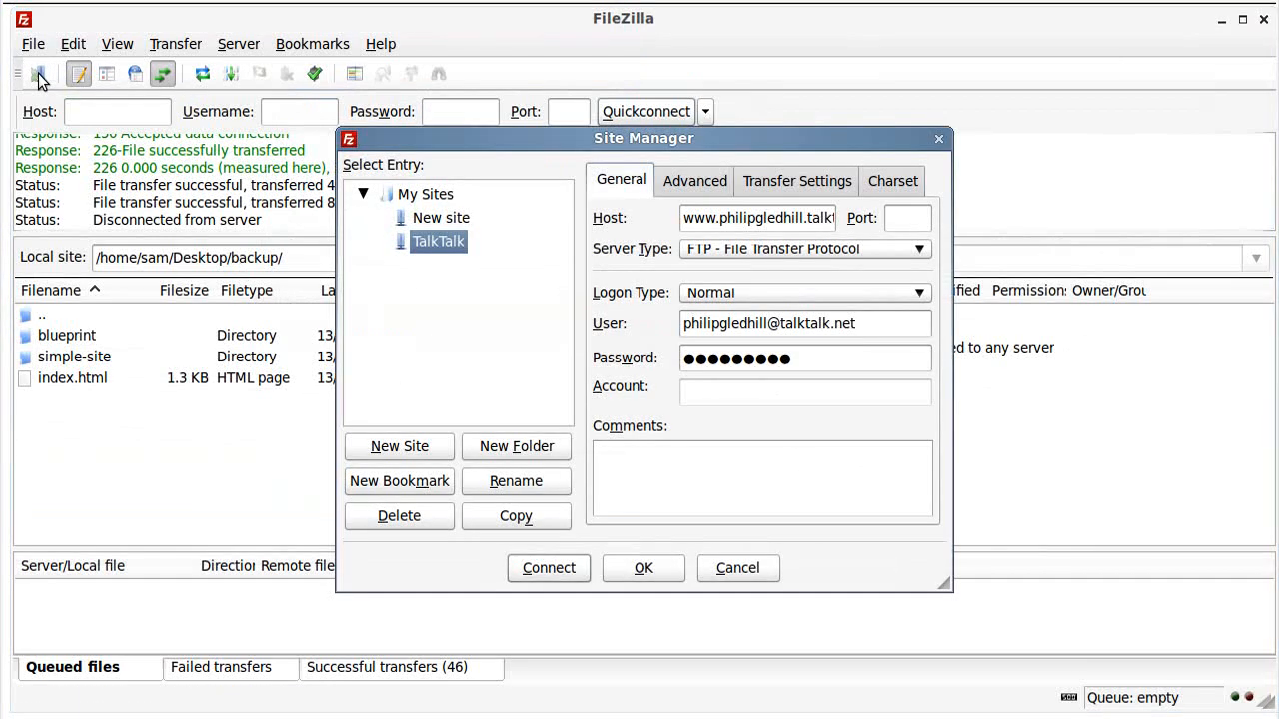
pyautogui.click(737, 568)
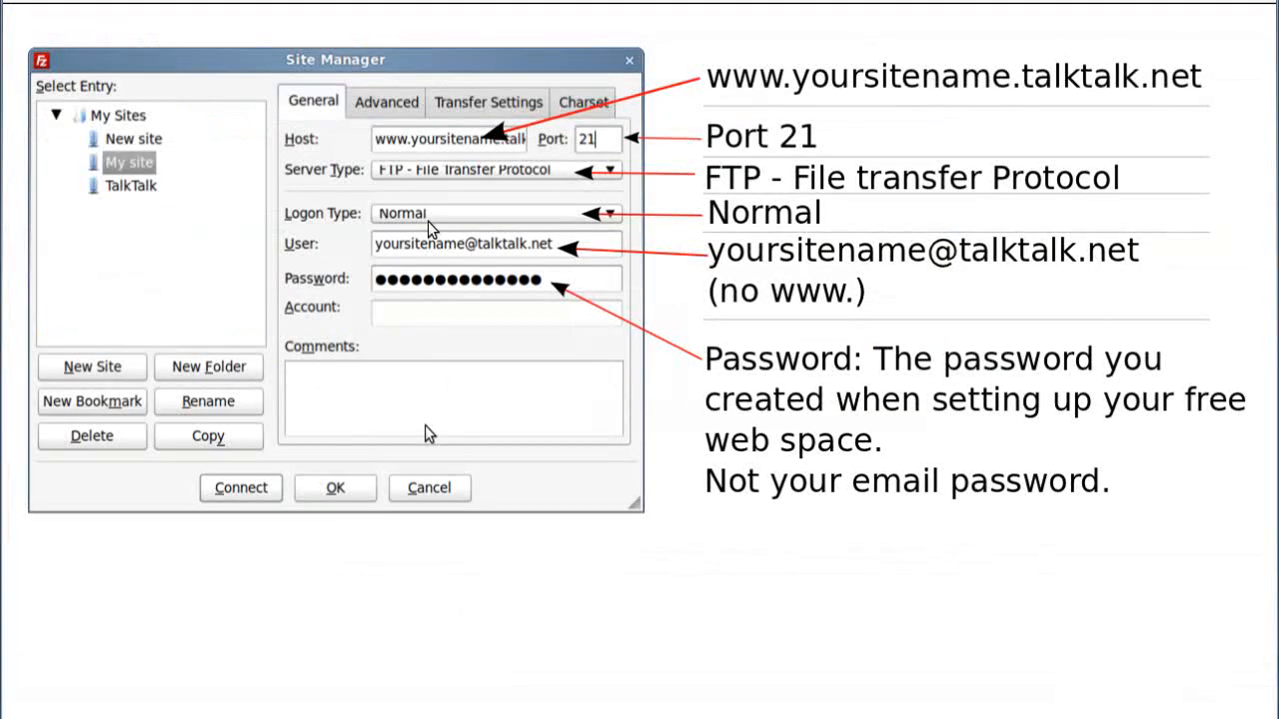
pyautogui.moveTo(775, 222)
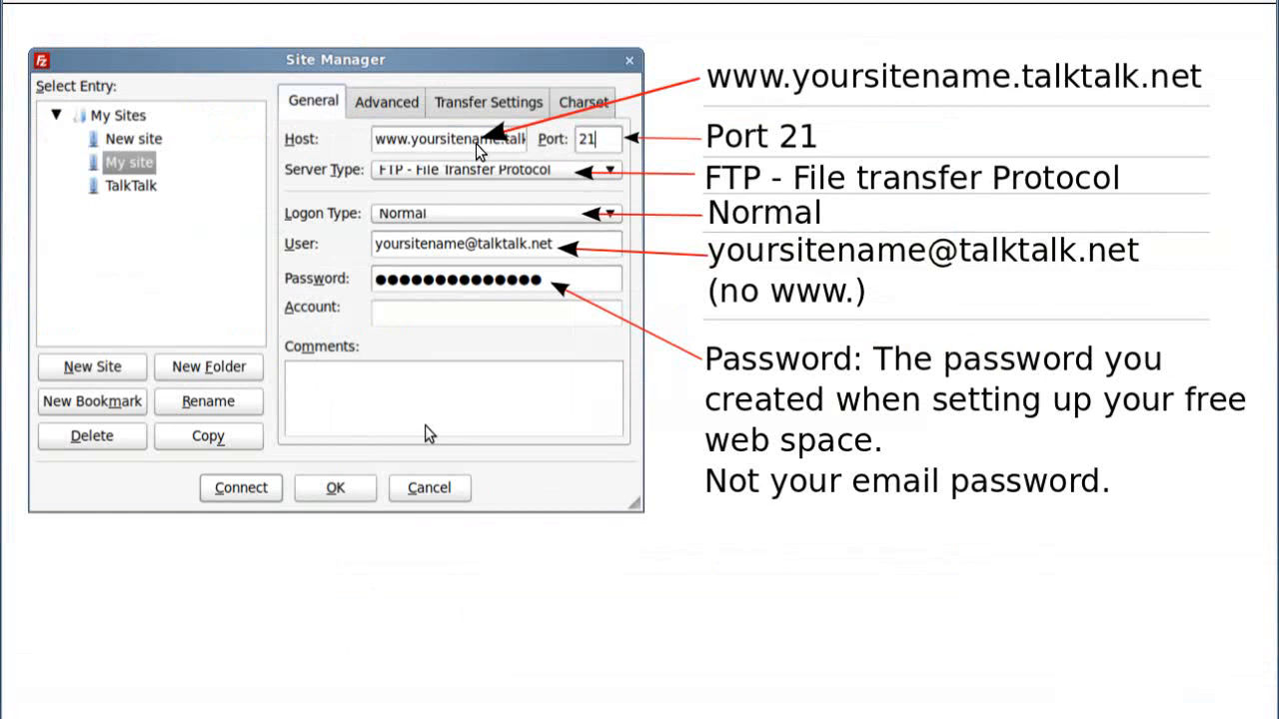
pyautogui.moveTo(597, 108)
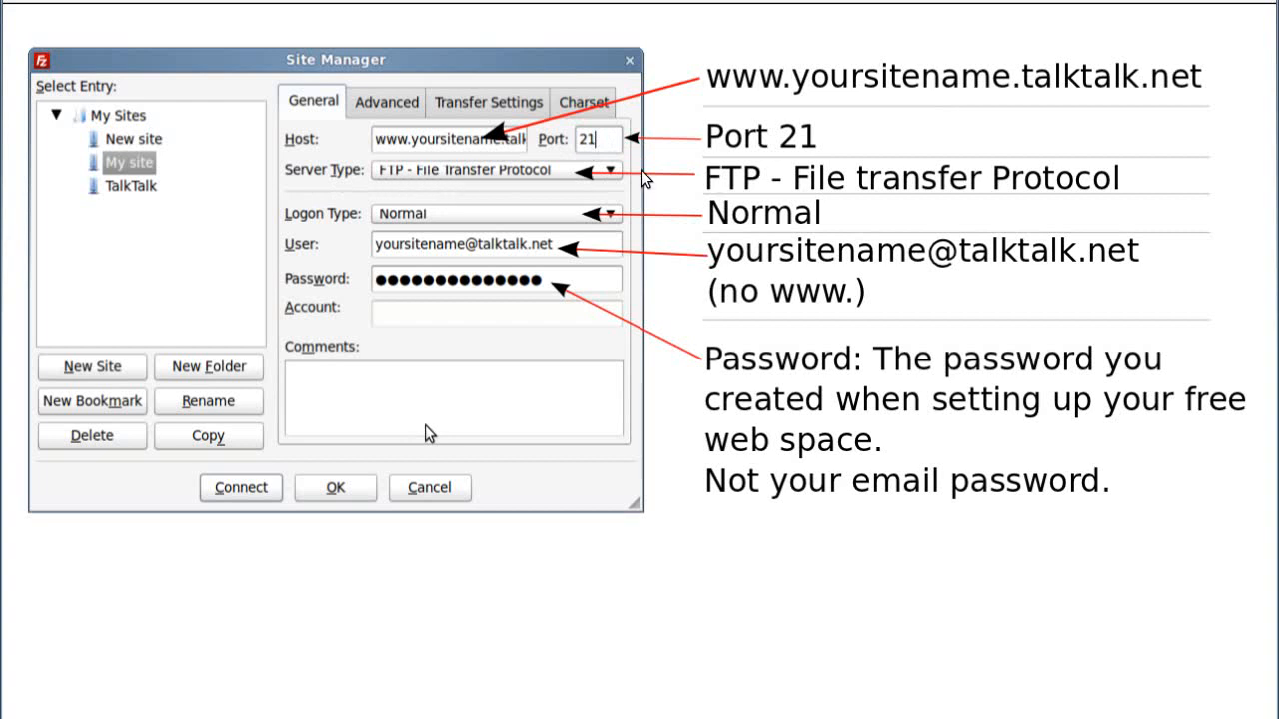
pyautogui.moveTo(1023, 186)
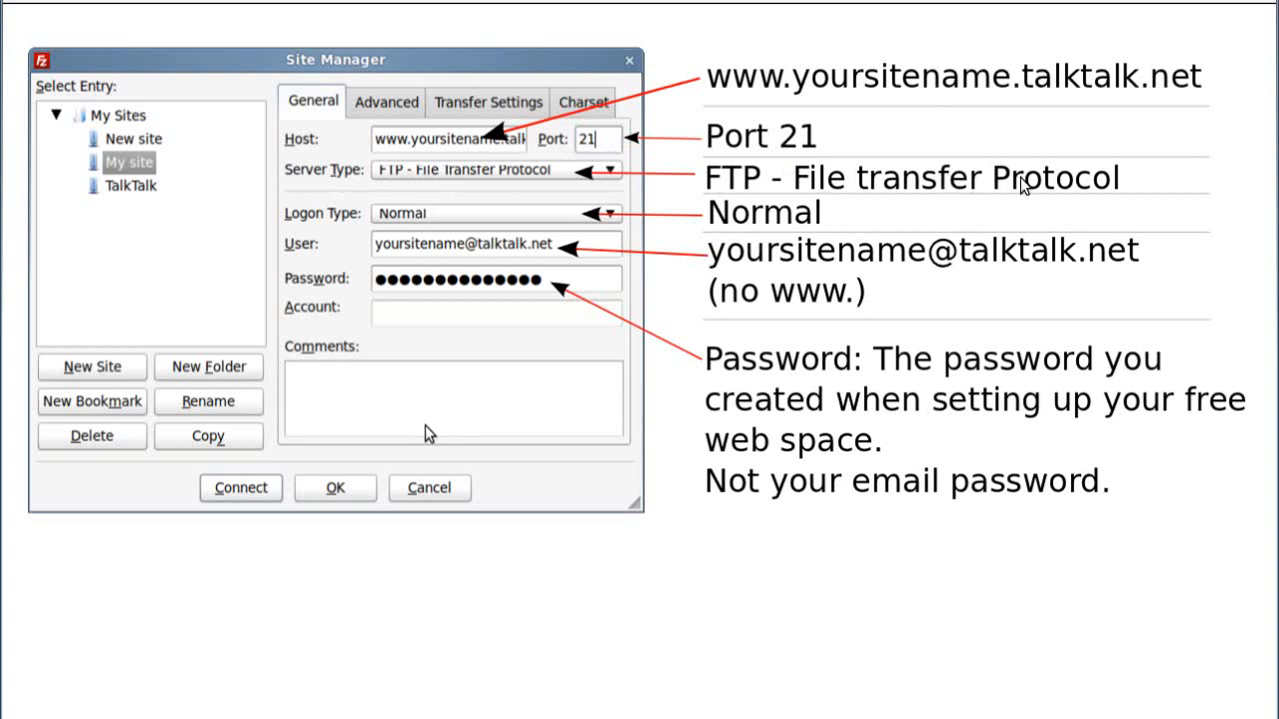
pyautogui.moveTo(329, 232)
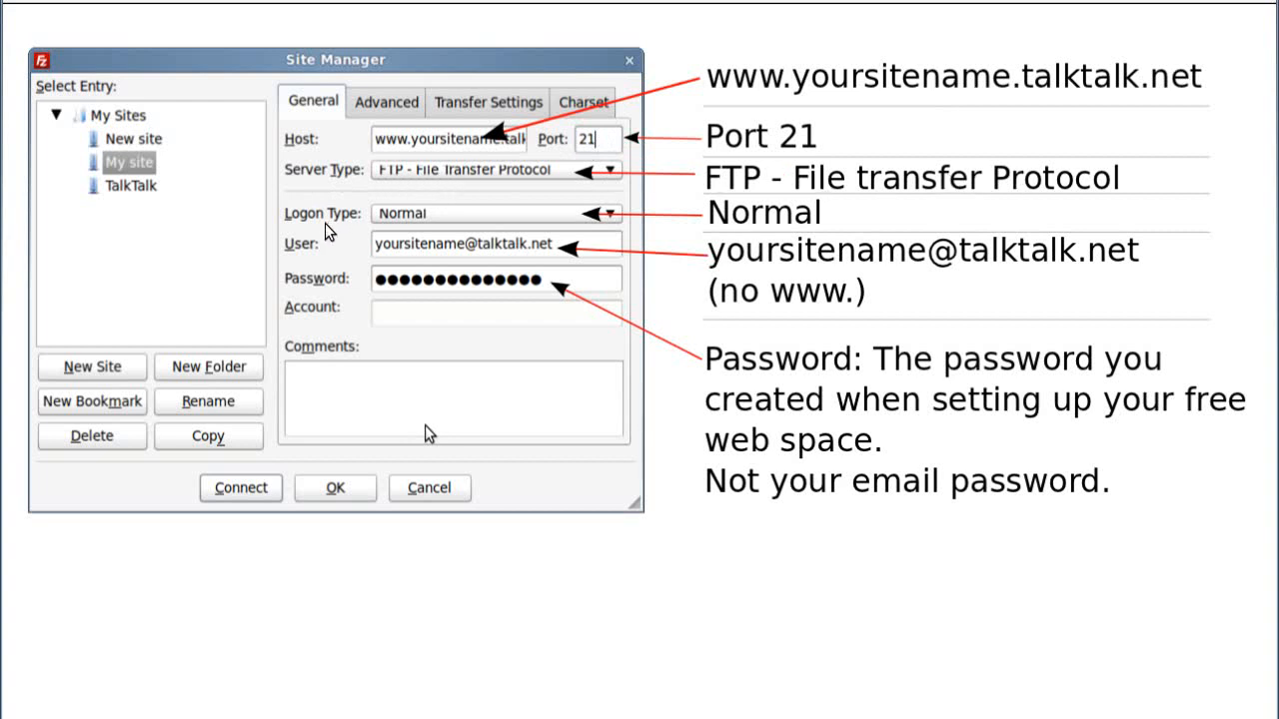
pyautogui.moveTo(384, 258)
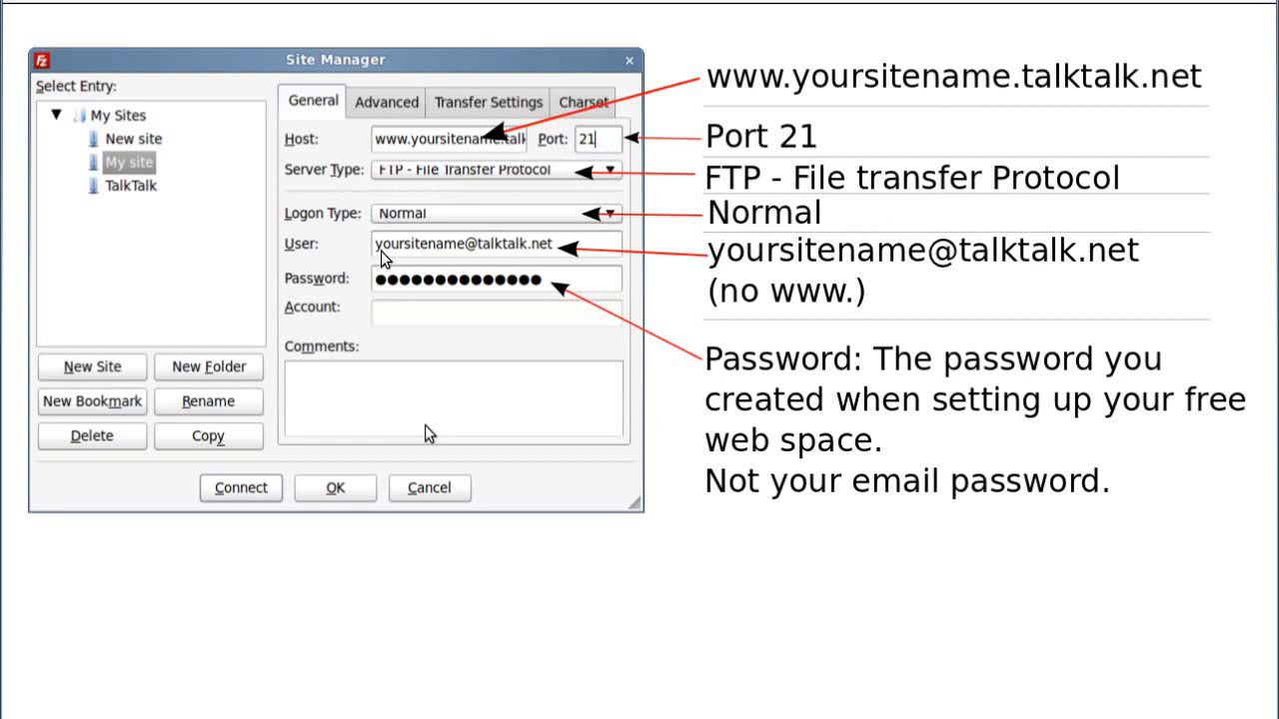
pyautogui.moveTo(875, 464)
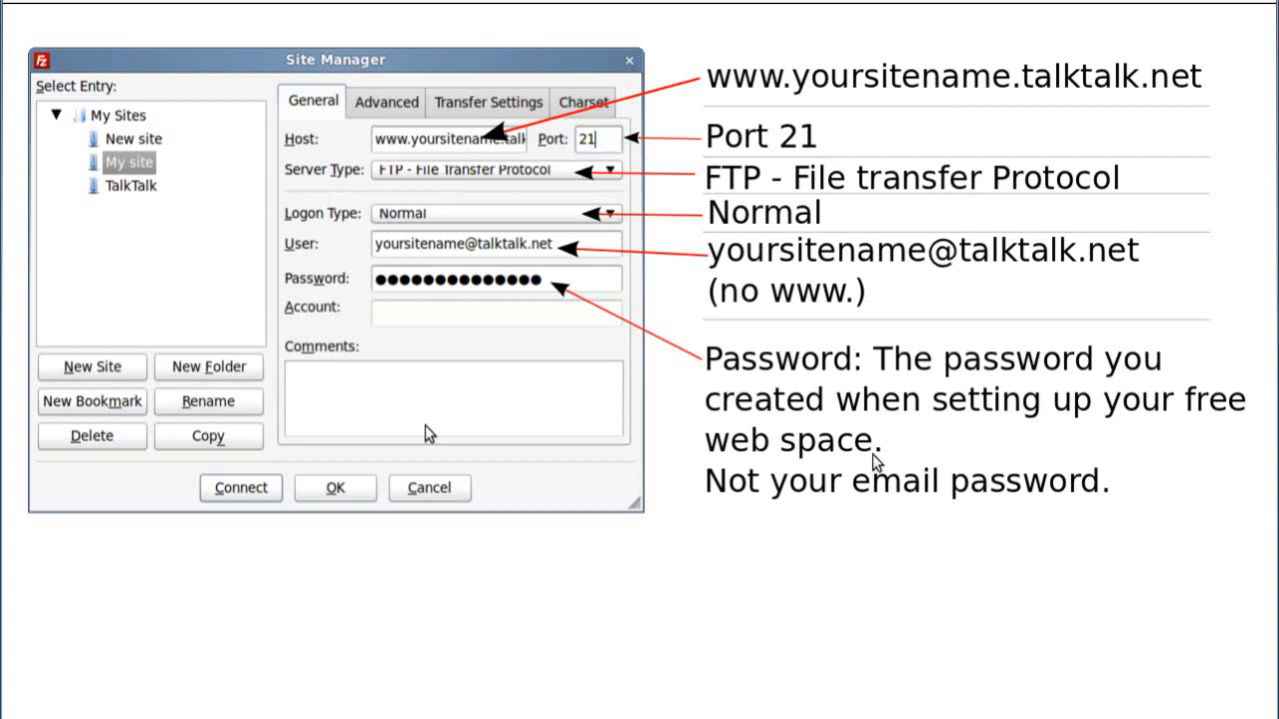
pyautogui.moveTo(1207, 667)
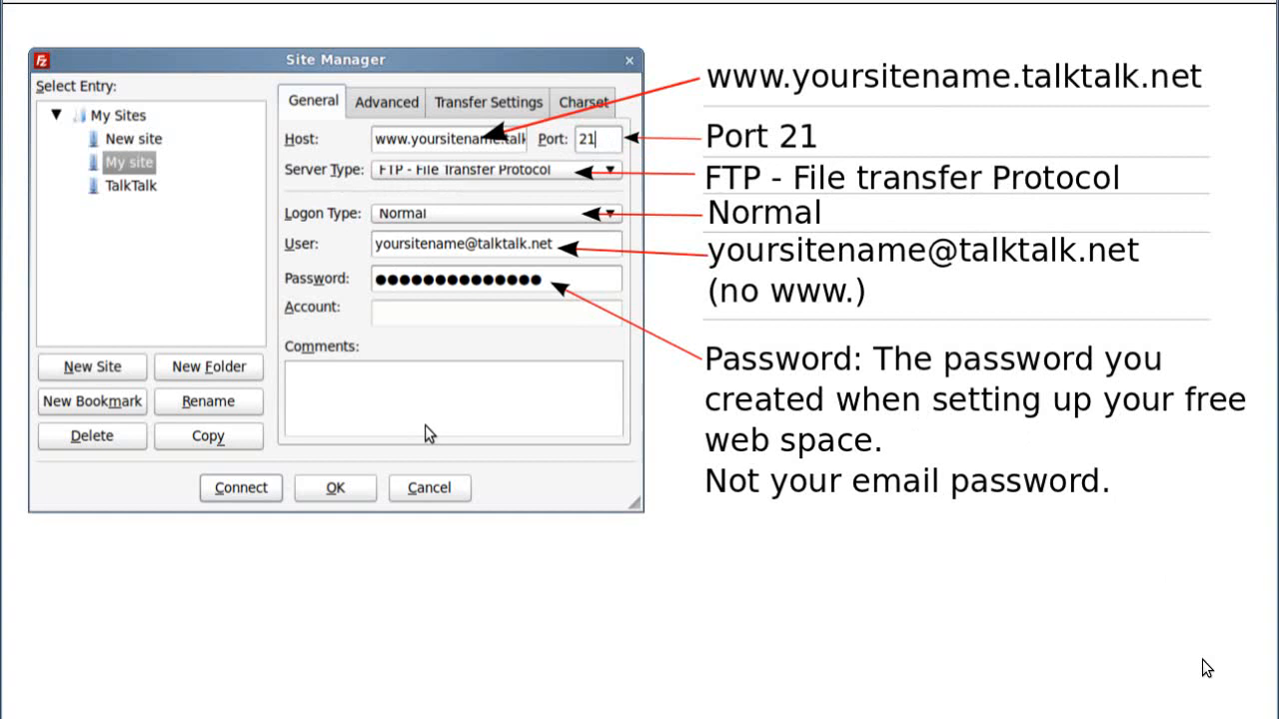